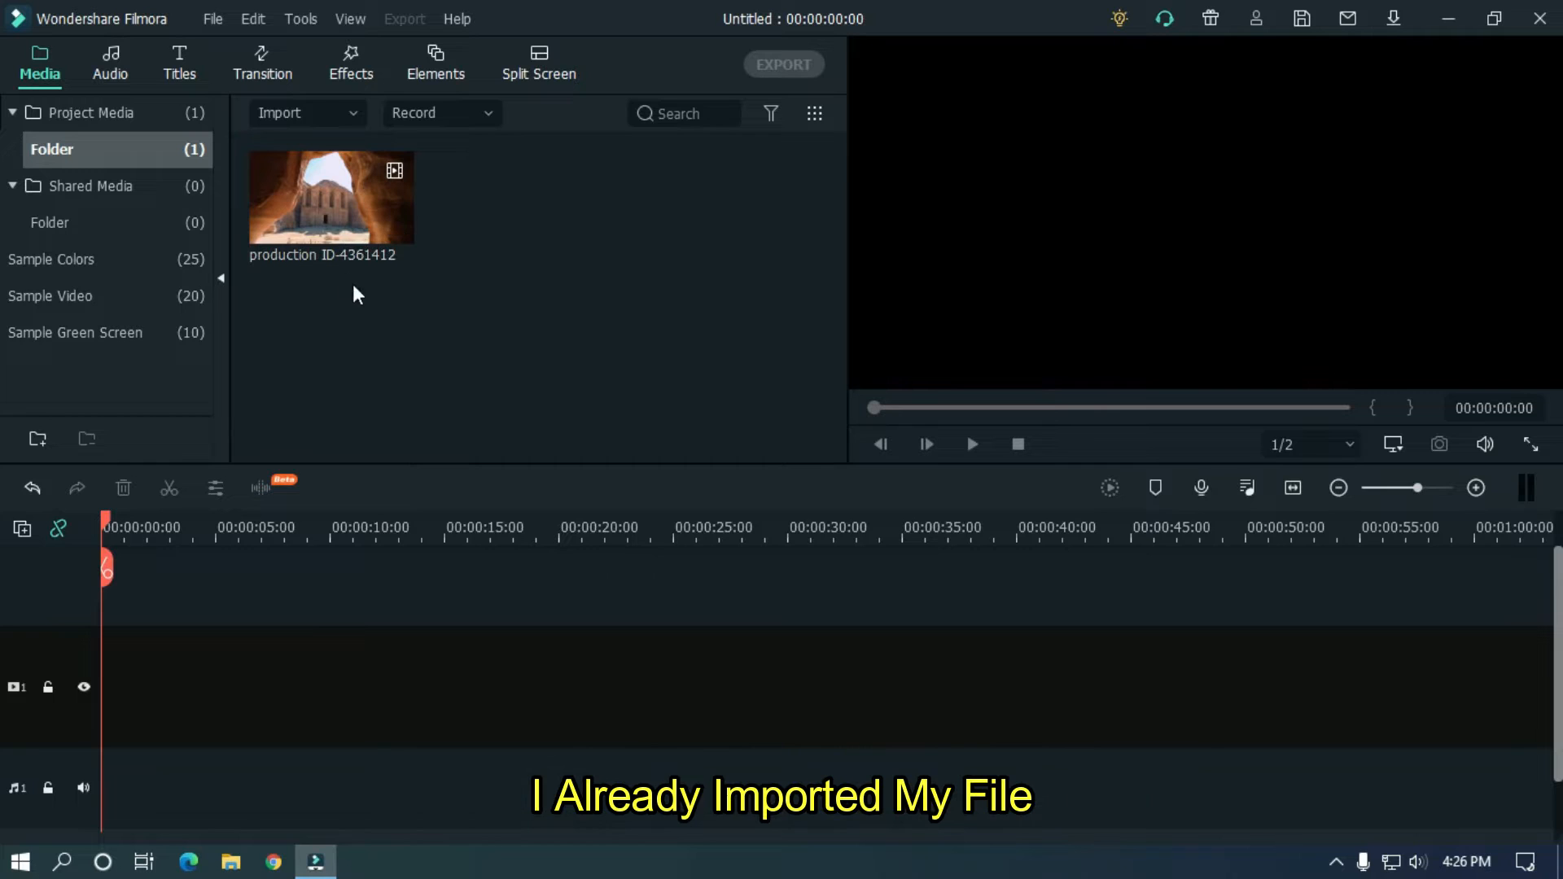
{"action": "mouse_move", "coordinate": [349, 204]}
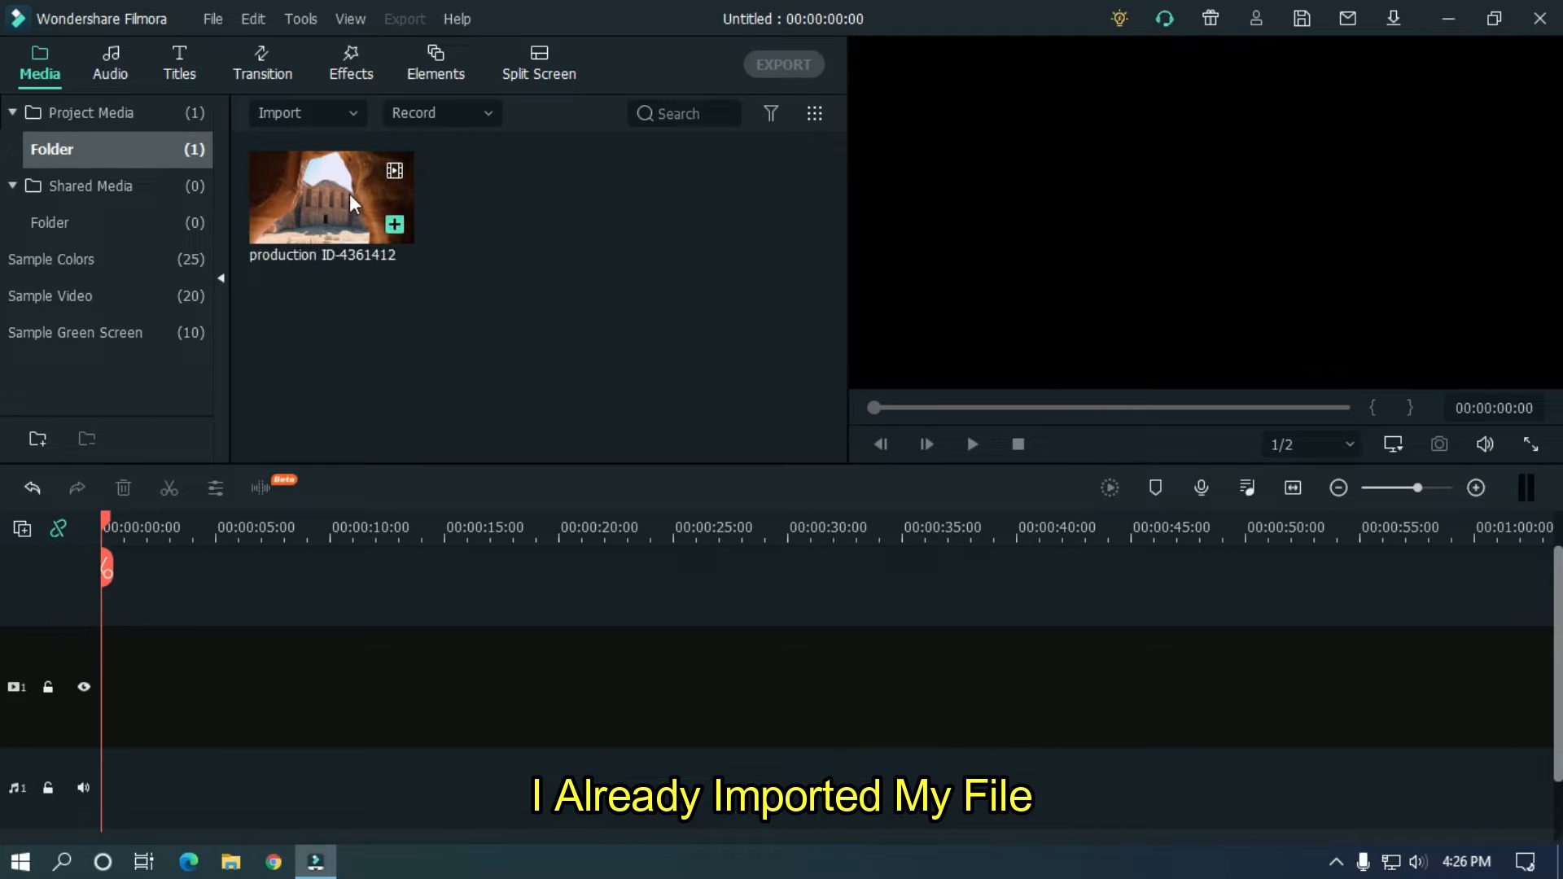
Place the Petra cave clip at the start of the main video track.
{"action": "left_click_drag", "start_coordinate": [330, 196], "coordinate": [275, 685]}
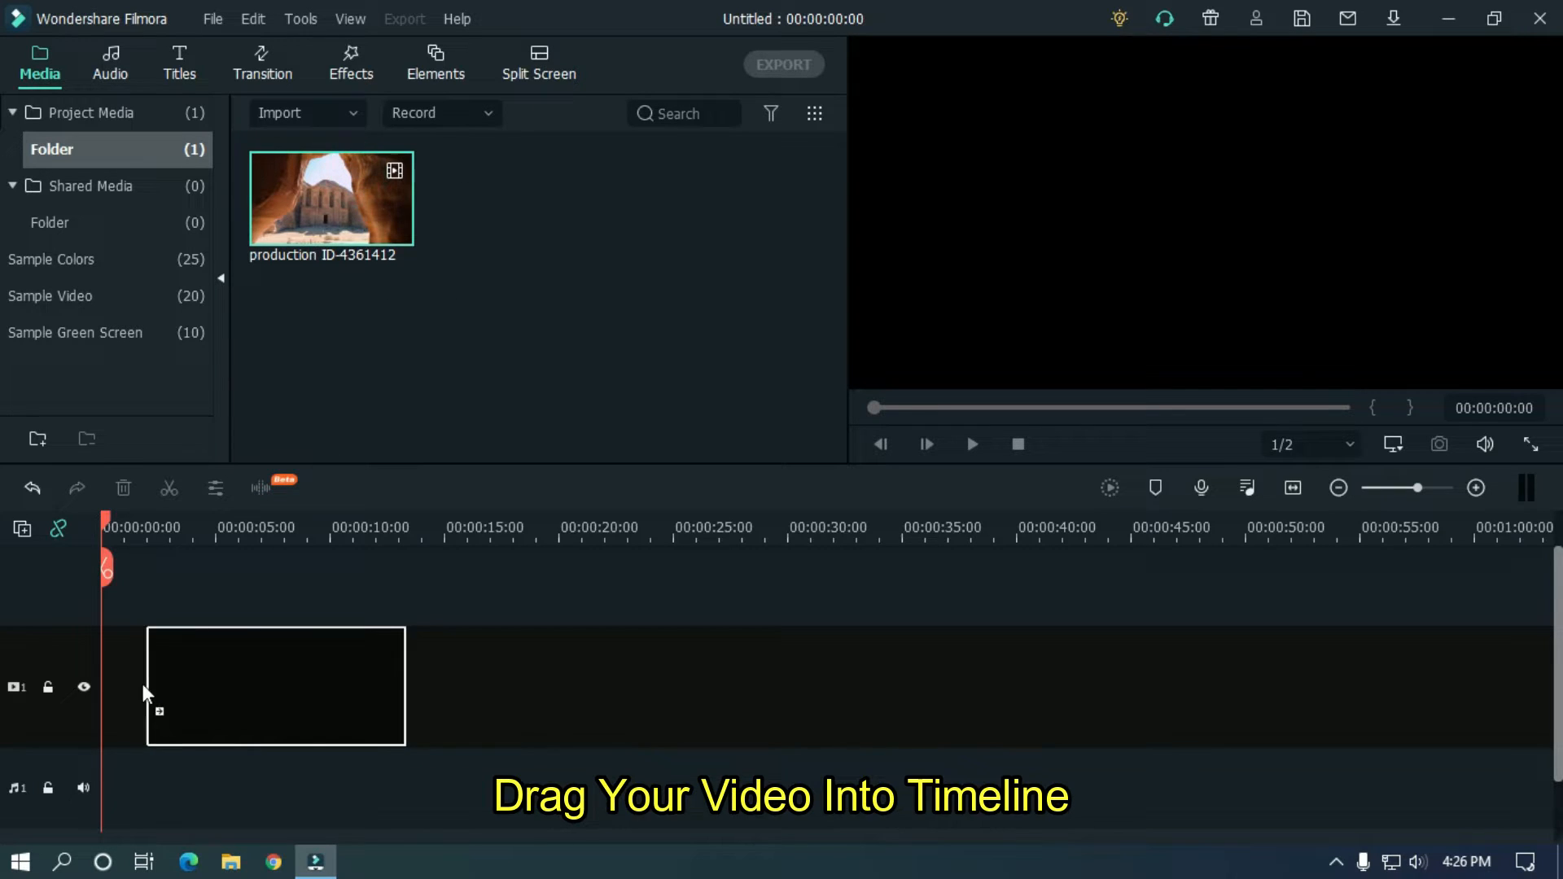
{"action": "left_click_drag", "start_coordinate": [331, 196], "coordinate": [230, 686]}
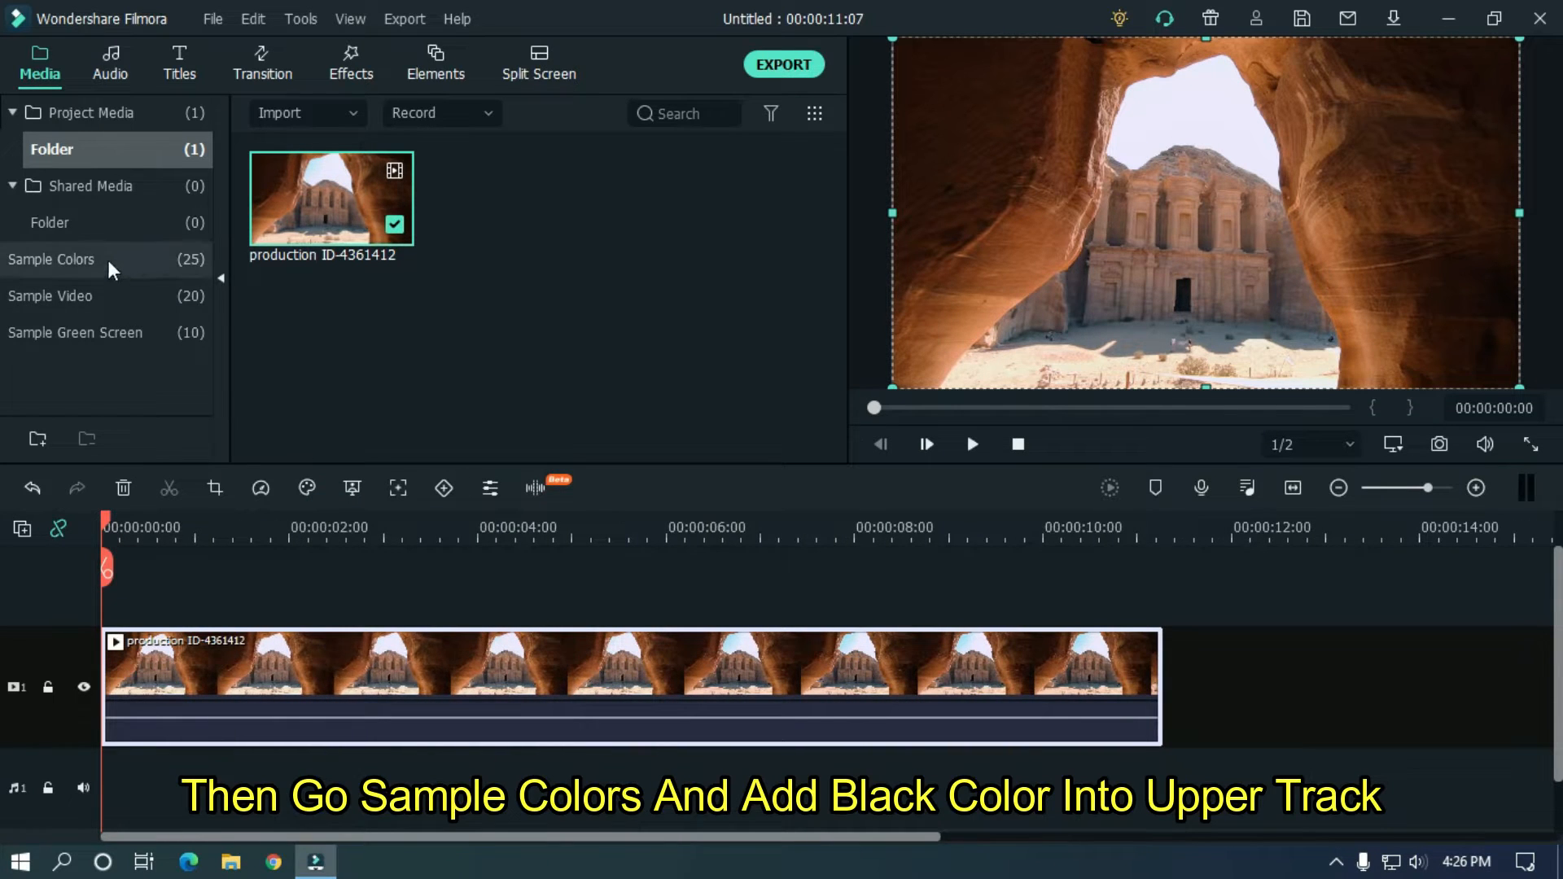
Lay a Black sample colour clip above the cave video and park the playhead at 00:00:04:00.
{"action": "left_click", "coordinate": [51, 259]}
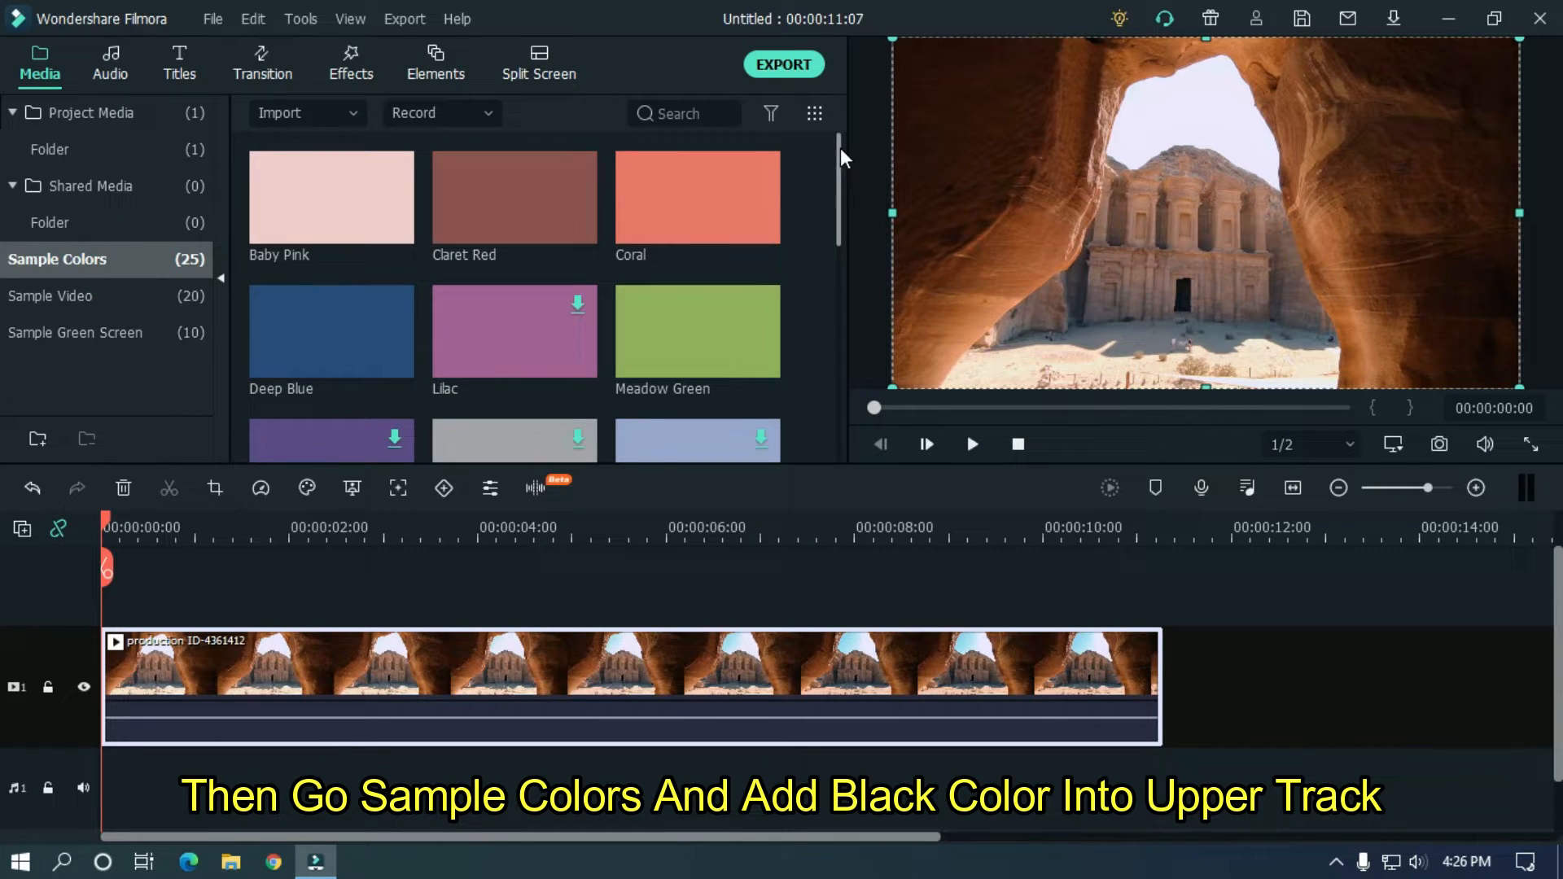
{"action": "scroll", "scroll_direction": "down", "scroll_amount": 3}
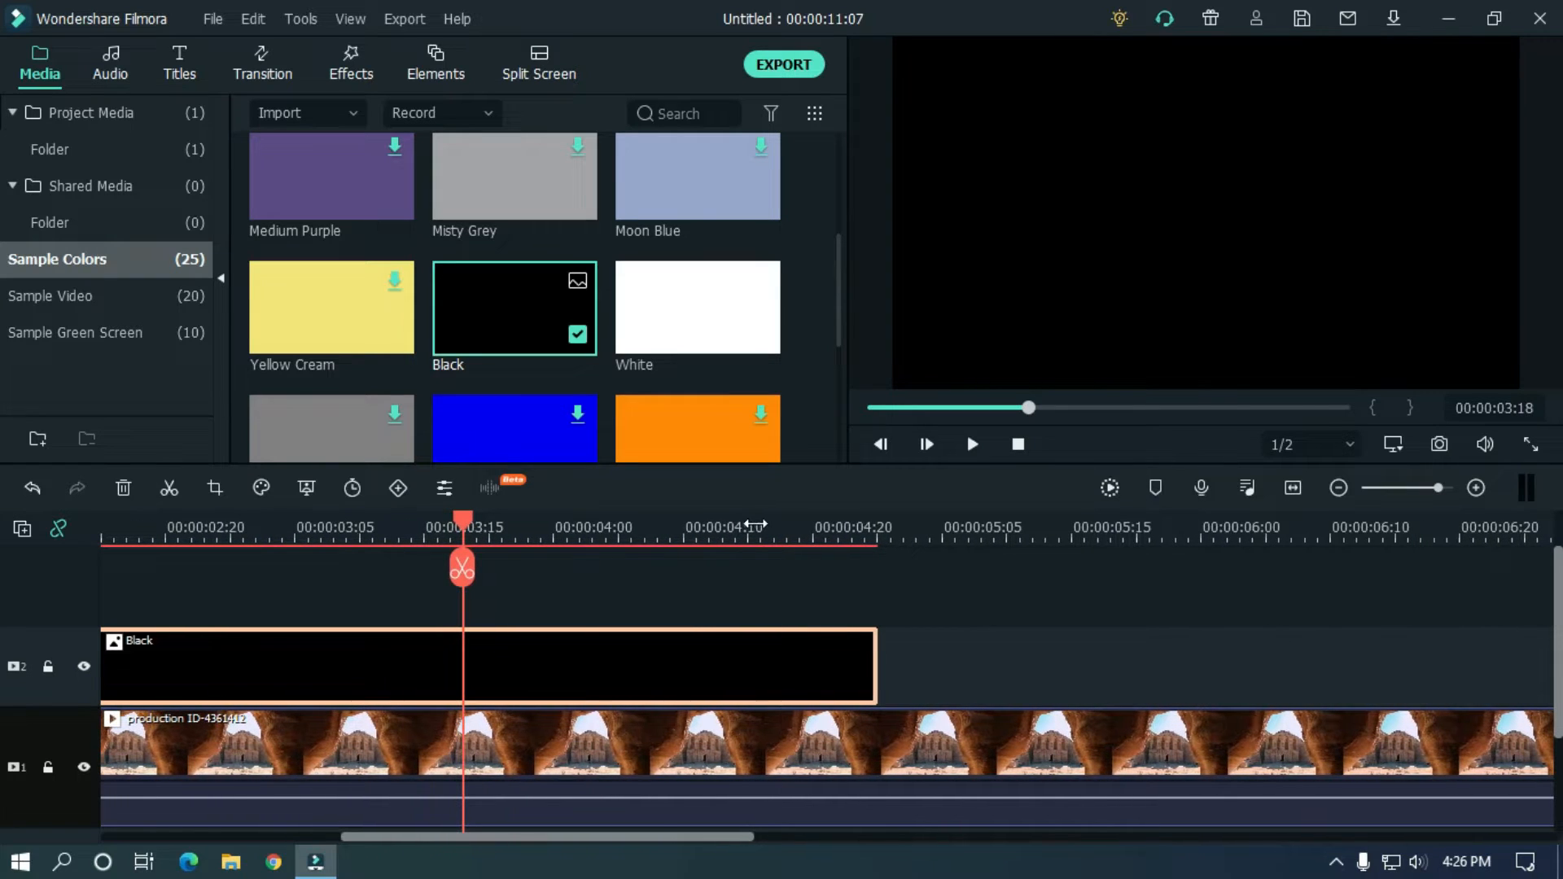
{"action": "left_click_drag", "start_coordinate": [462, 520], "coordinate": [514, 520]}
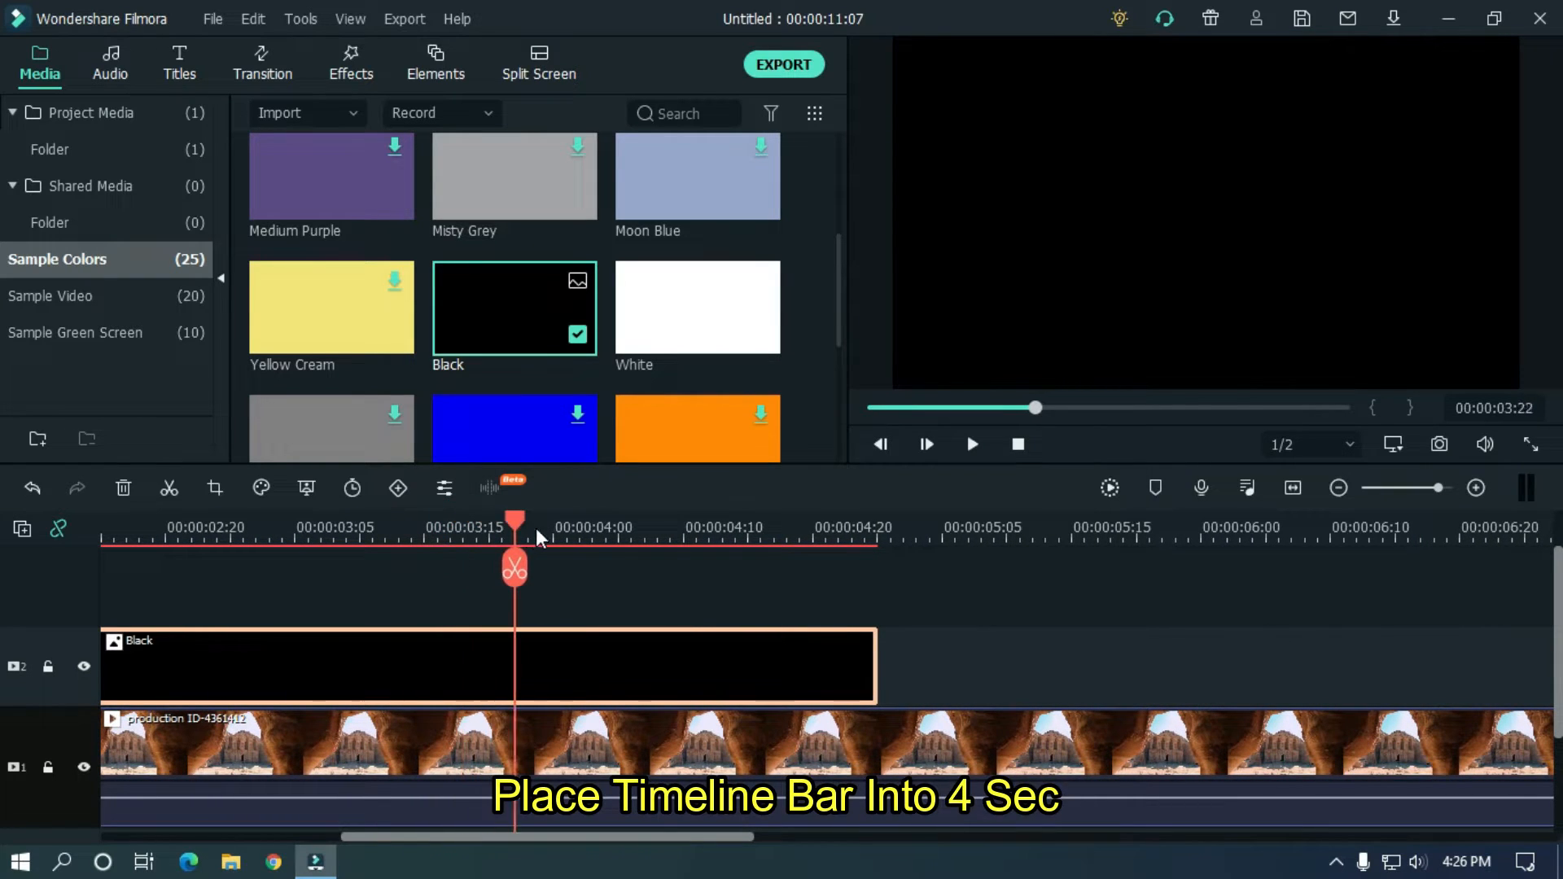
{"action": "left_click_drag", "start_coordinate": [514, 523], "coordinate": [568, 523]}
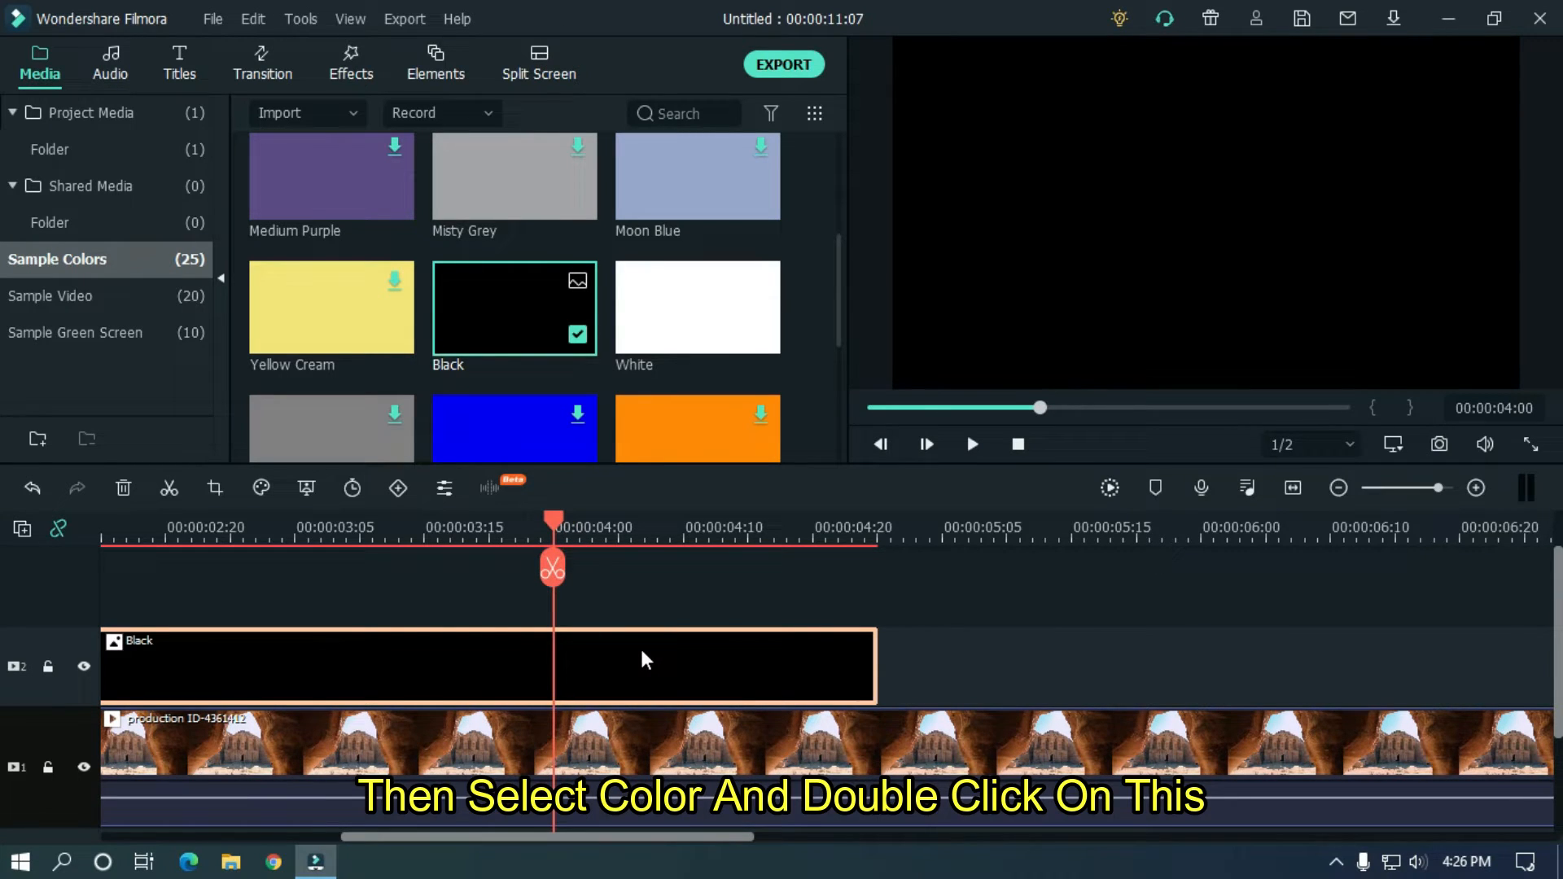
Keyframe the black clip's opacity from full at 4 seconds to near zero at its end.
{"action": "double_click", "coordinate": [514, 307]}
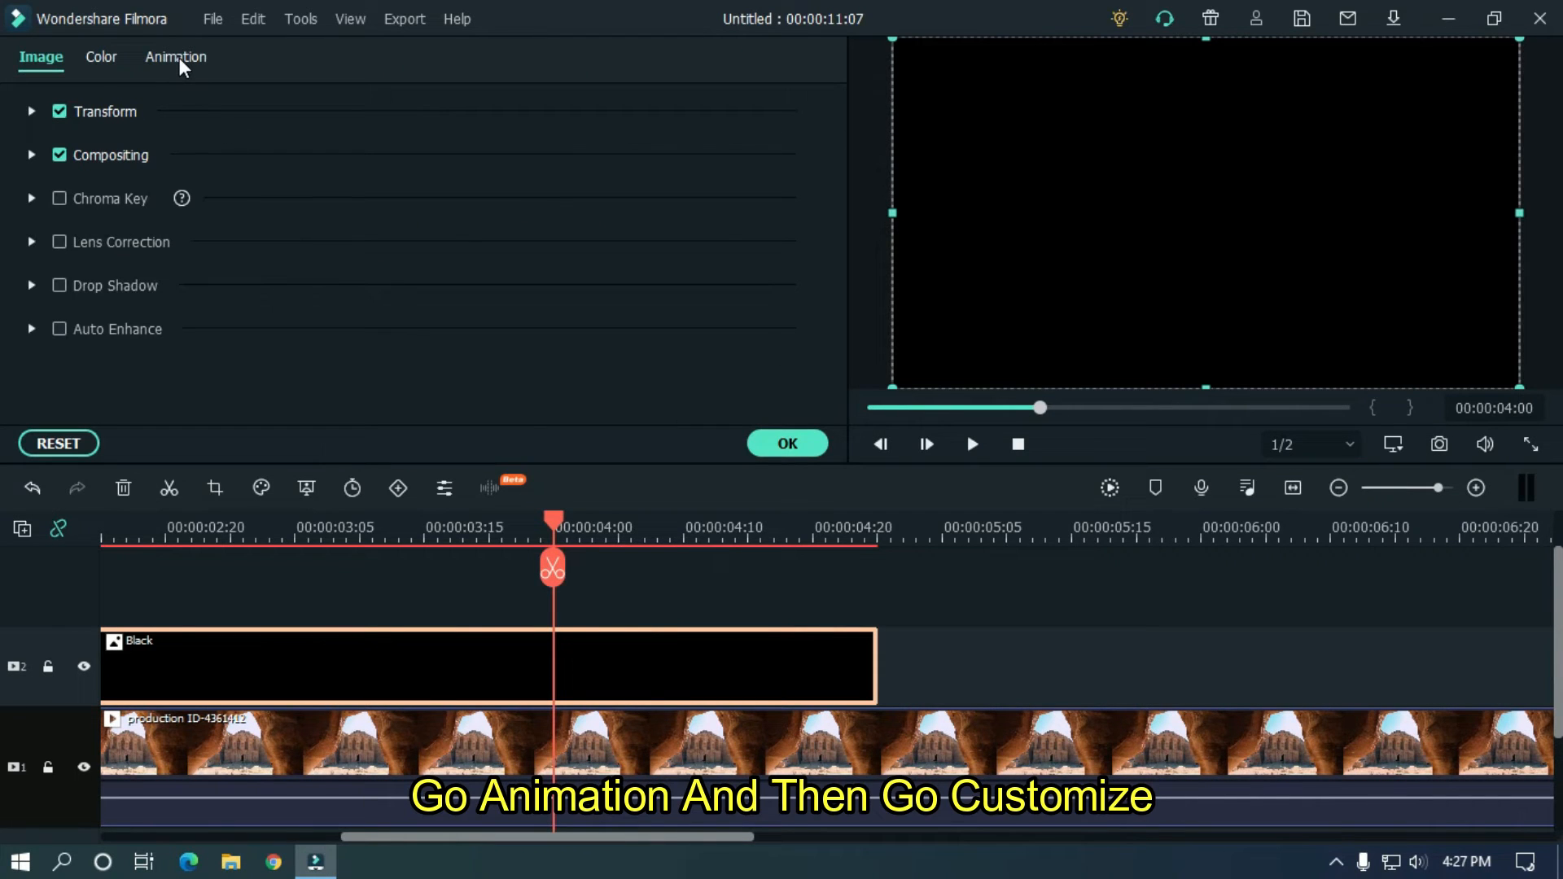
{"action": "left_click", "coordinate": [176, 57]}
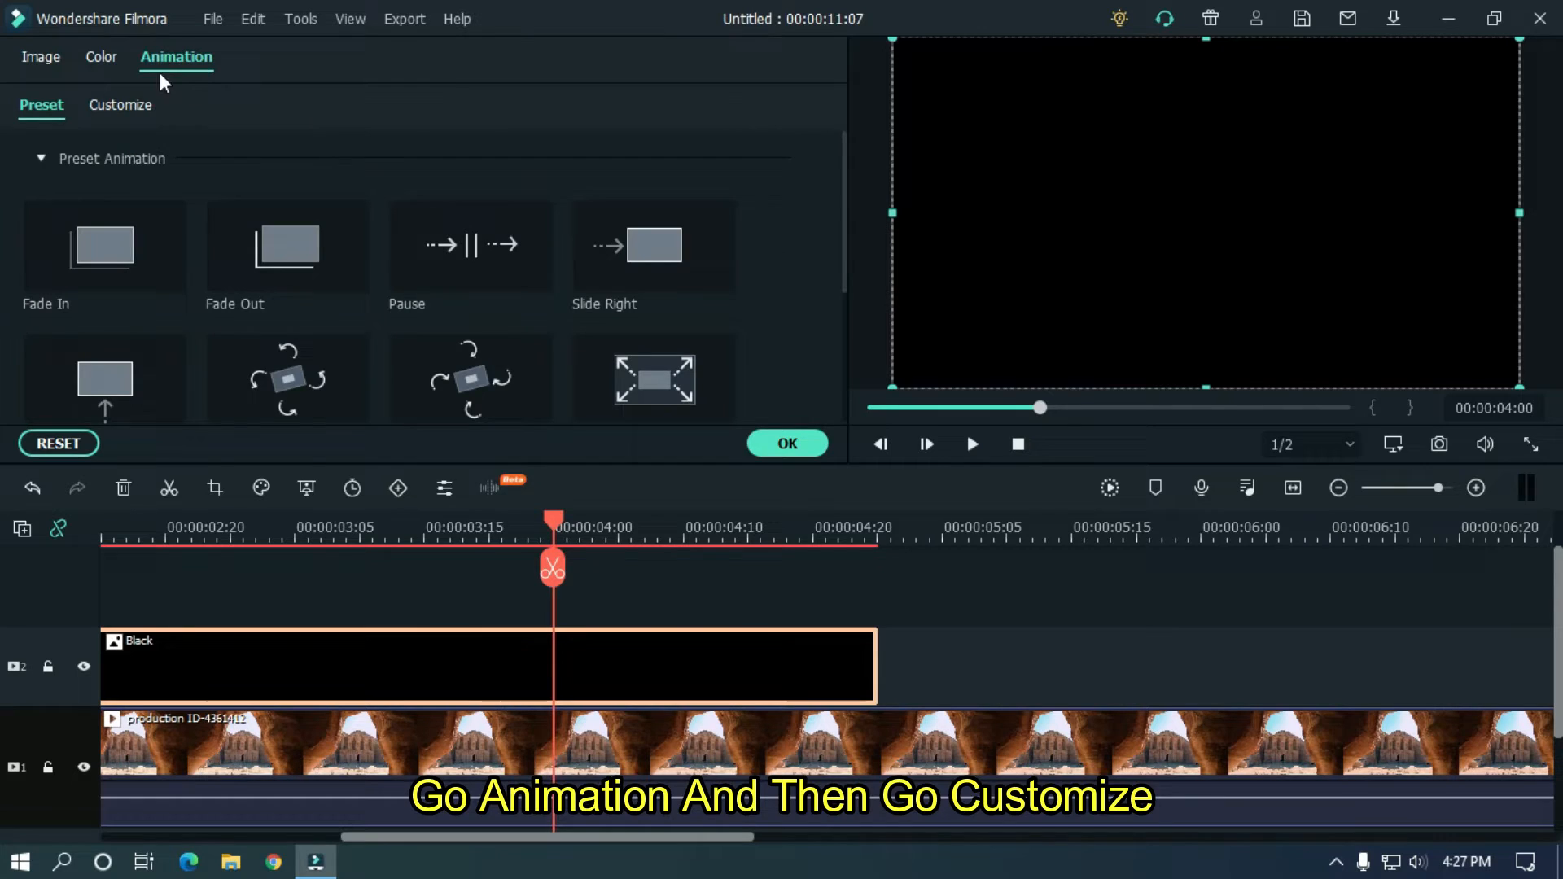
{"action": "left_click", "coordinate": [119, 105]}
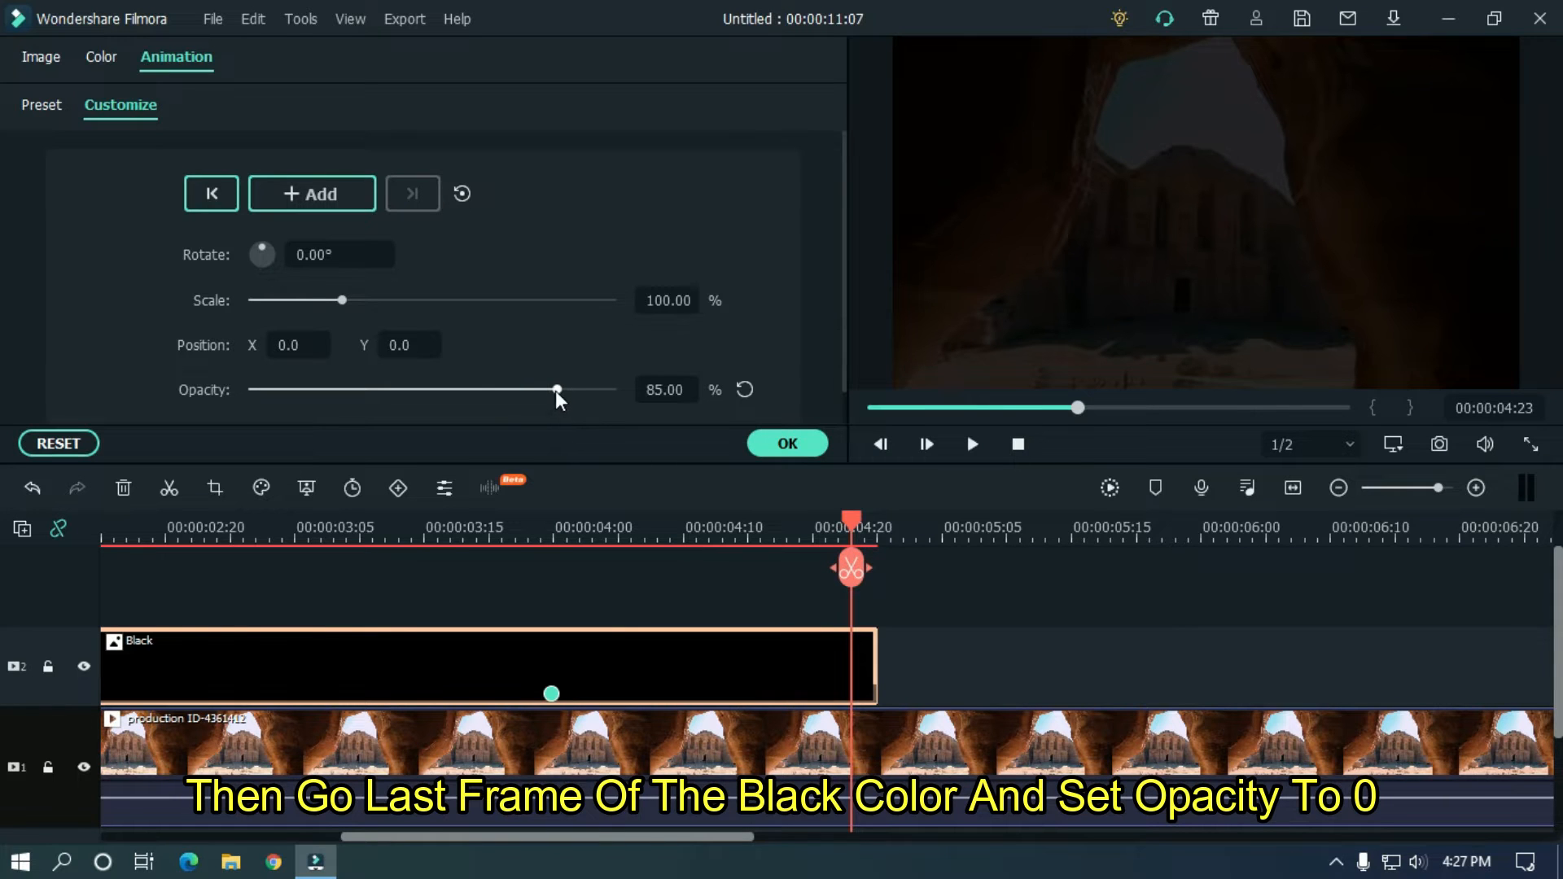
{"action": "left_click_drag", "start_coordinate": [556, 390], "coordinate": [245, 390]}
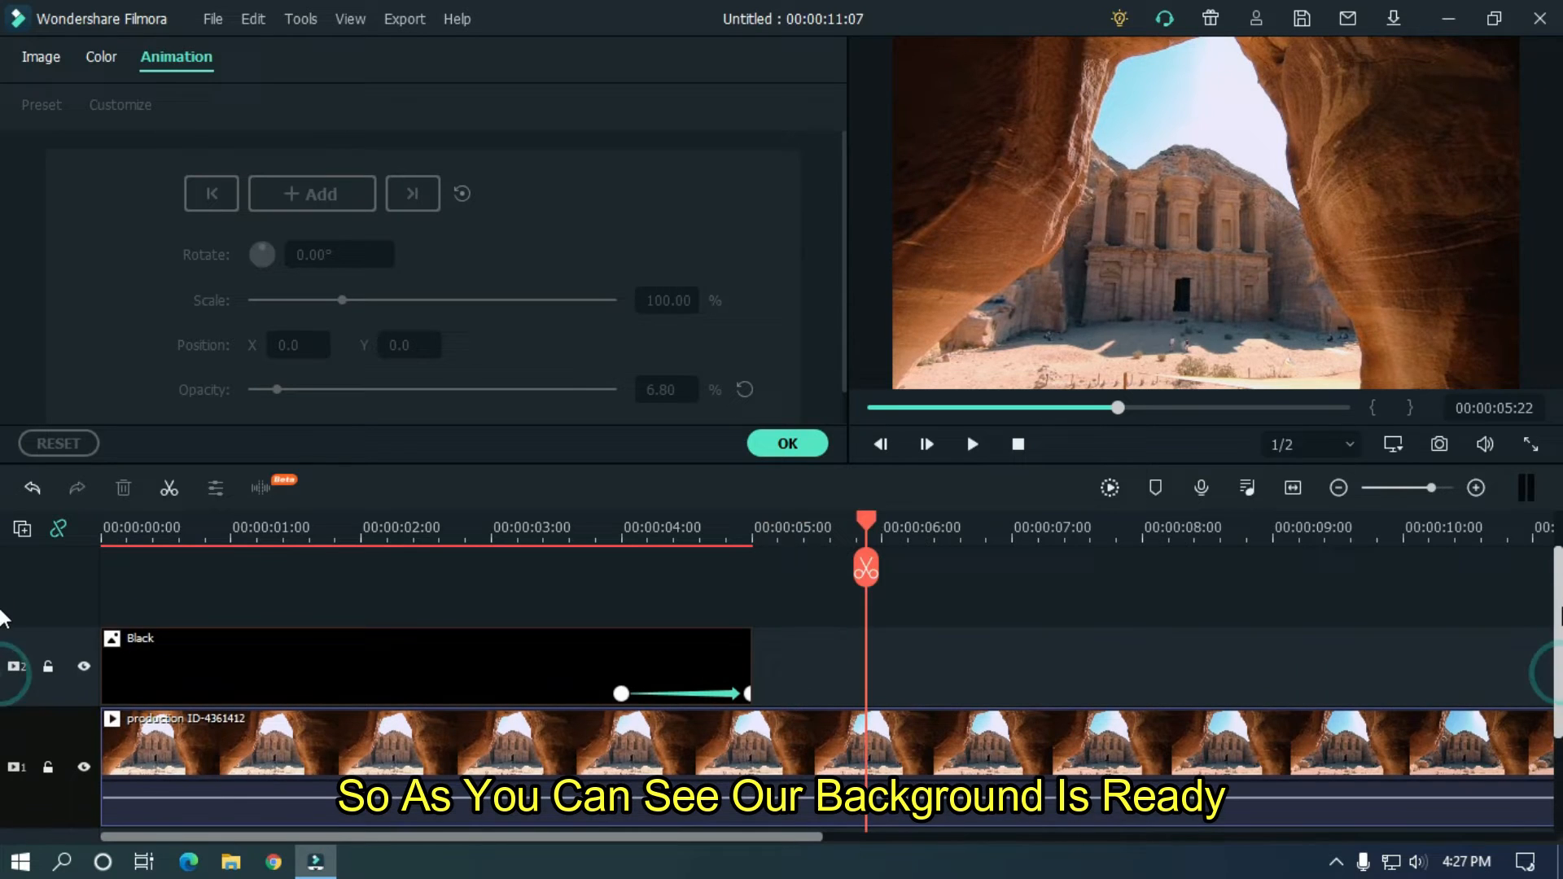
{"action": "left_click", "coordinate": [786, 443]}
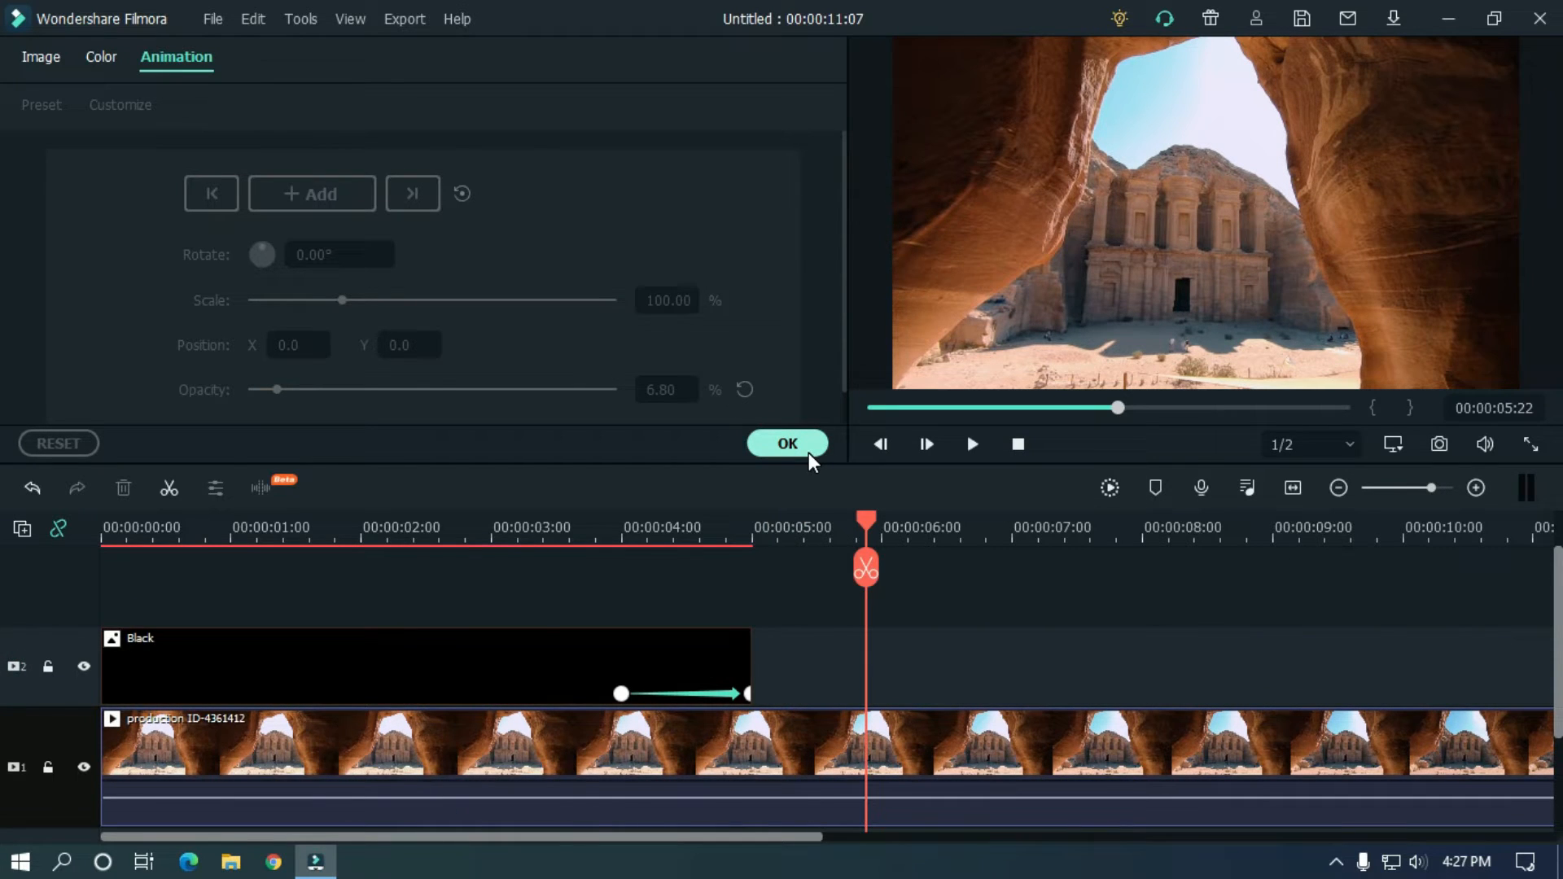
Confirm the black fade and put the Default Title on a new track above the Black clip.
{"action": "left_click", "coordinate": [786, 444]}
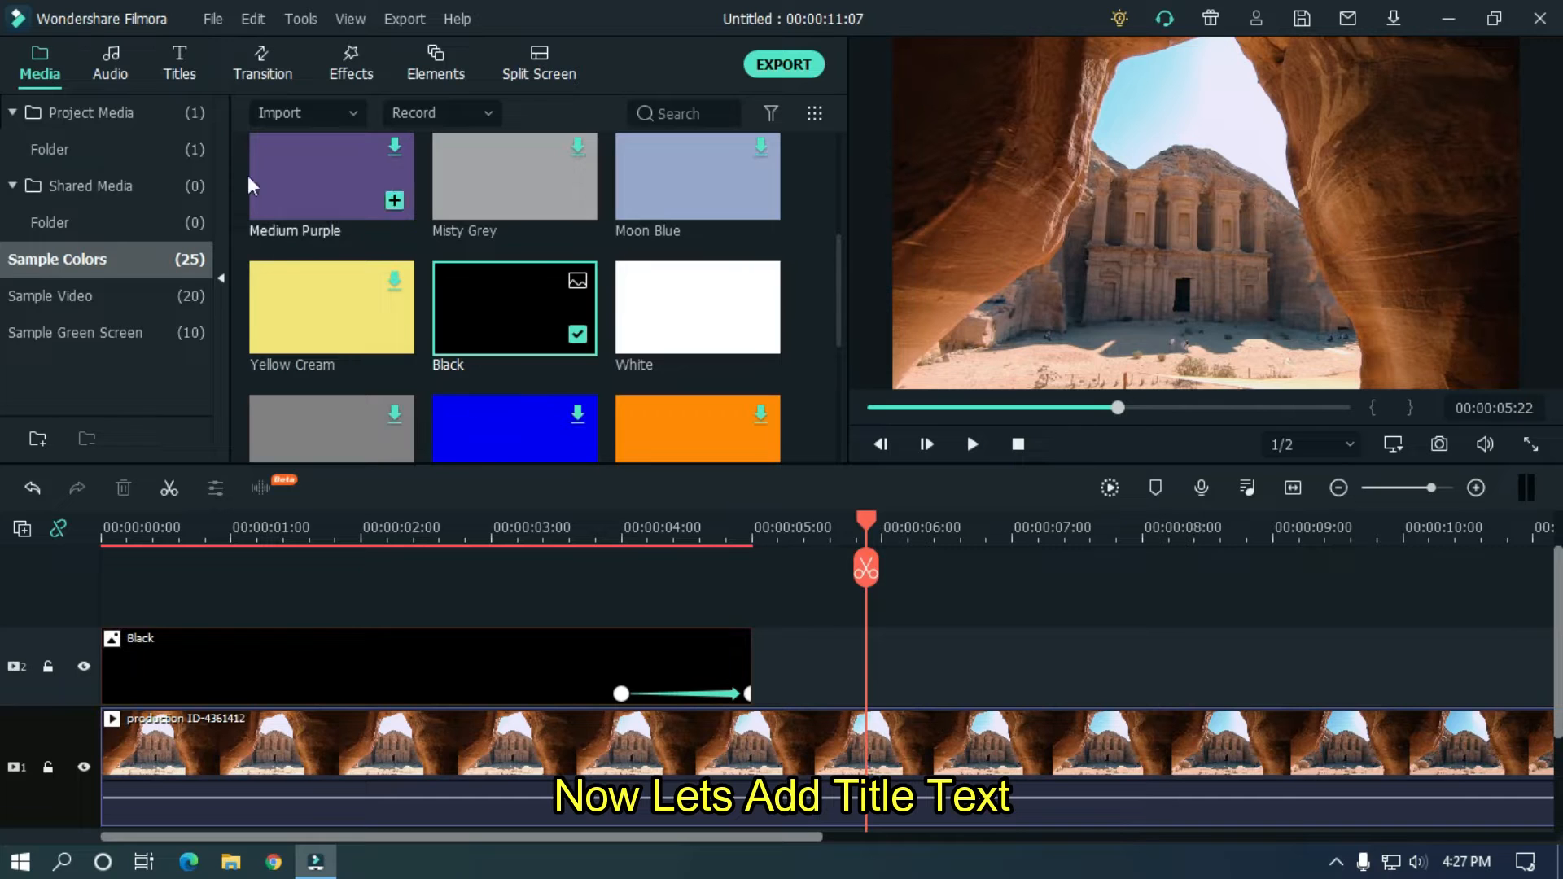
{"action": "left_click", "coordinate": [179, 63]}
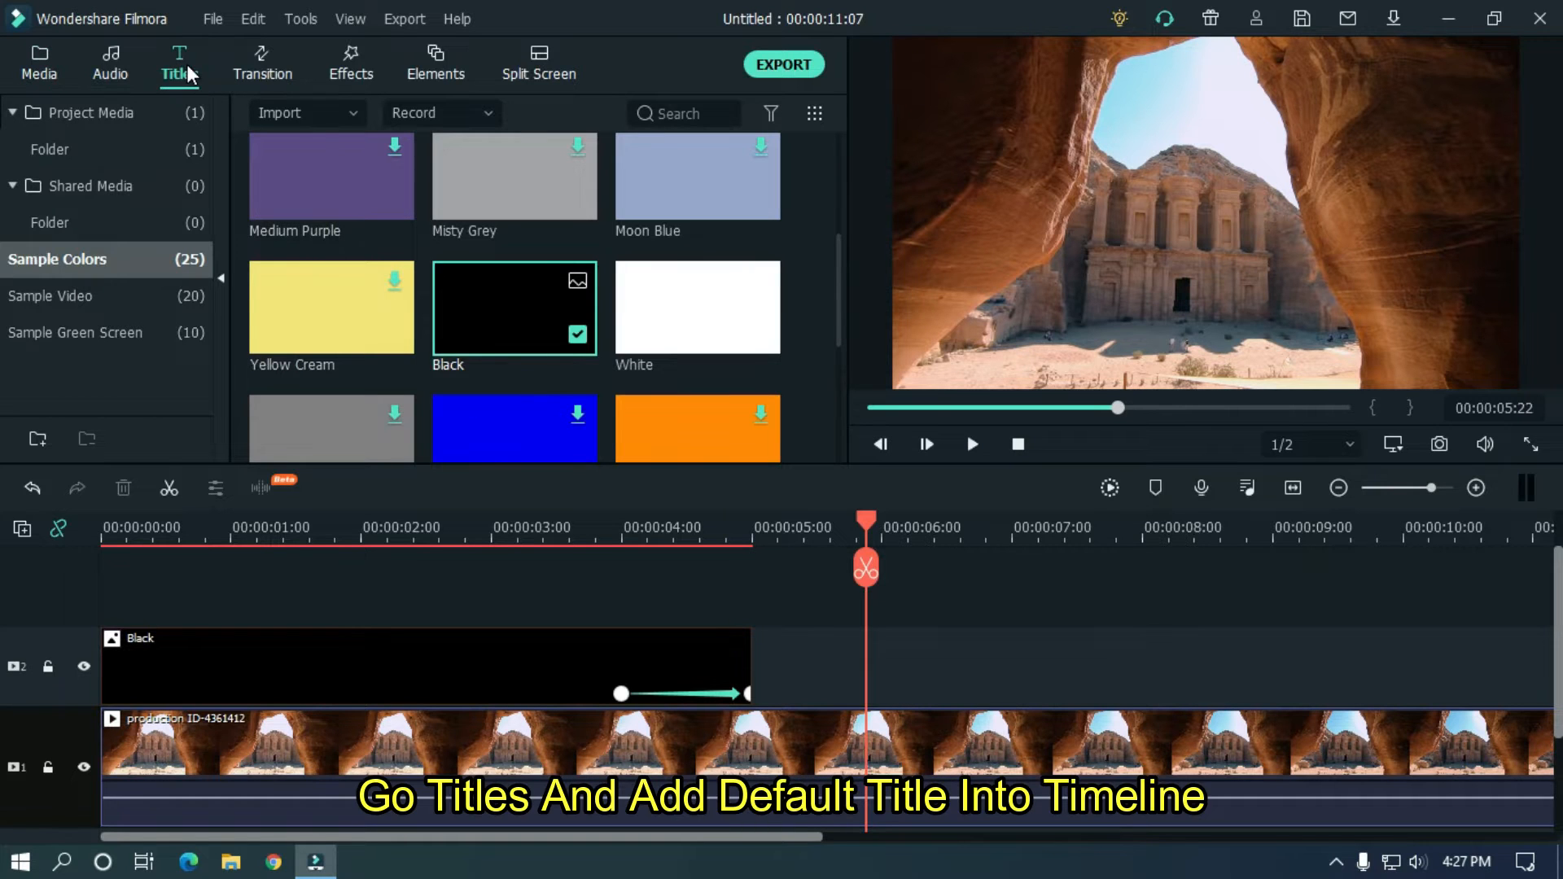
{"action": "left_click", "coordinate": [179, 63]}
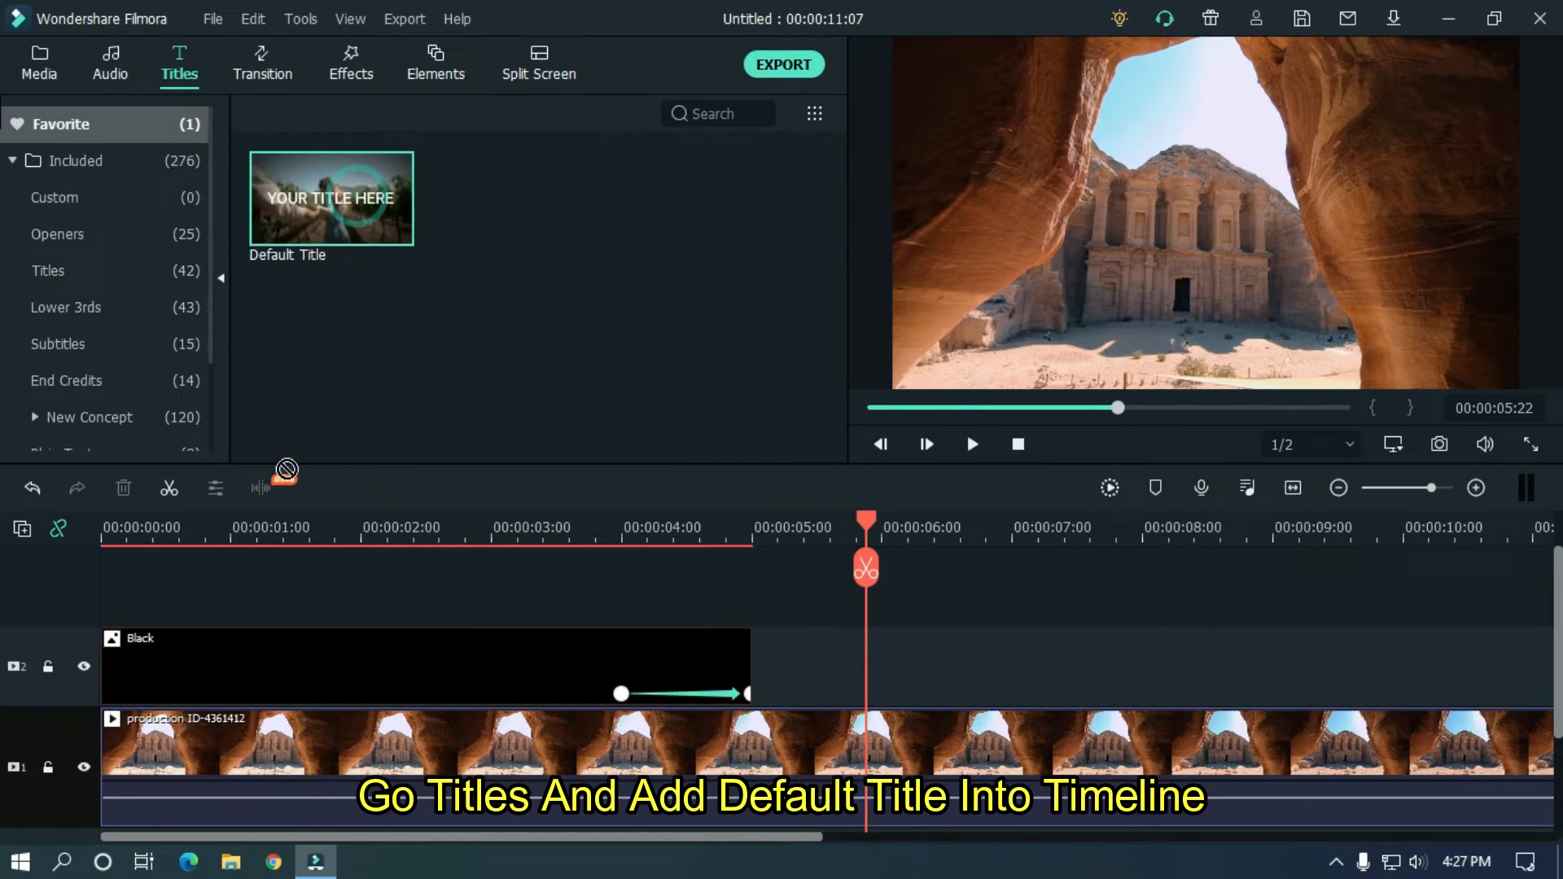
{"action": "left_click_drag", "start_coordinate": [332, 197], "coordinate": [423, 666]}
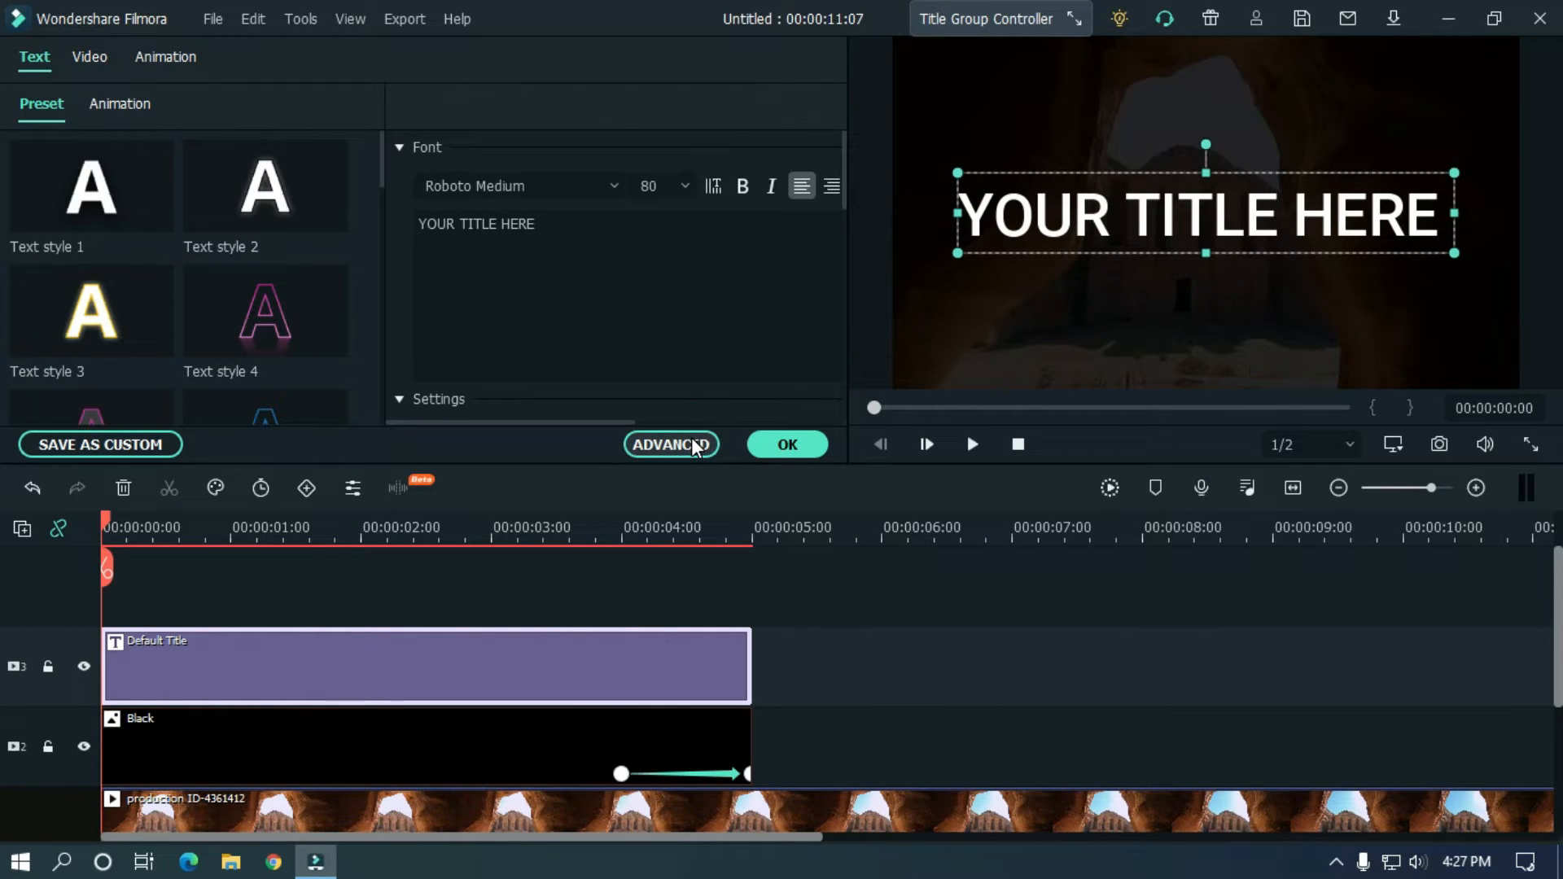
Change the title text to 'The Lost City' in Montserrat Black, size 40.
{"action": "left_click", "coordinate": [670, 443]}
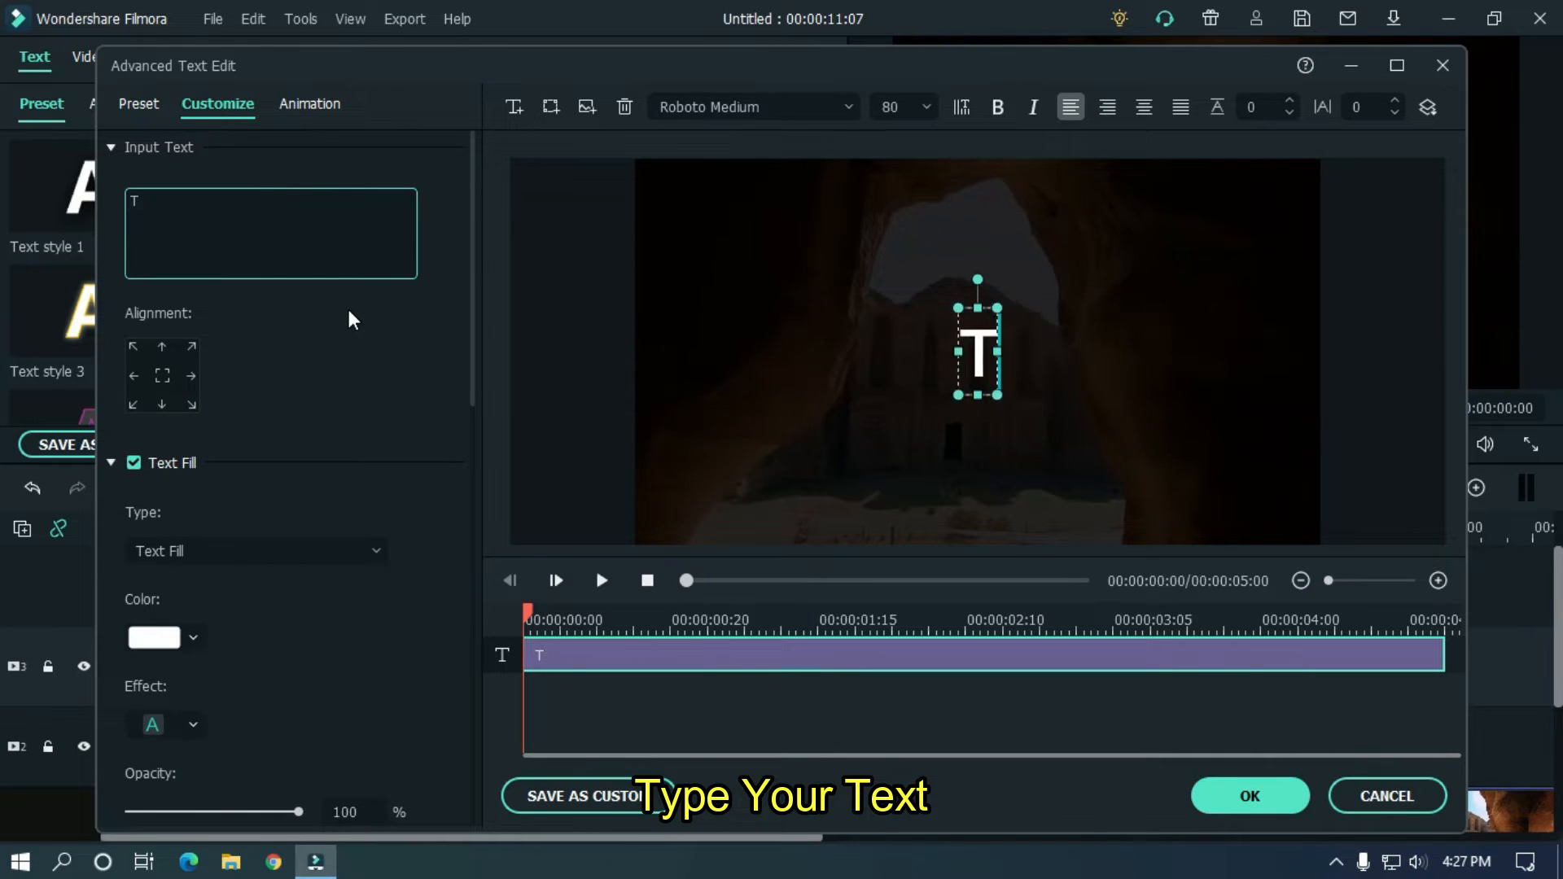
{"action": "type", "text": "The Lost City"}
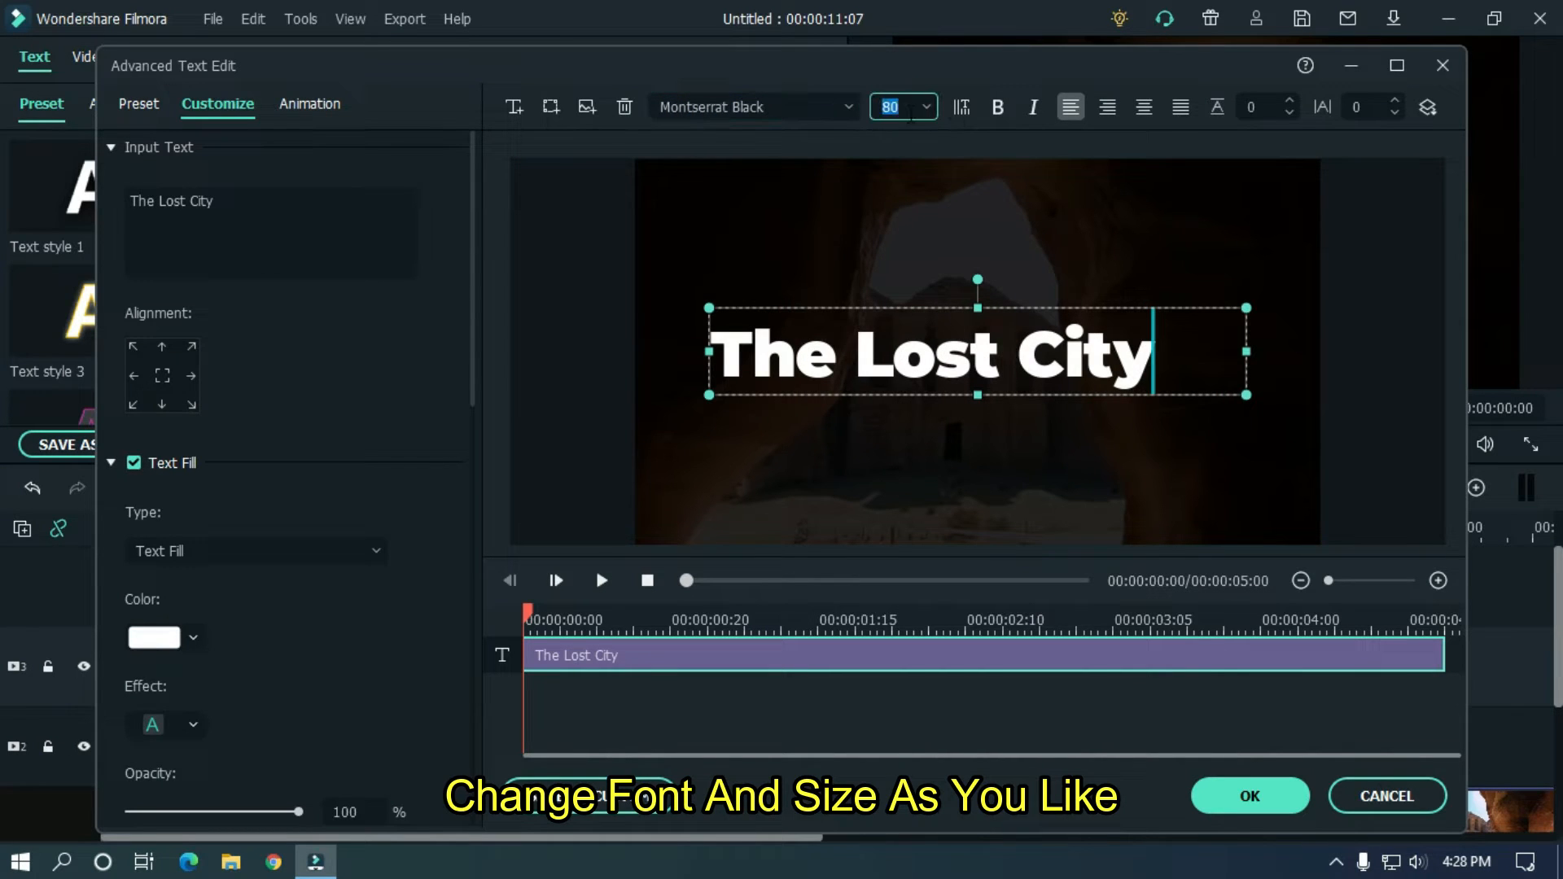
{"action": "type", "text": "40"}
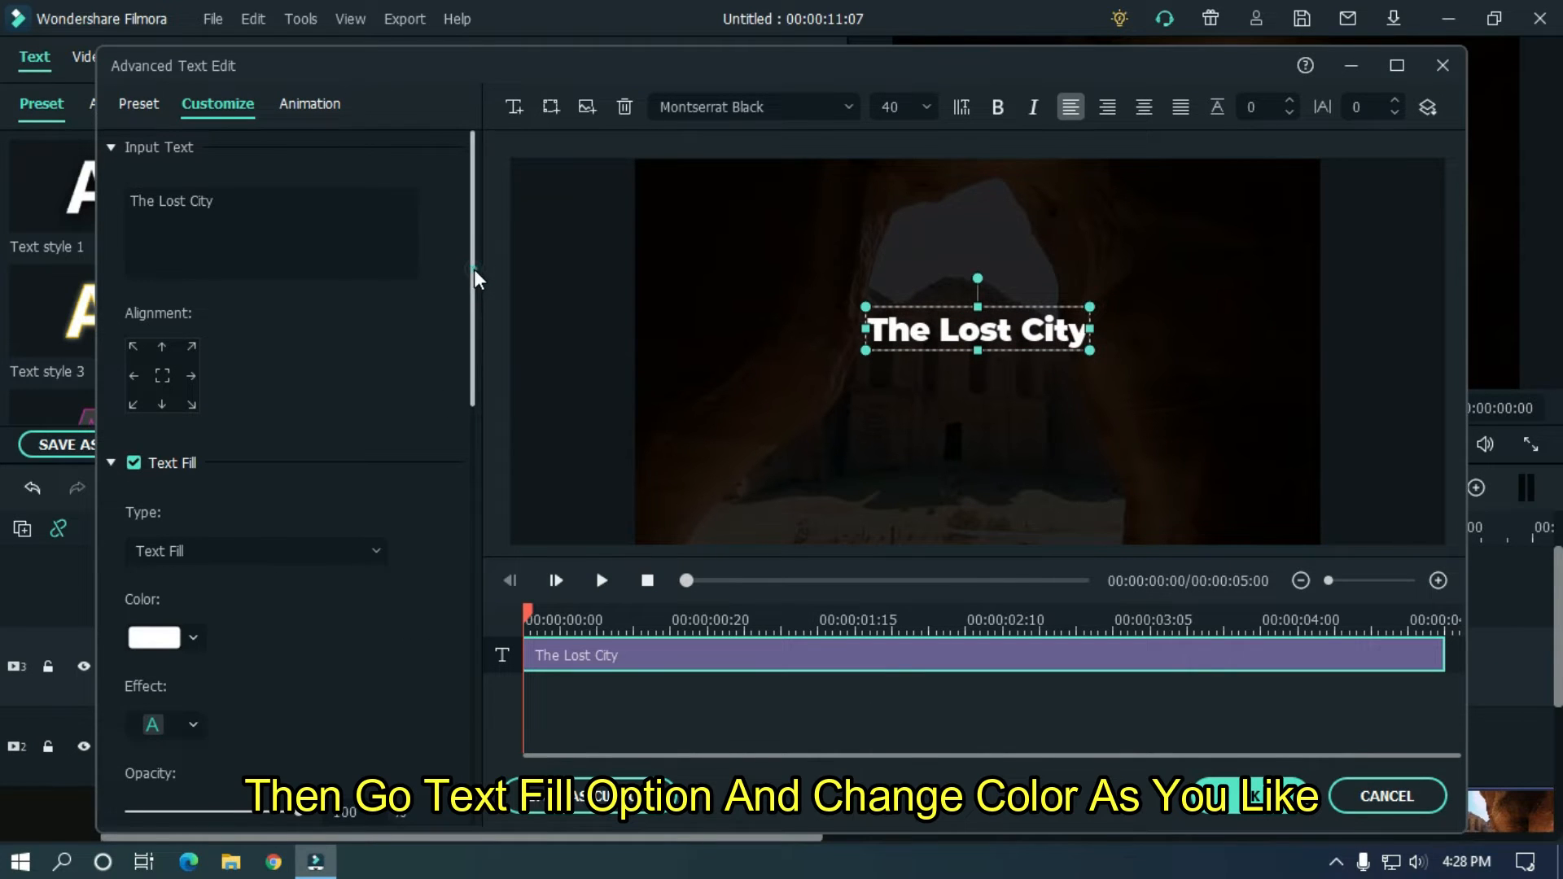
Set The Lost City's text fill colour to light cyan (#aaffff).
{"action": "scroll", "scroll_direction": "down", "scroll_amount": 3}
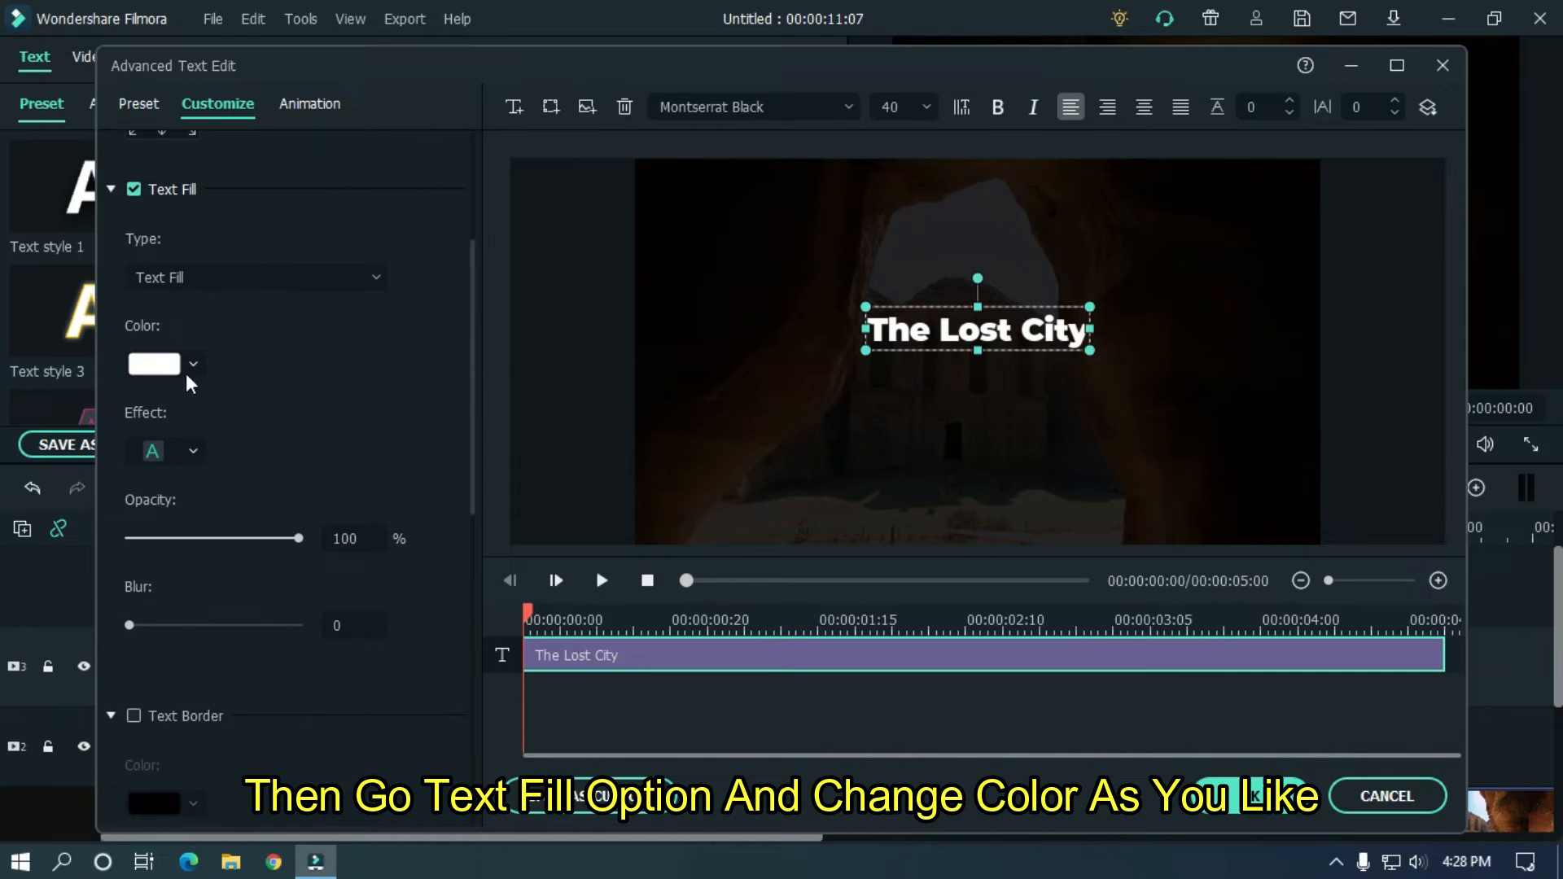
{"action": "left_click", "coordinate": [155, 364]}
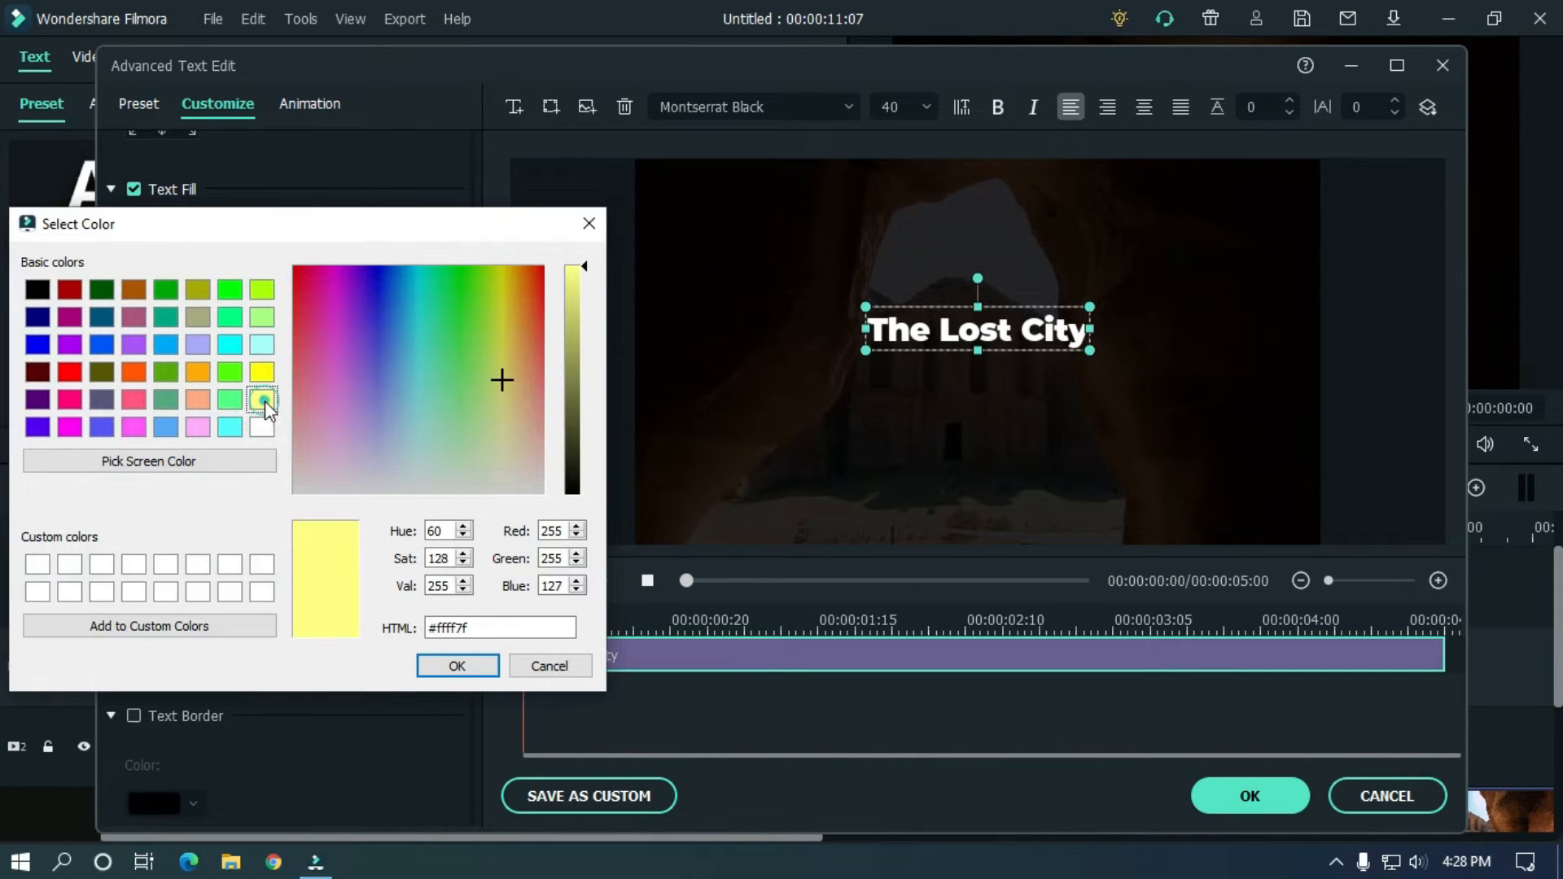
{"action": "left_click", "coordinate": [261, 343]}
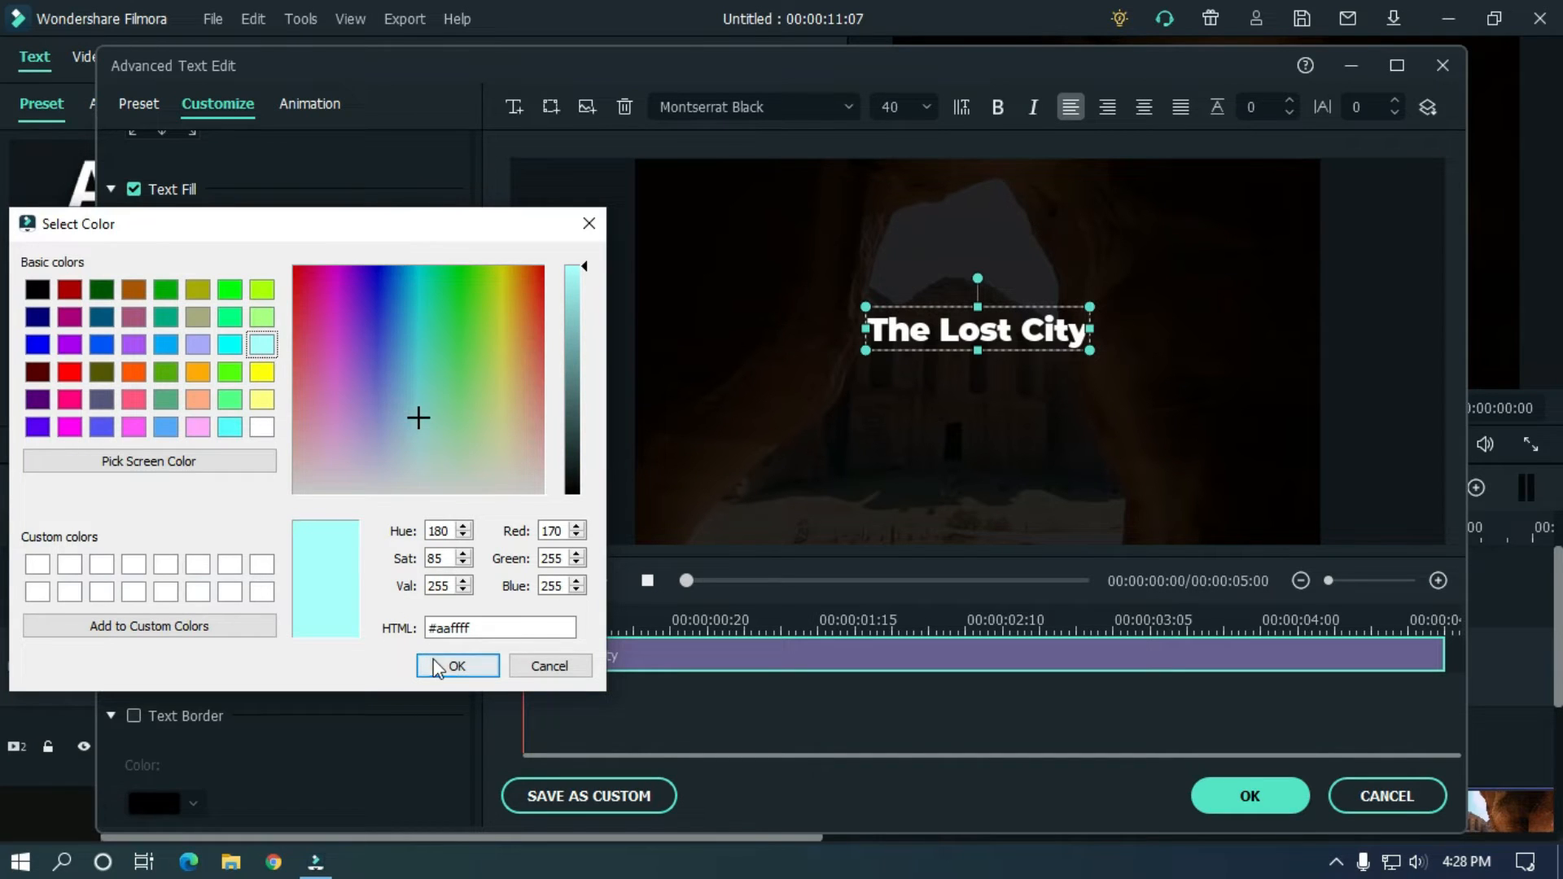
{"action": "left_click", "coordinate": [457, 666]}
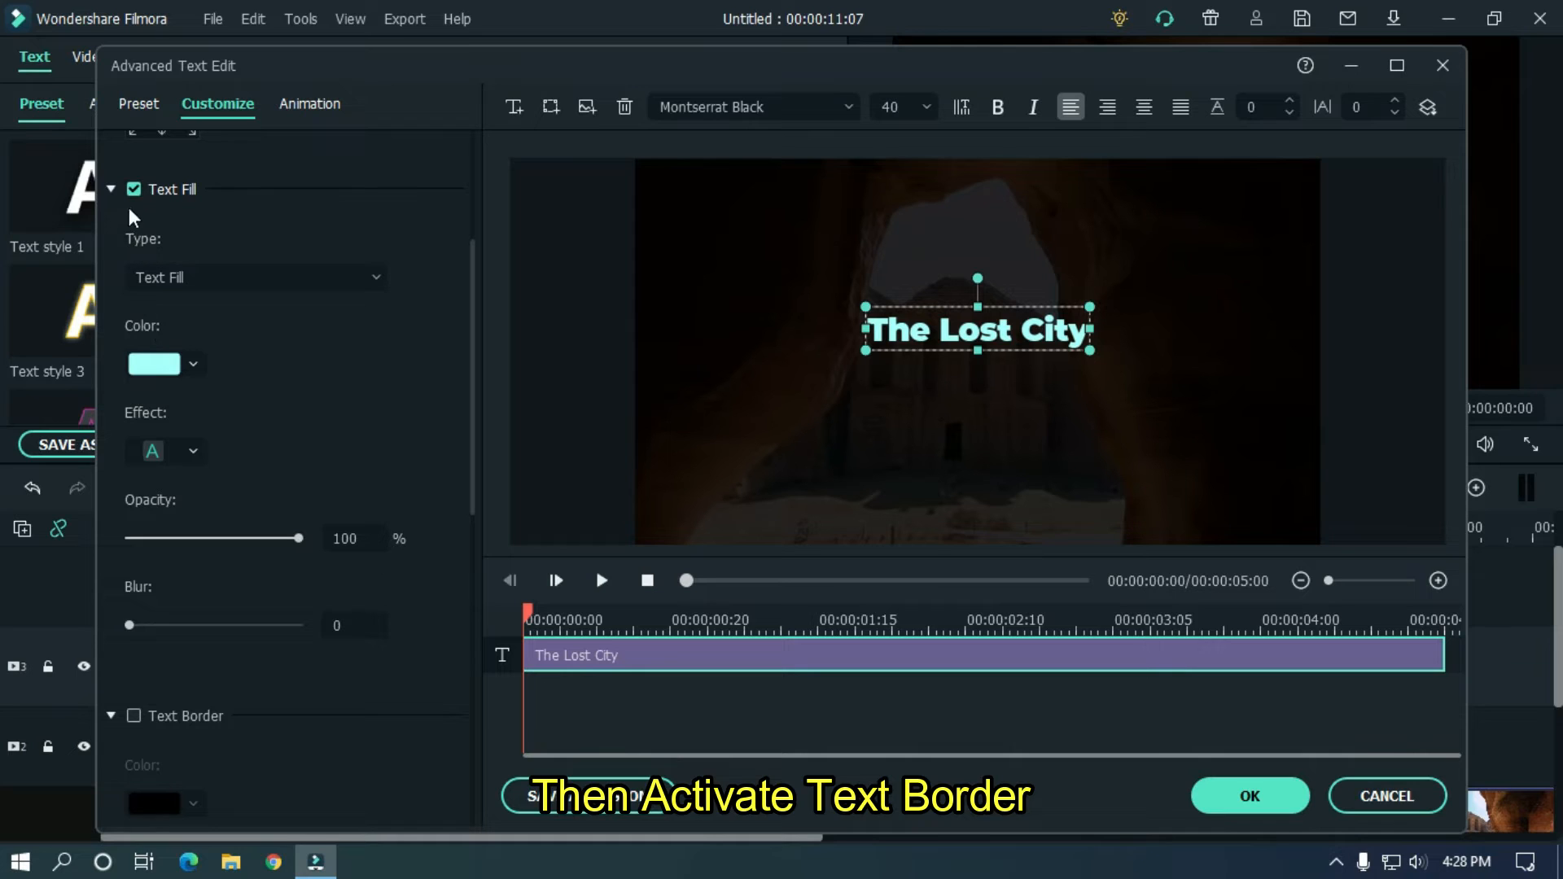
Add a black text border with blur 10 and size 1, and apply the edits.
{"action": "left_click", "coordinate": [111, 190]}
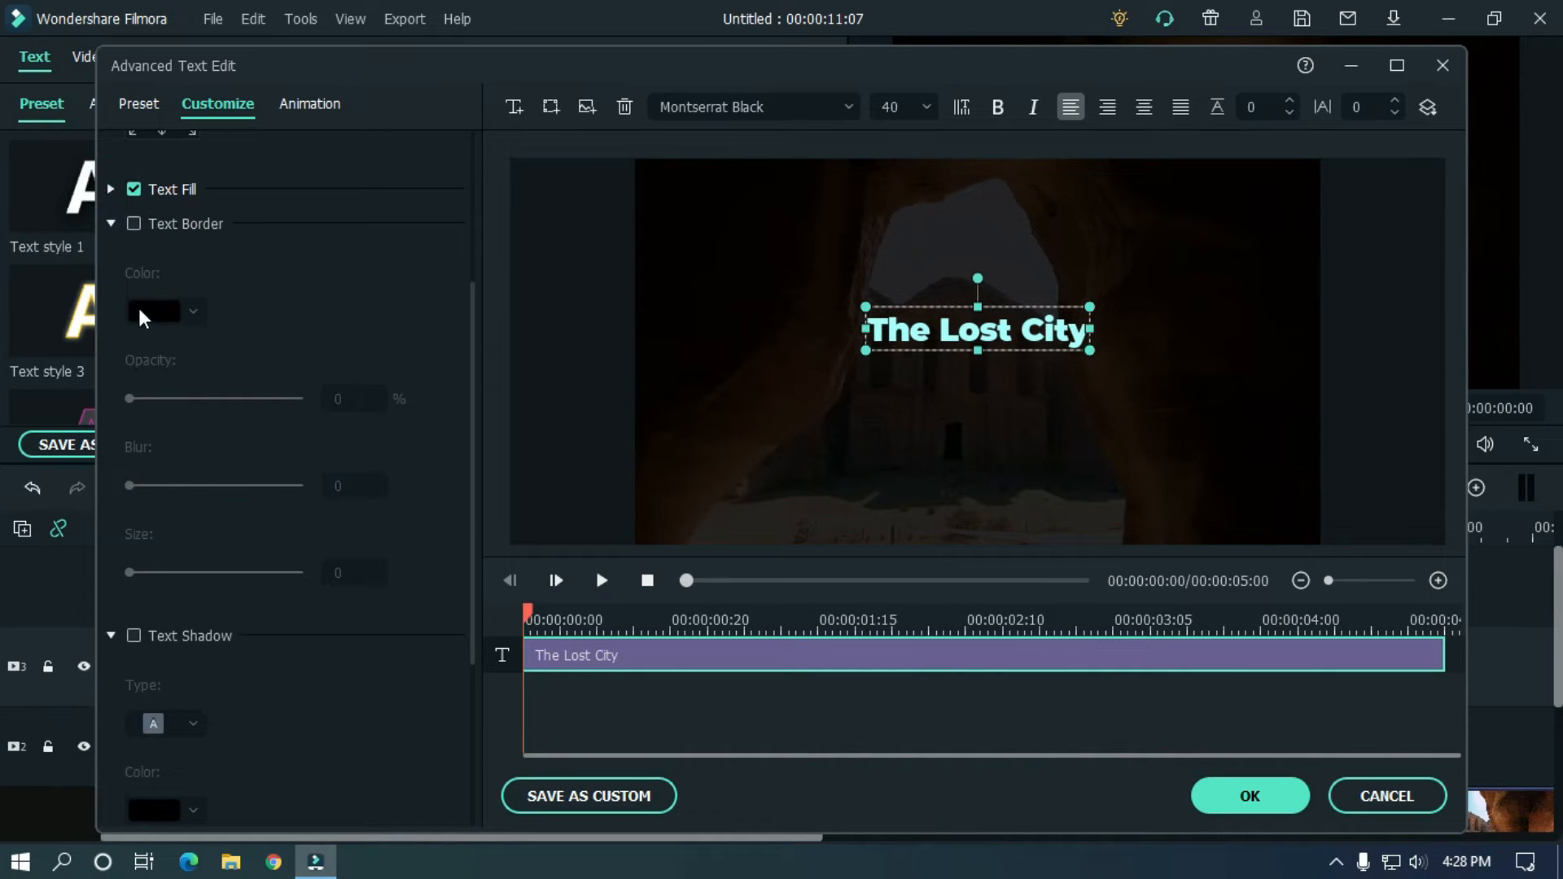
{"action": "left_click", "coordinate": [133, 223]}
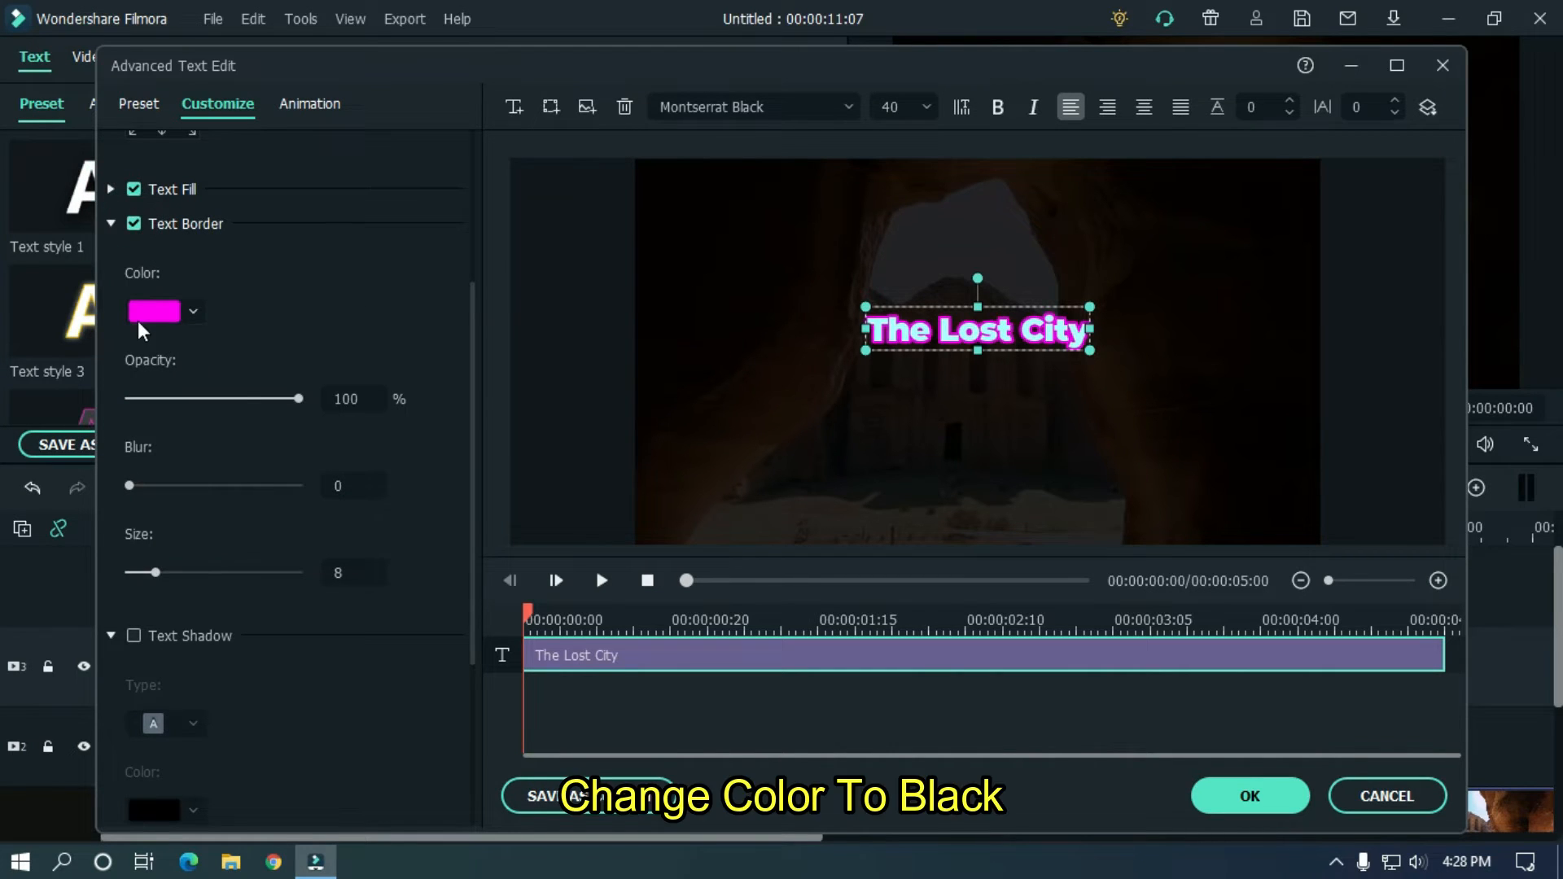
{"action": "left_click", "coordinate": [154, 311]}
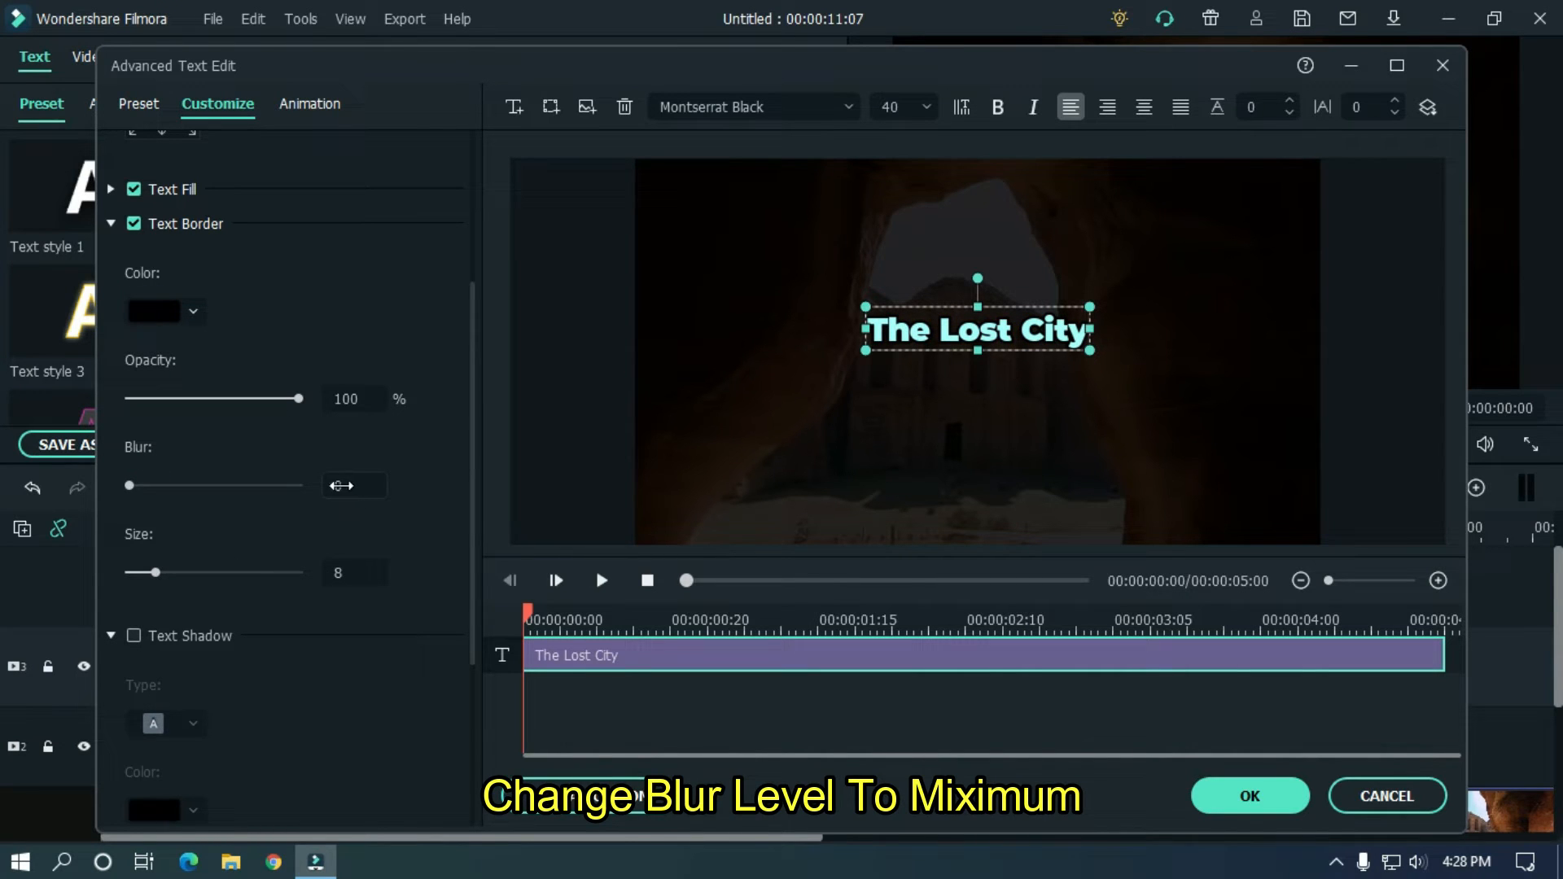
{"action": "left_click_drag", "start_coordinate": [130, 485], "coordinate": [299, 485]}
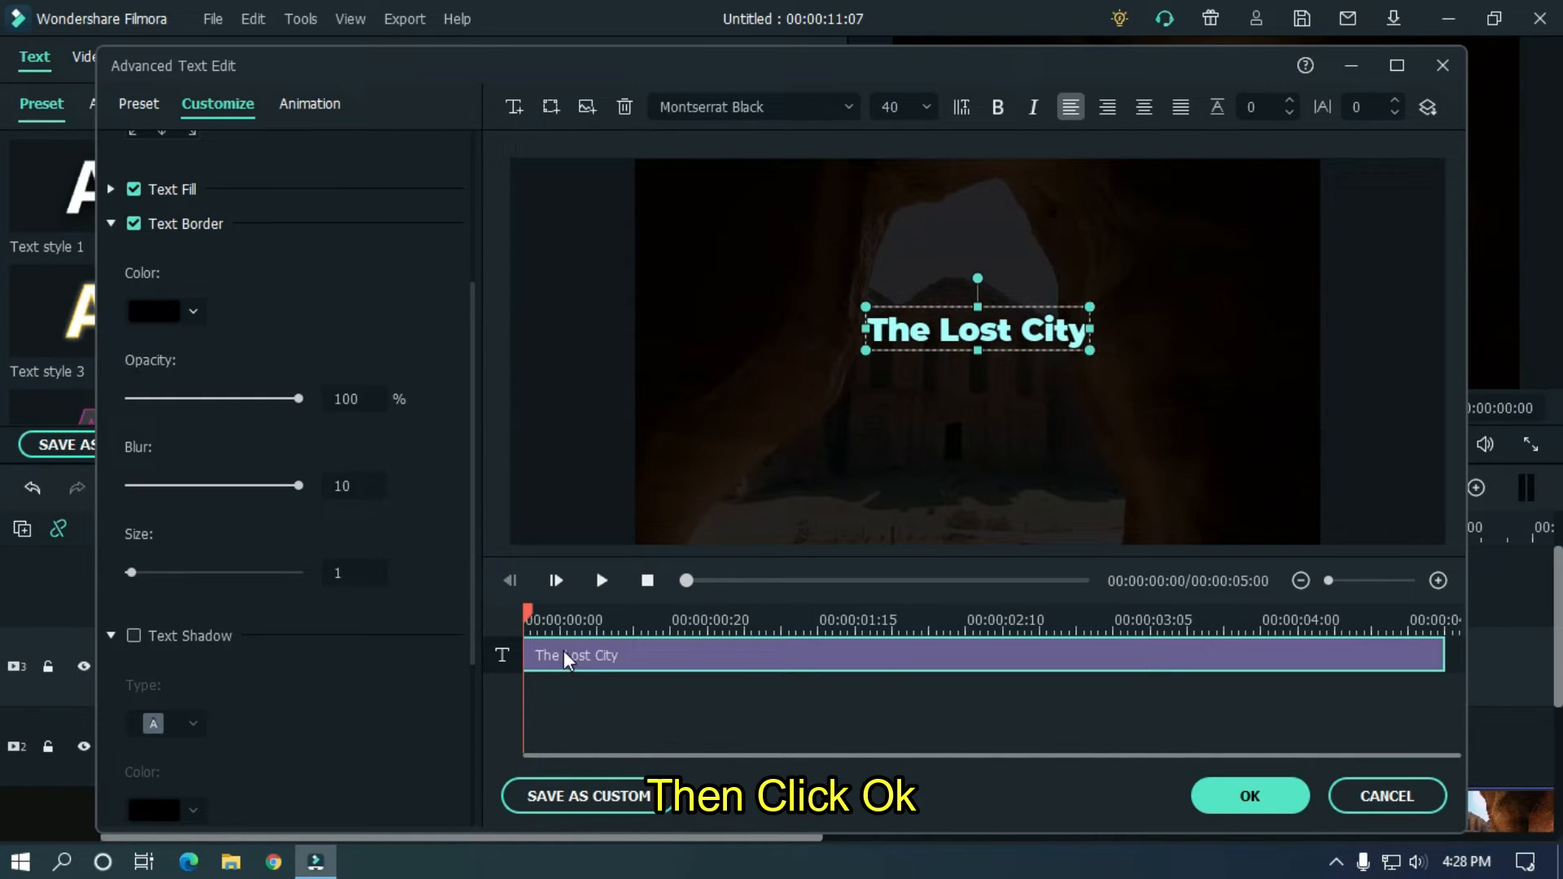
{"action": "left_click", "coordinate": [1247, 795]}
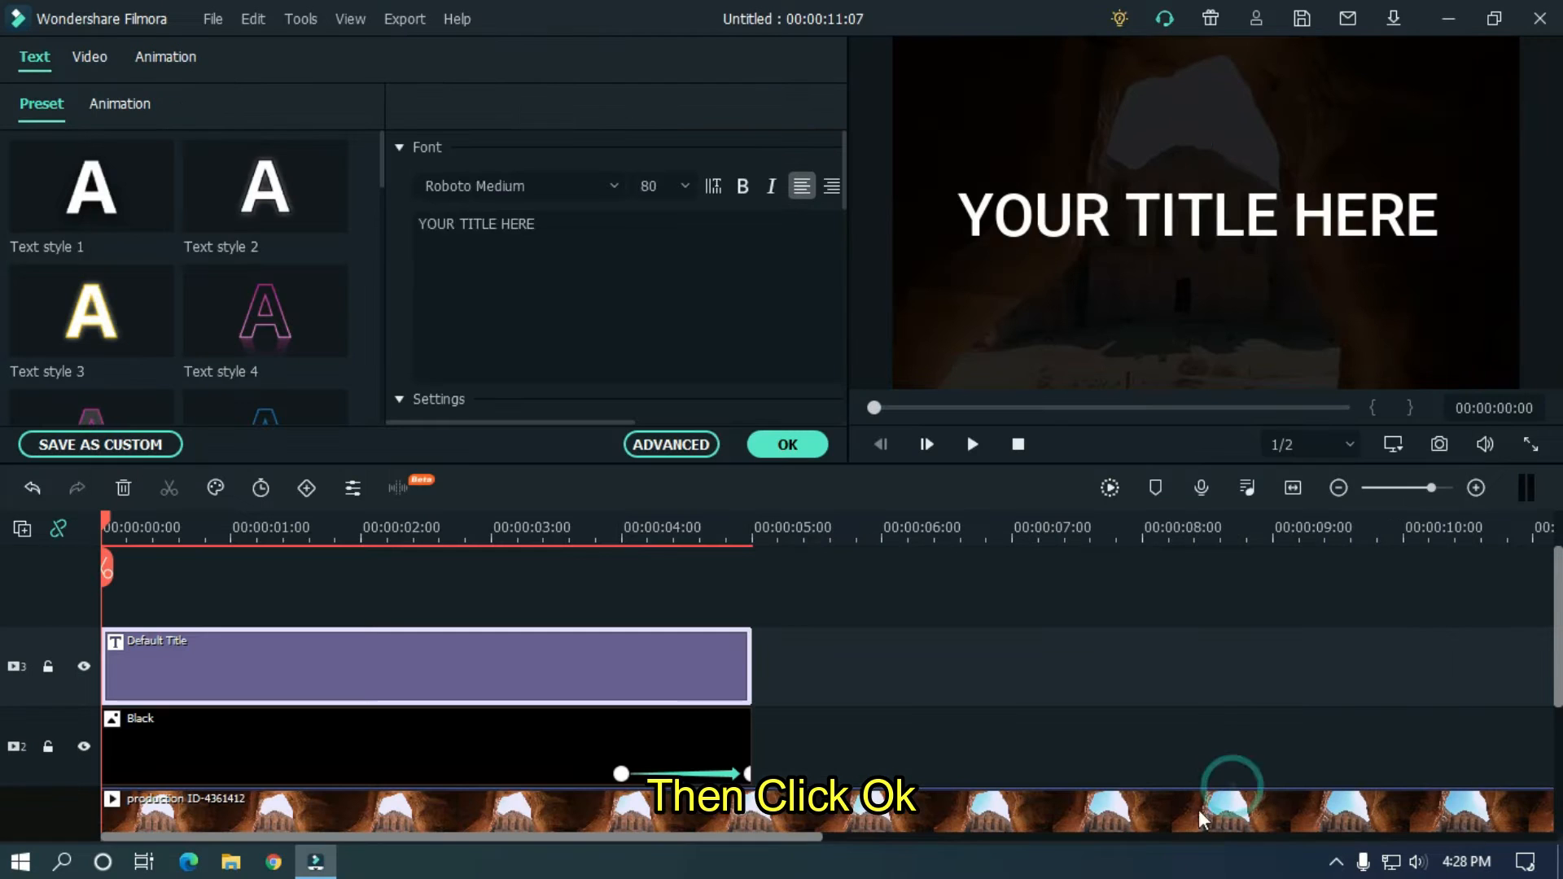
Keyframe the title sliding from off-screen left (X -224) to centre by 1 second, then preview.
{"action": "left_click", "coordinate": [787, 445]}
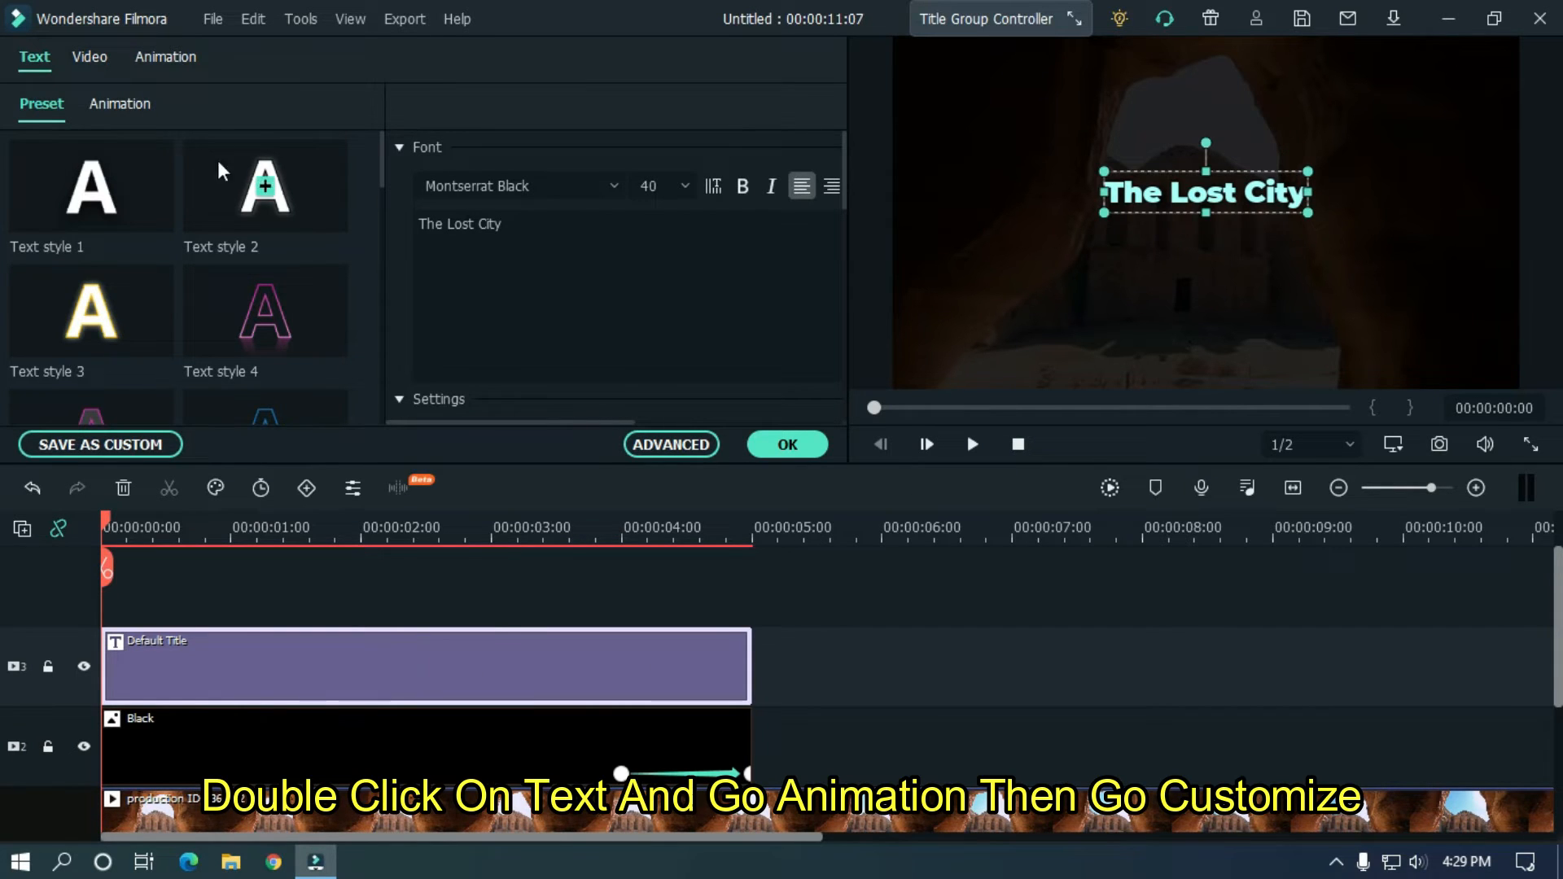
{"action": "left_click", "coordinate": [165, 57]}
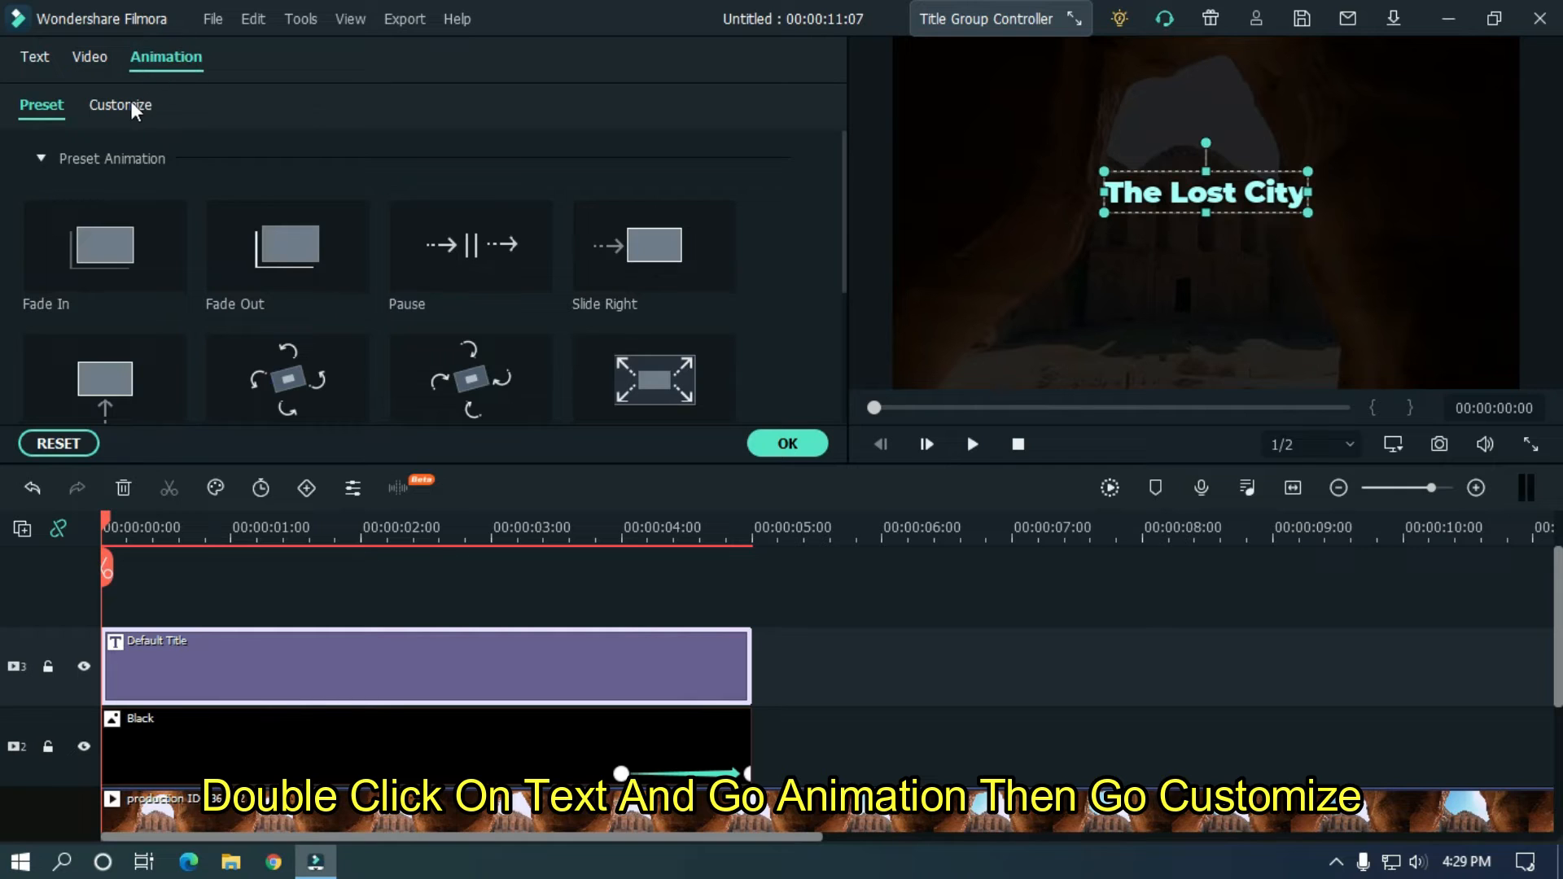
{"action": "left_click", "coordinate": [120, 105]}
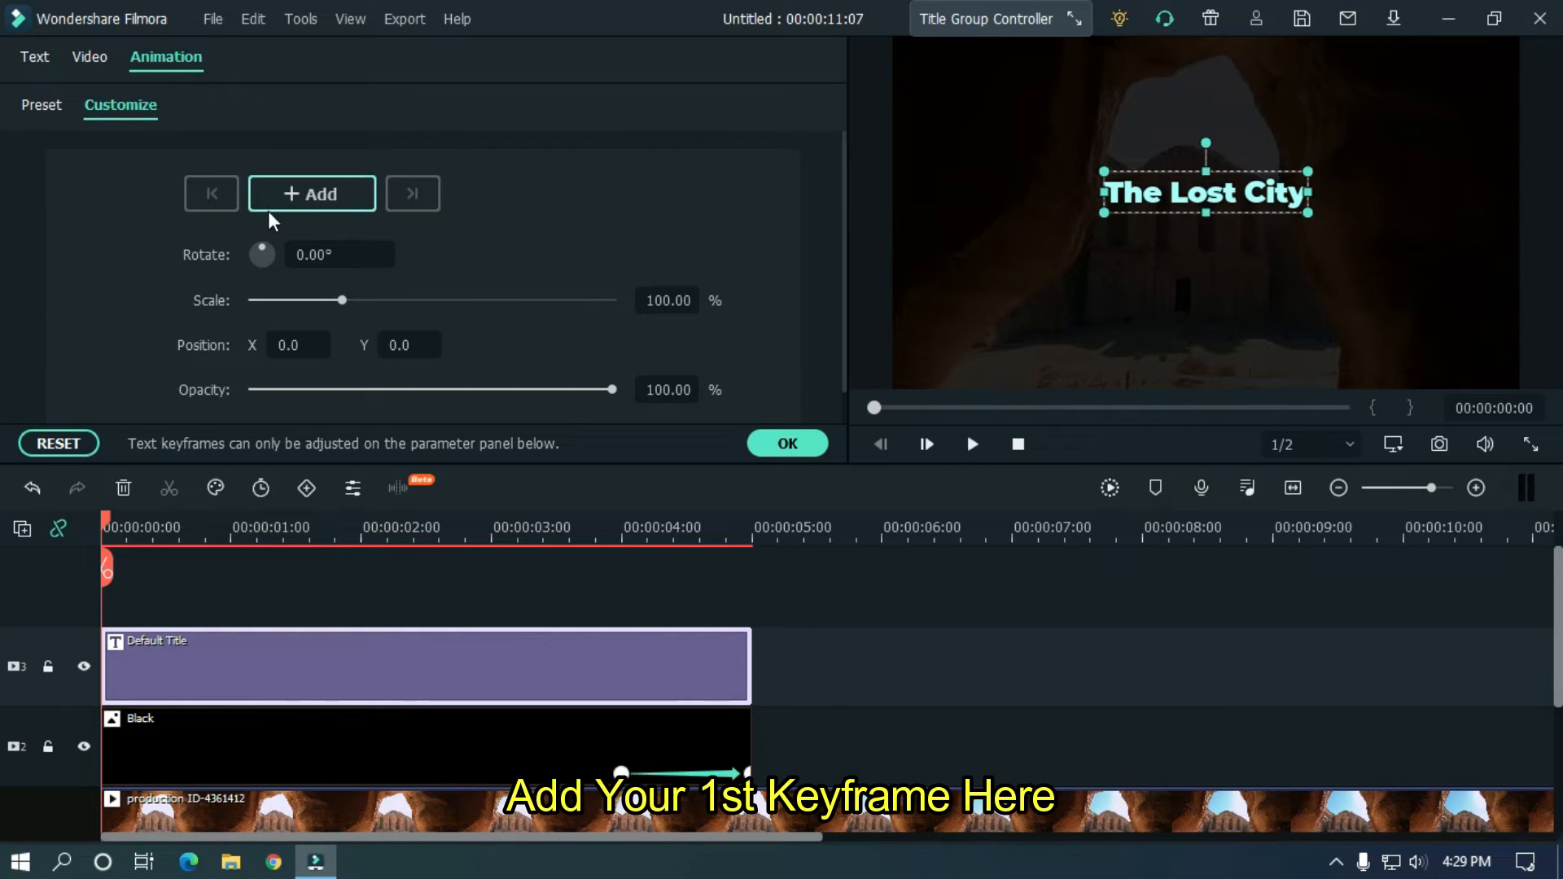
{"action": "left_click", "coordinate": [311, 194]}
{"action": "type", "text": "-23"}
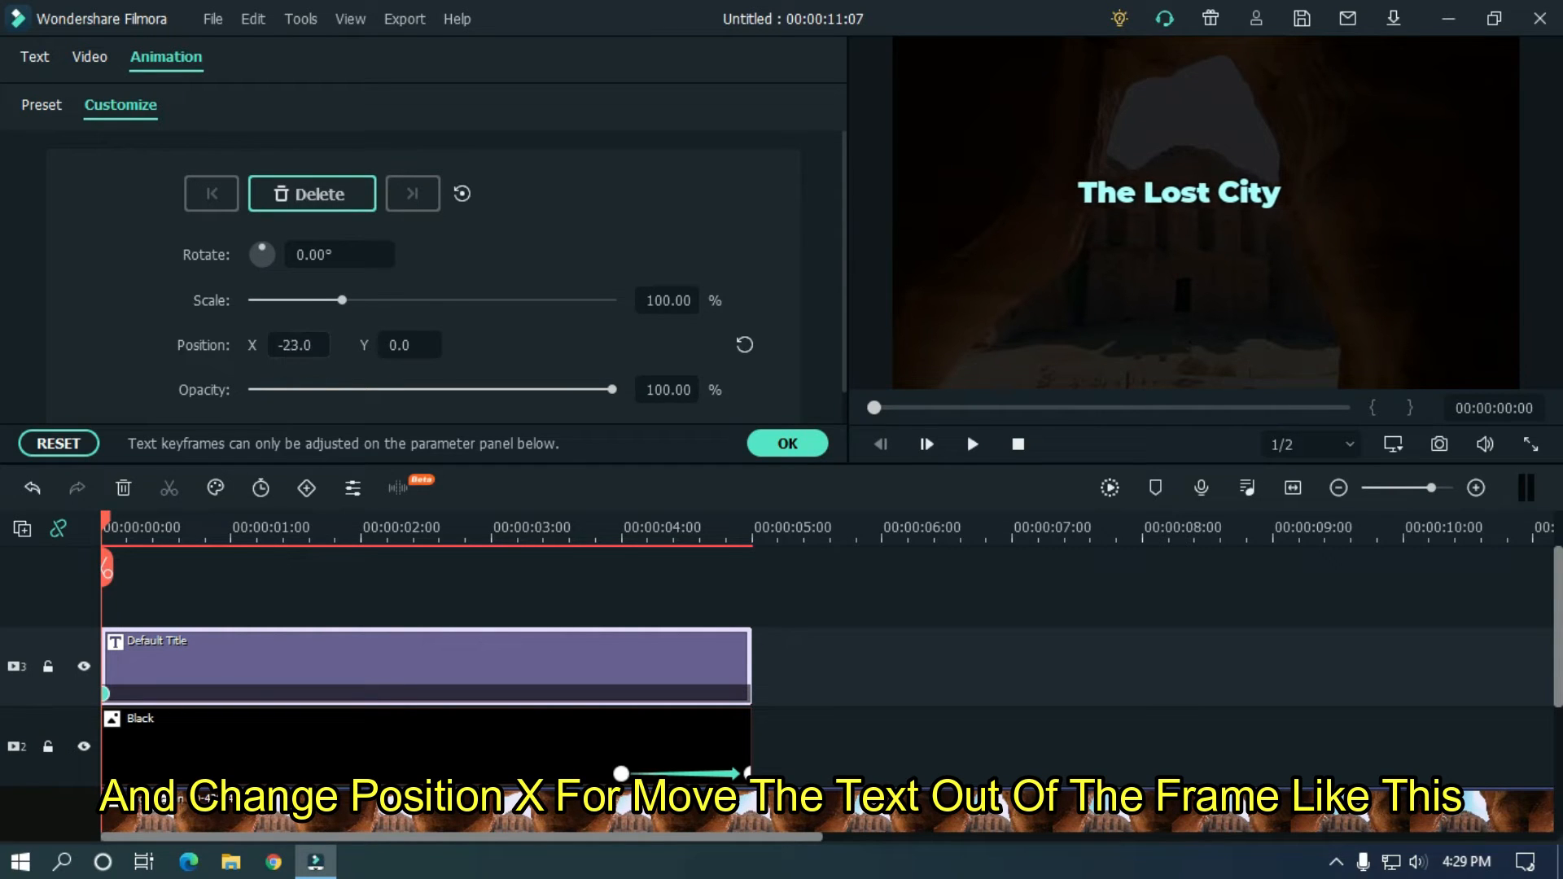
{"action": "type", "text": "-224.0"}
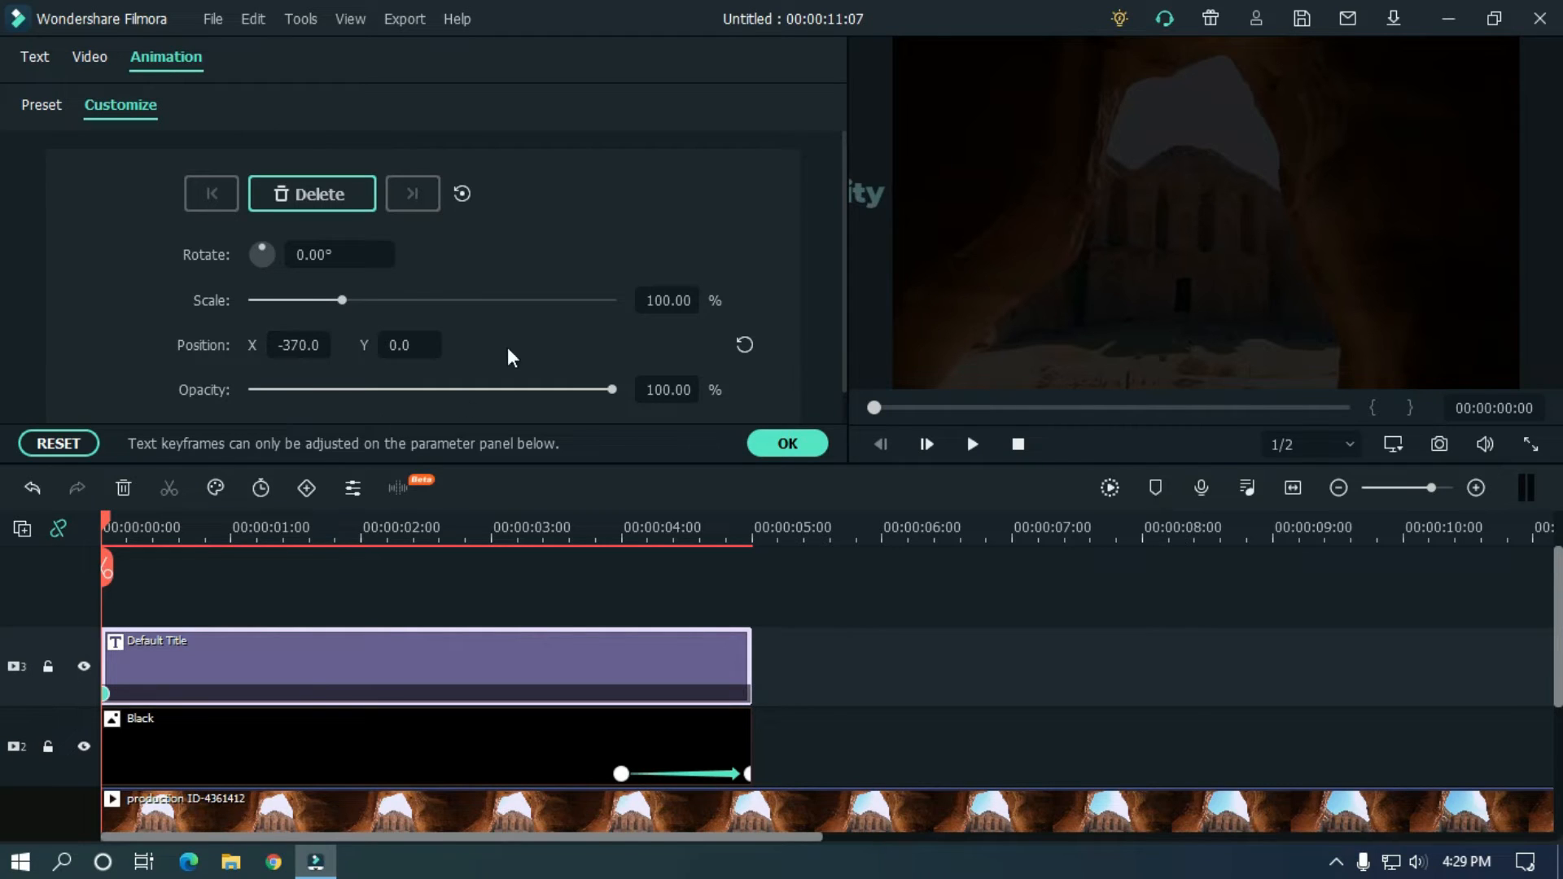
{"action": "mouse_move", "coordinate": [862, 185]}
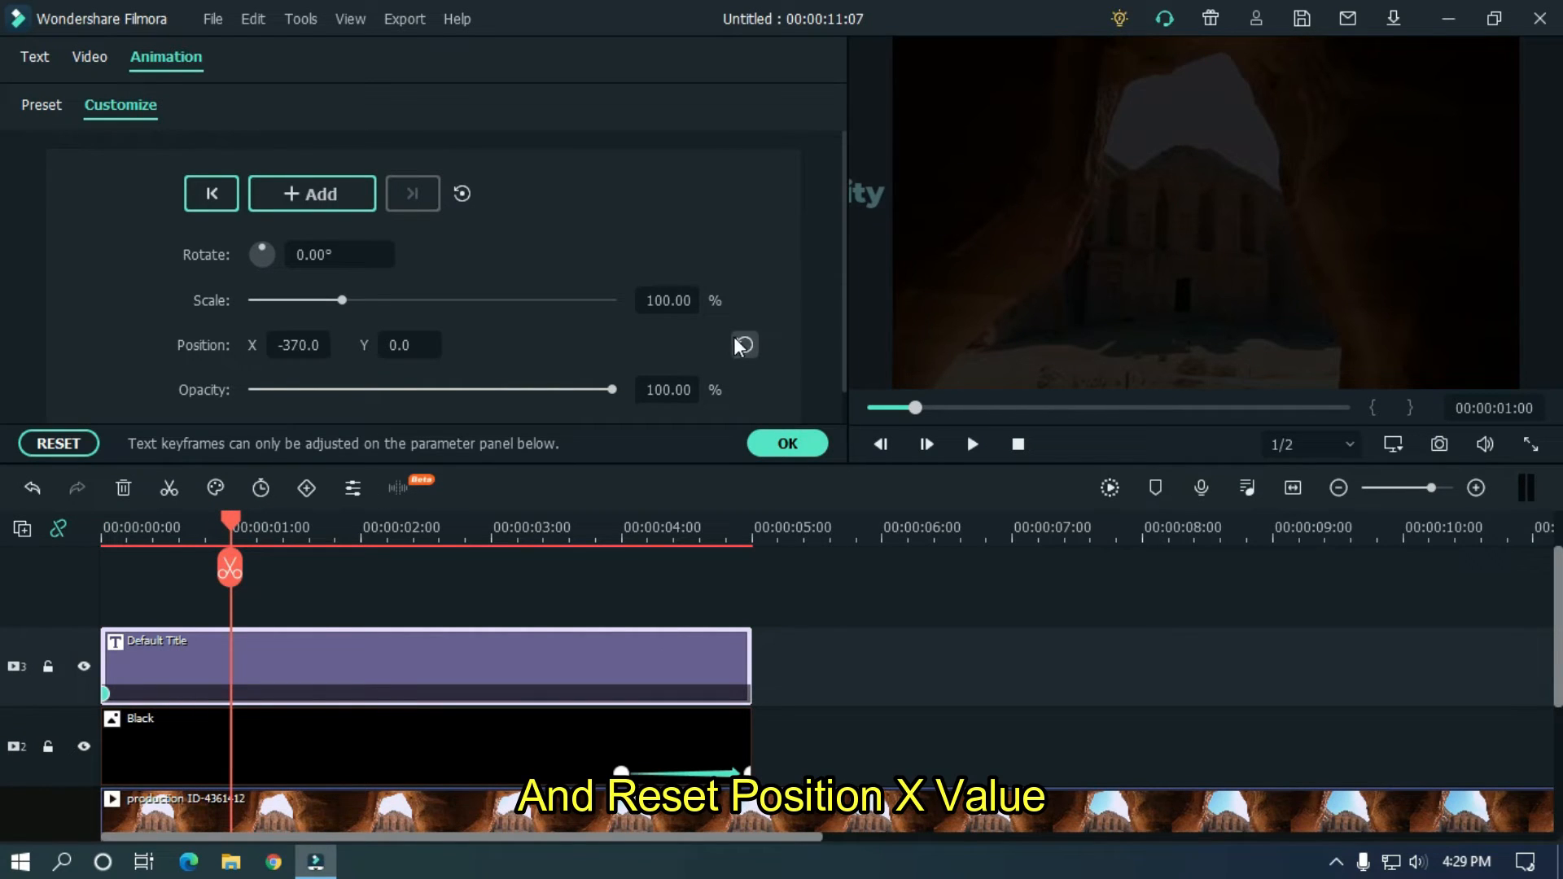
{"action": "left_click", "coordinate": [745, 345]}
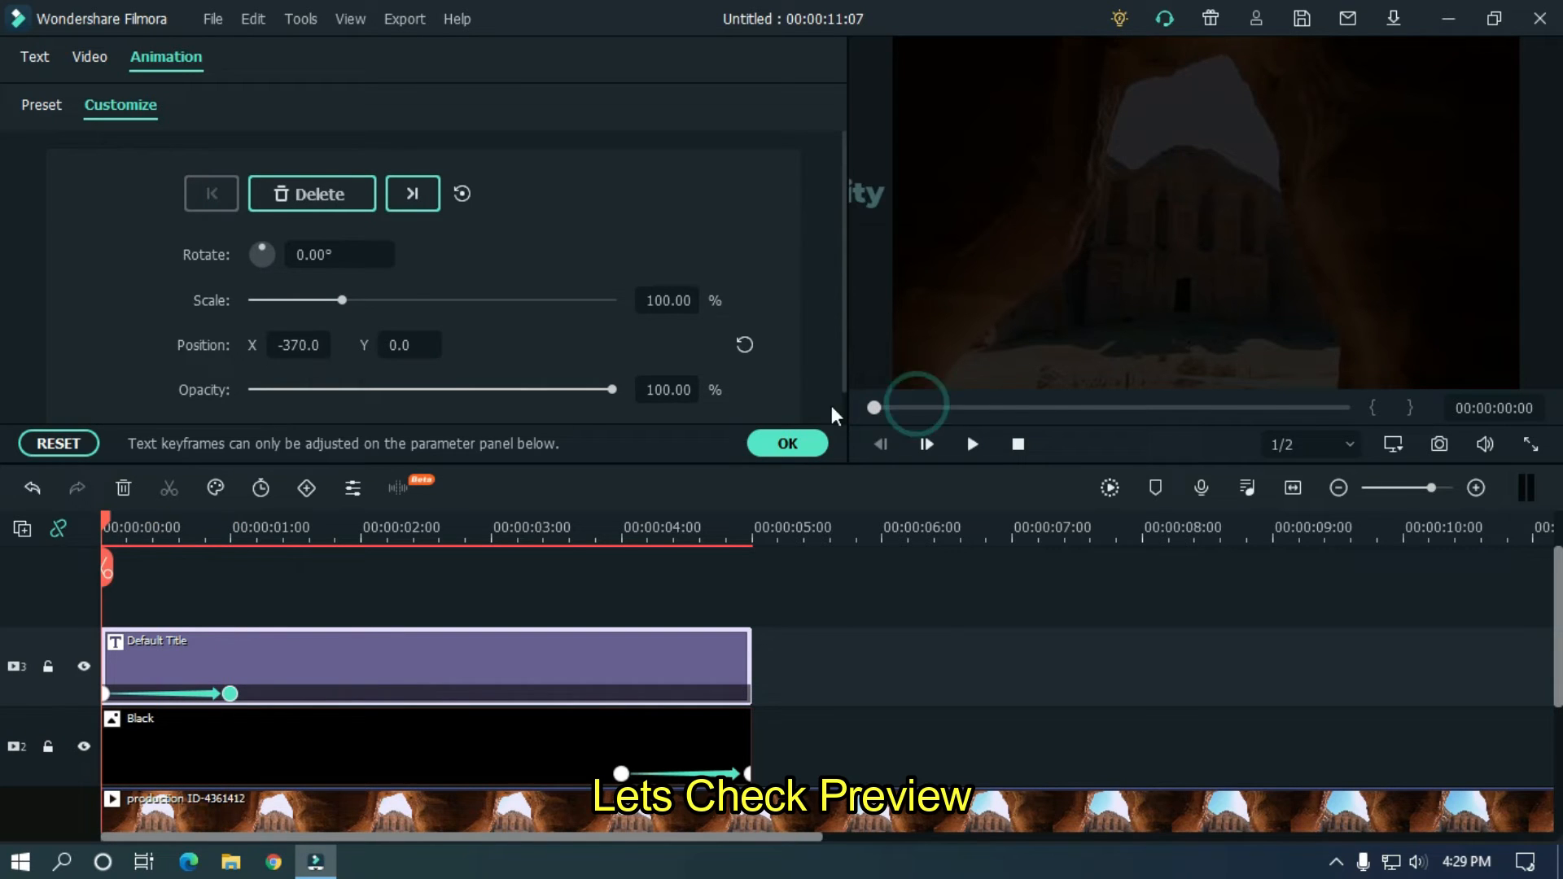
{"action": "left_click", "coordinate": [969, 444]}
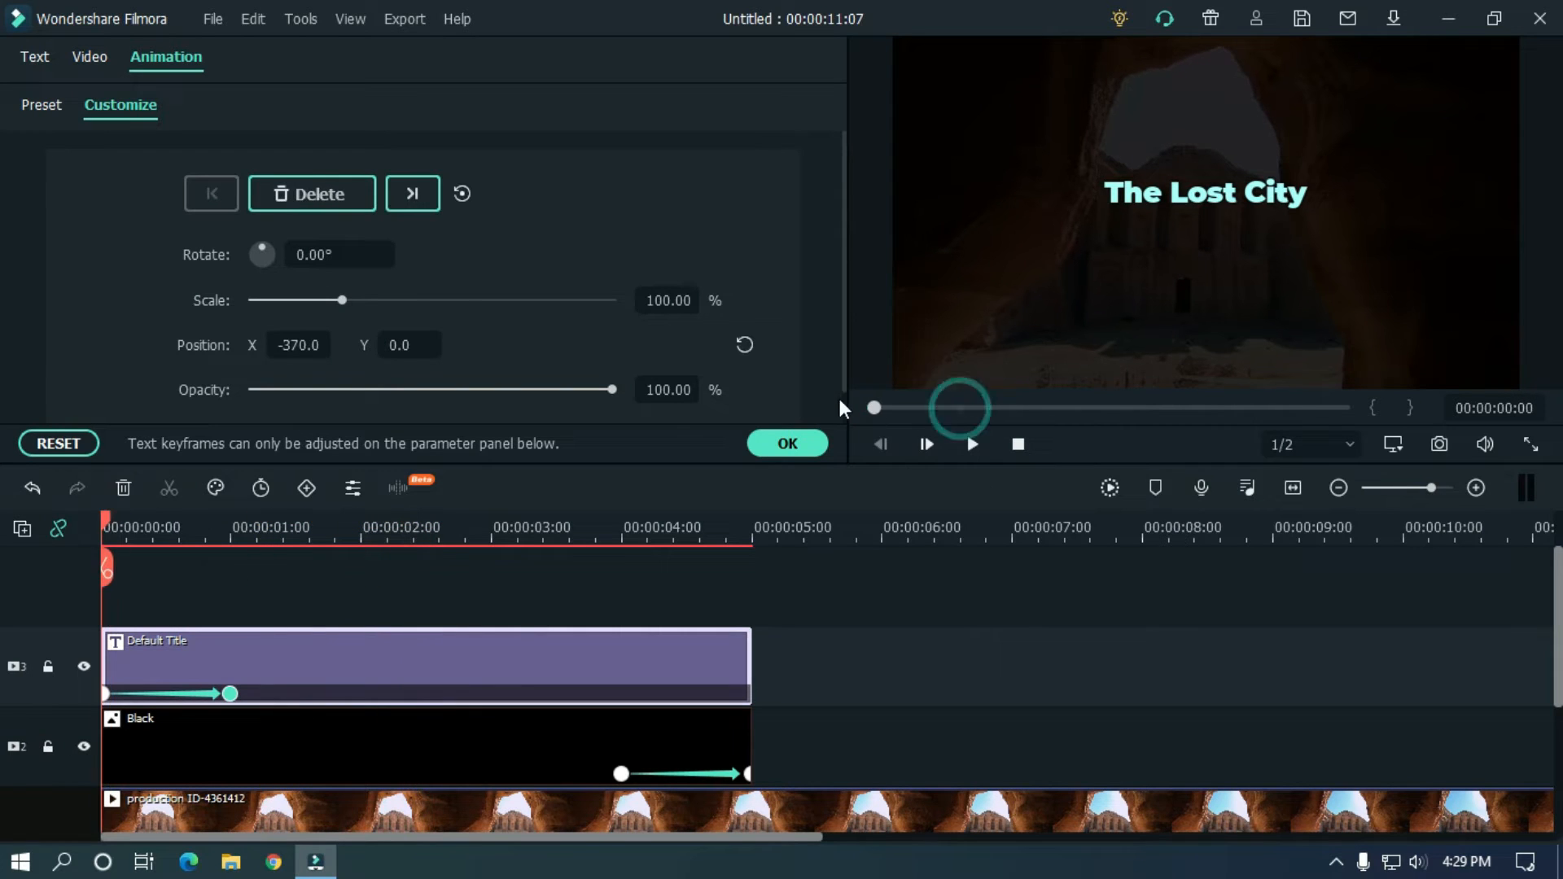
Keyframe the title at 4 seconds and set X to 407 at its end, then preview.
{"action": "left_click", "coordinate": [971, 444]}
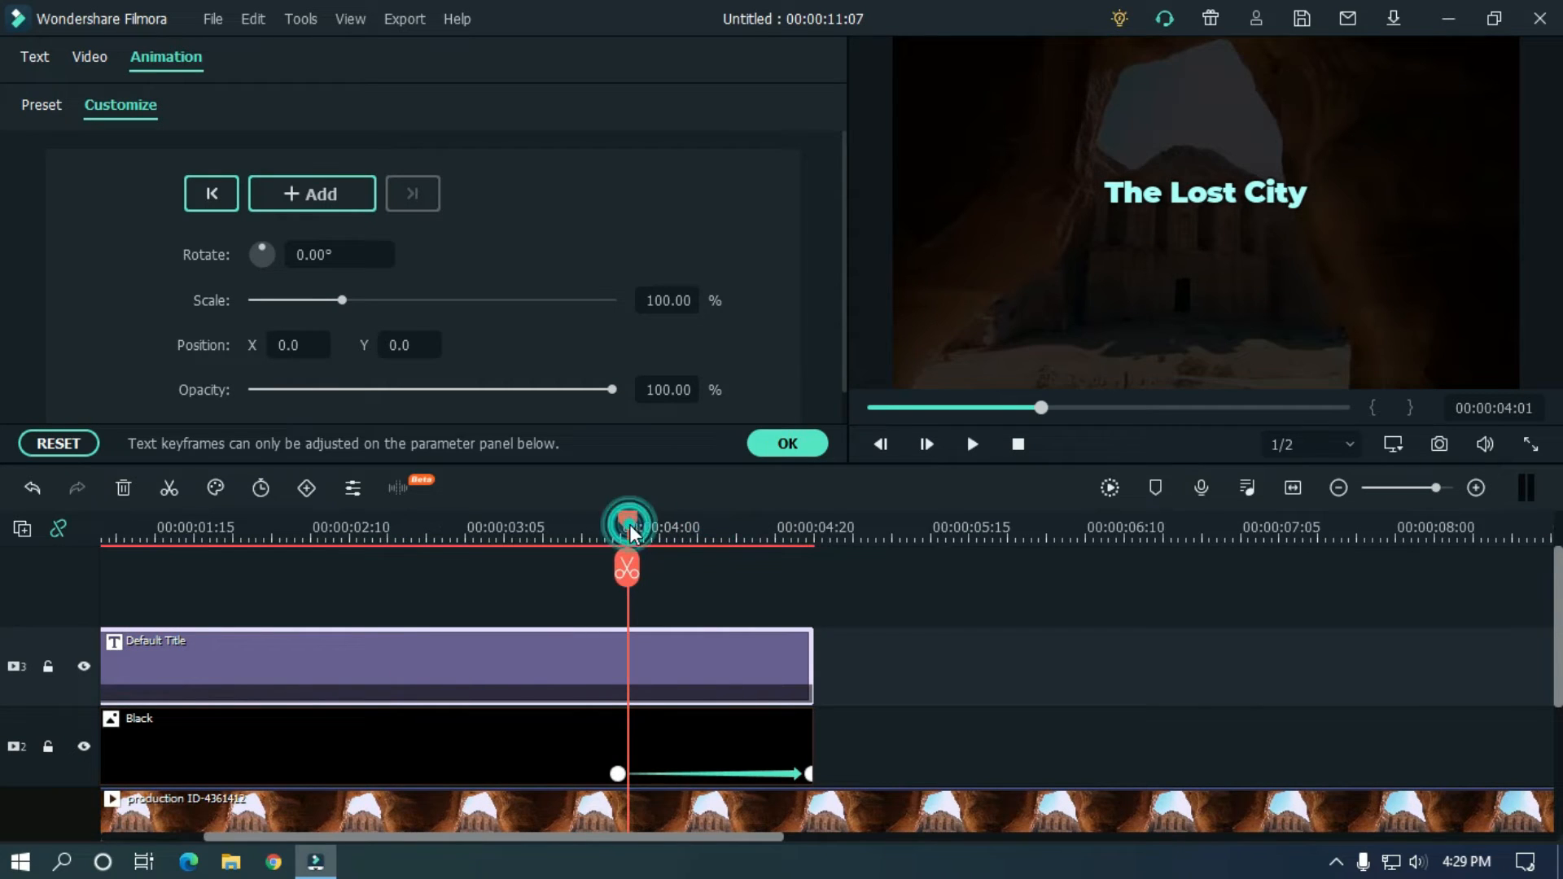
{"action": "left_click", "coordinate": [663, 659]}
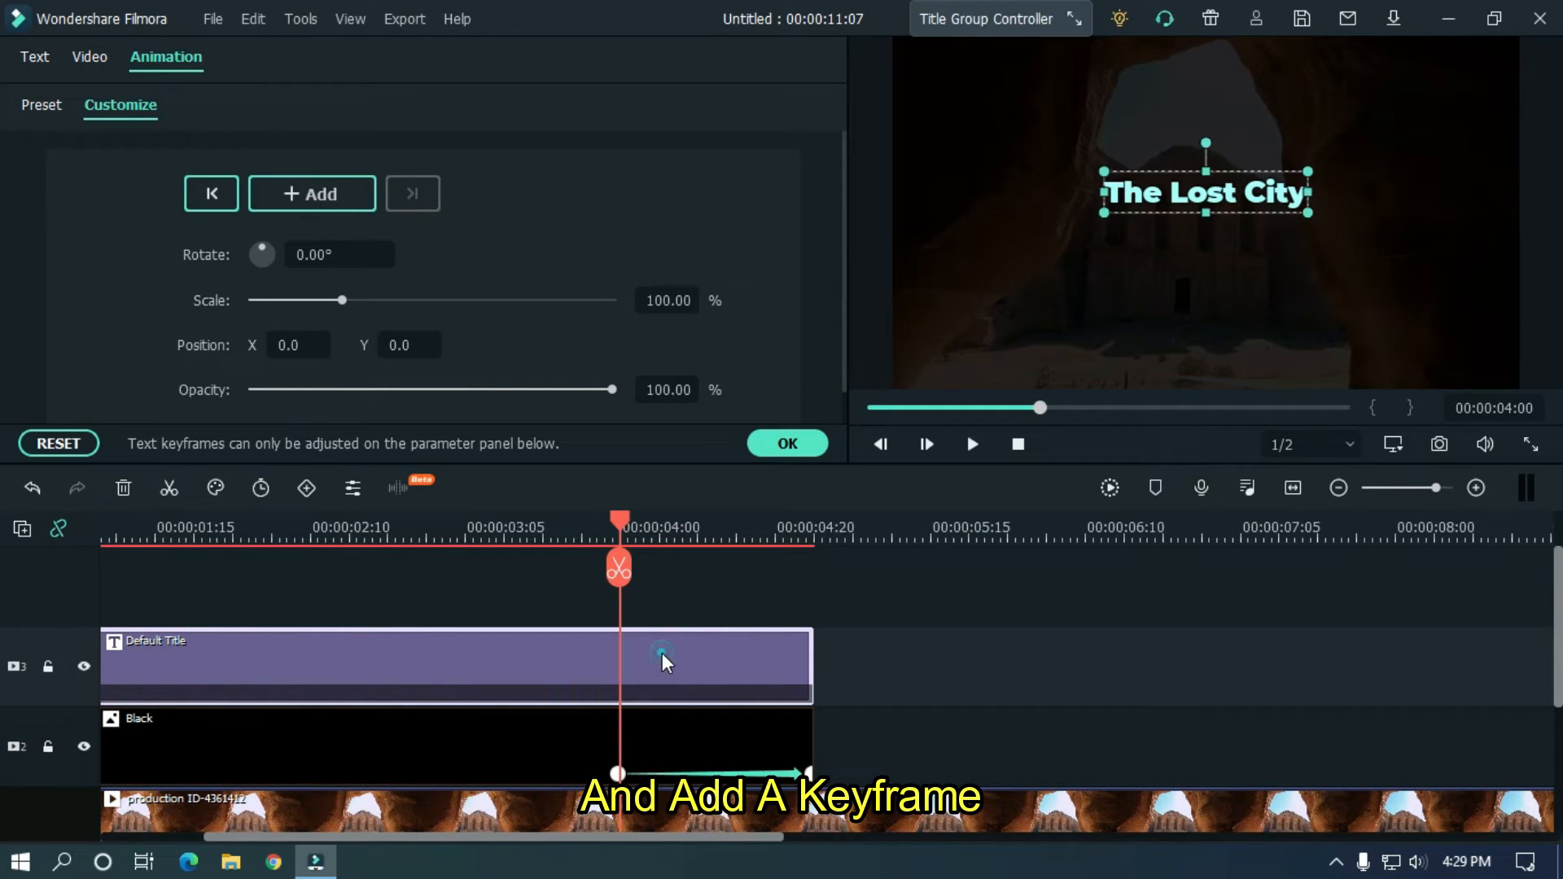
{"action": "left_click", "coordinate": [665, 660]}
{"action": "type", "text": "7"}
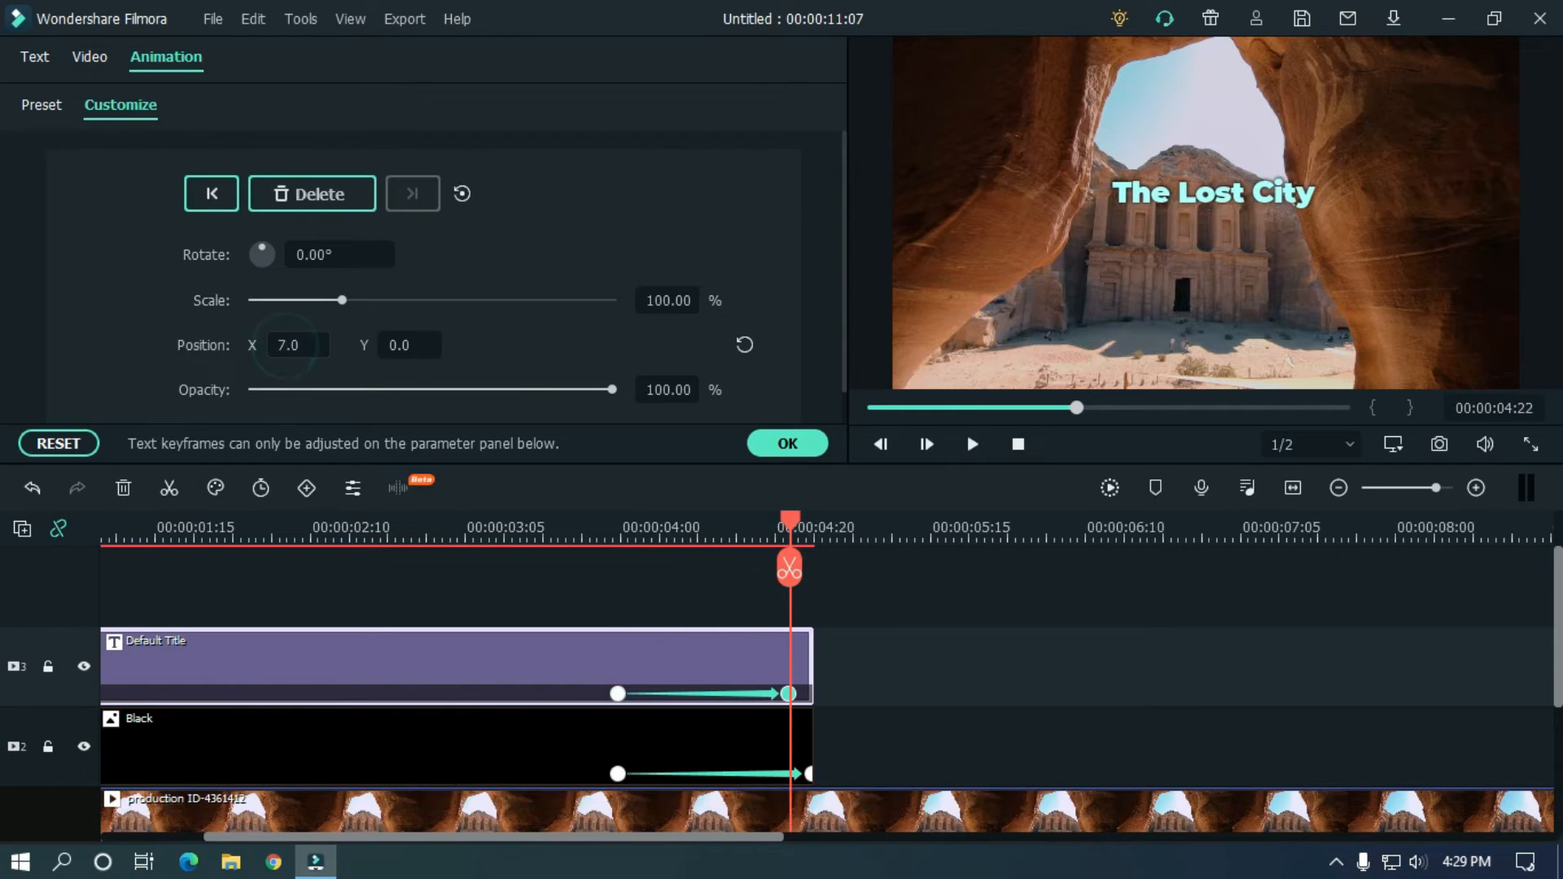
{"action": "type", "text": "407.0"}
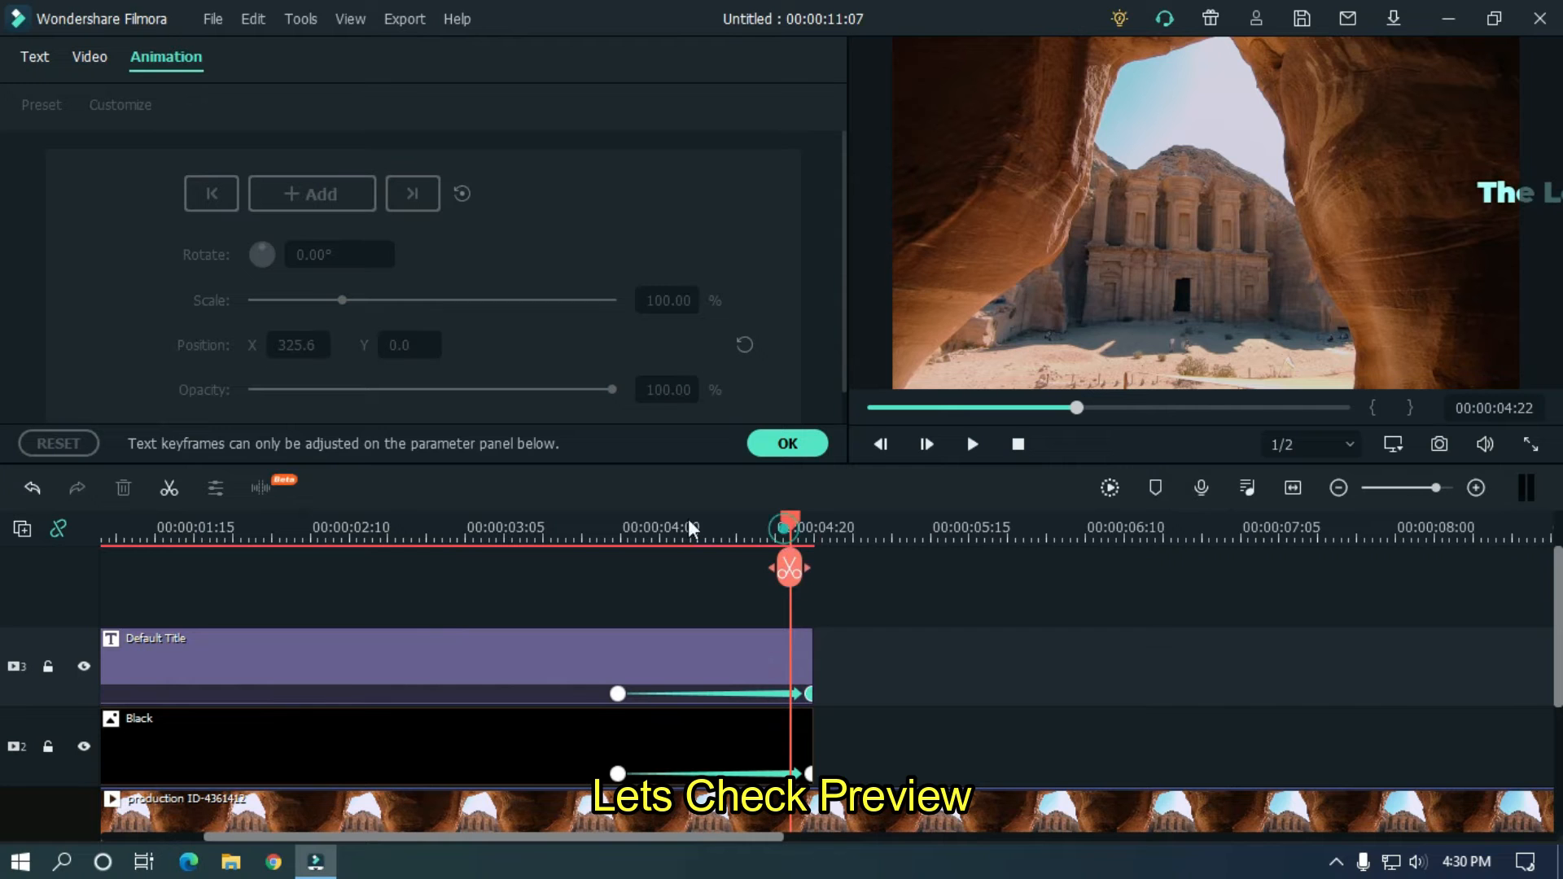
{"action": "left_click", "coordinate": [971, 445]}
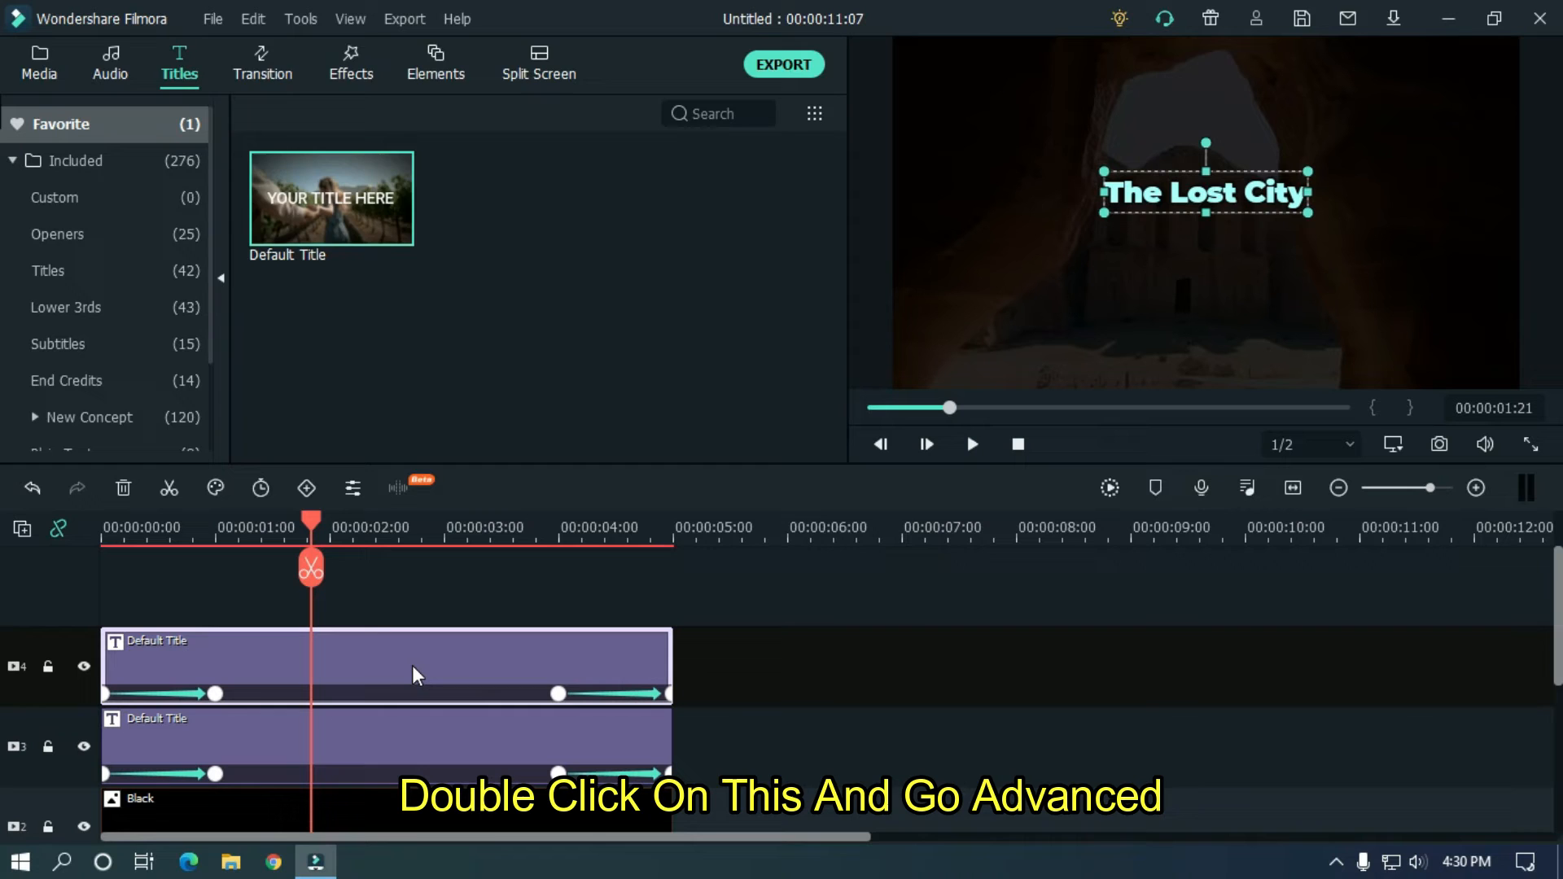
Rewrite the copied title as orange 'Jordan' at size 60, positioned below The Lost City.
{"action": "double_click", "coordinate": [414, 666]}
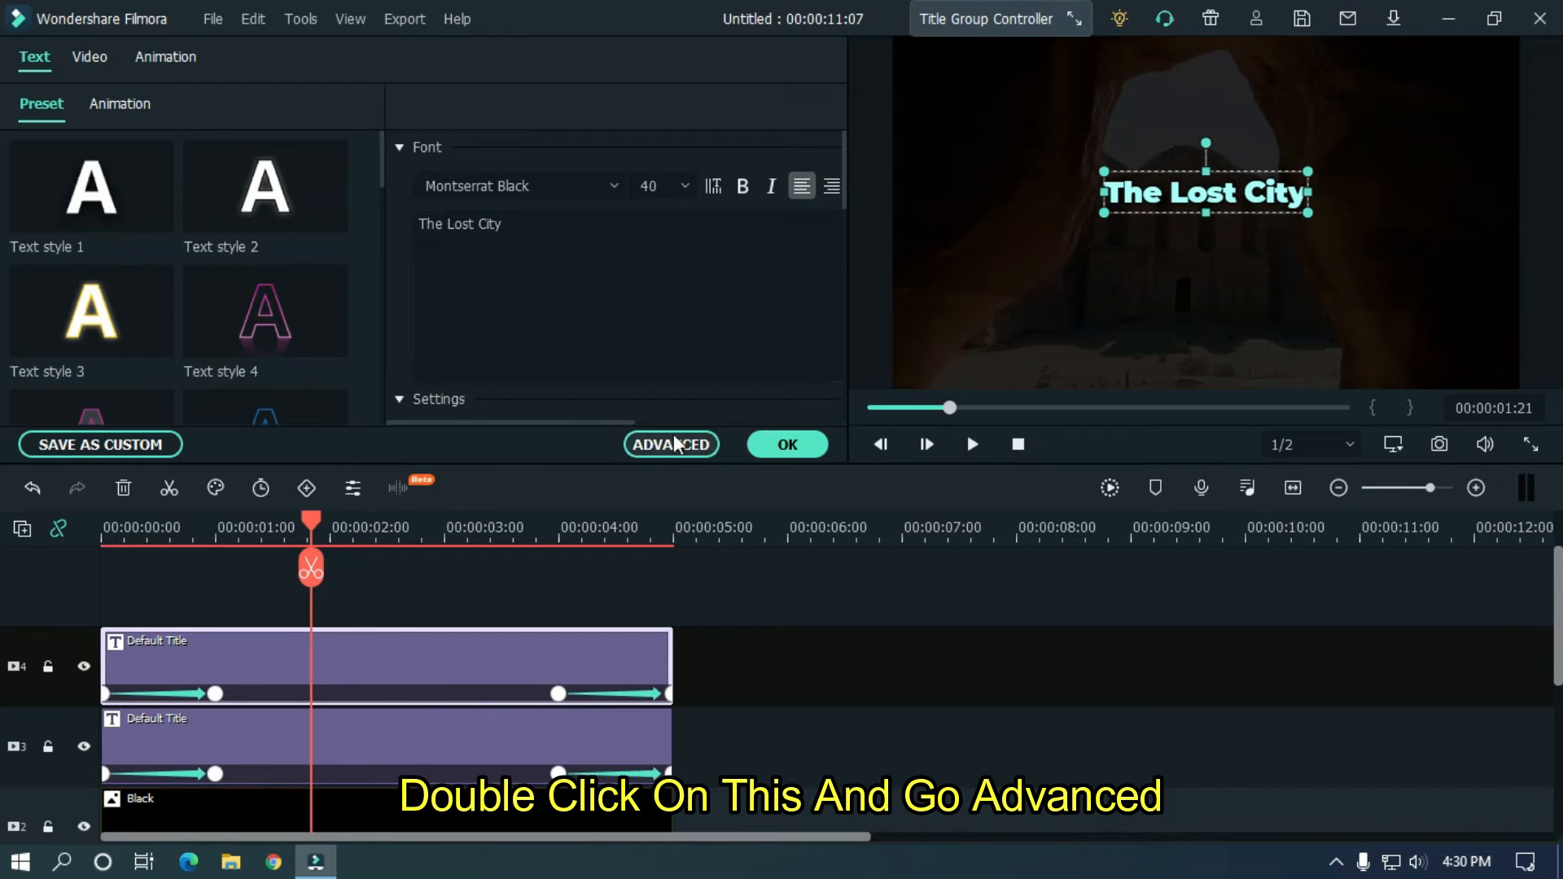
{"action": "left_click", "coordinate": [671, 444]}
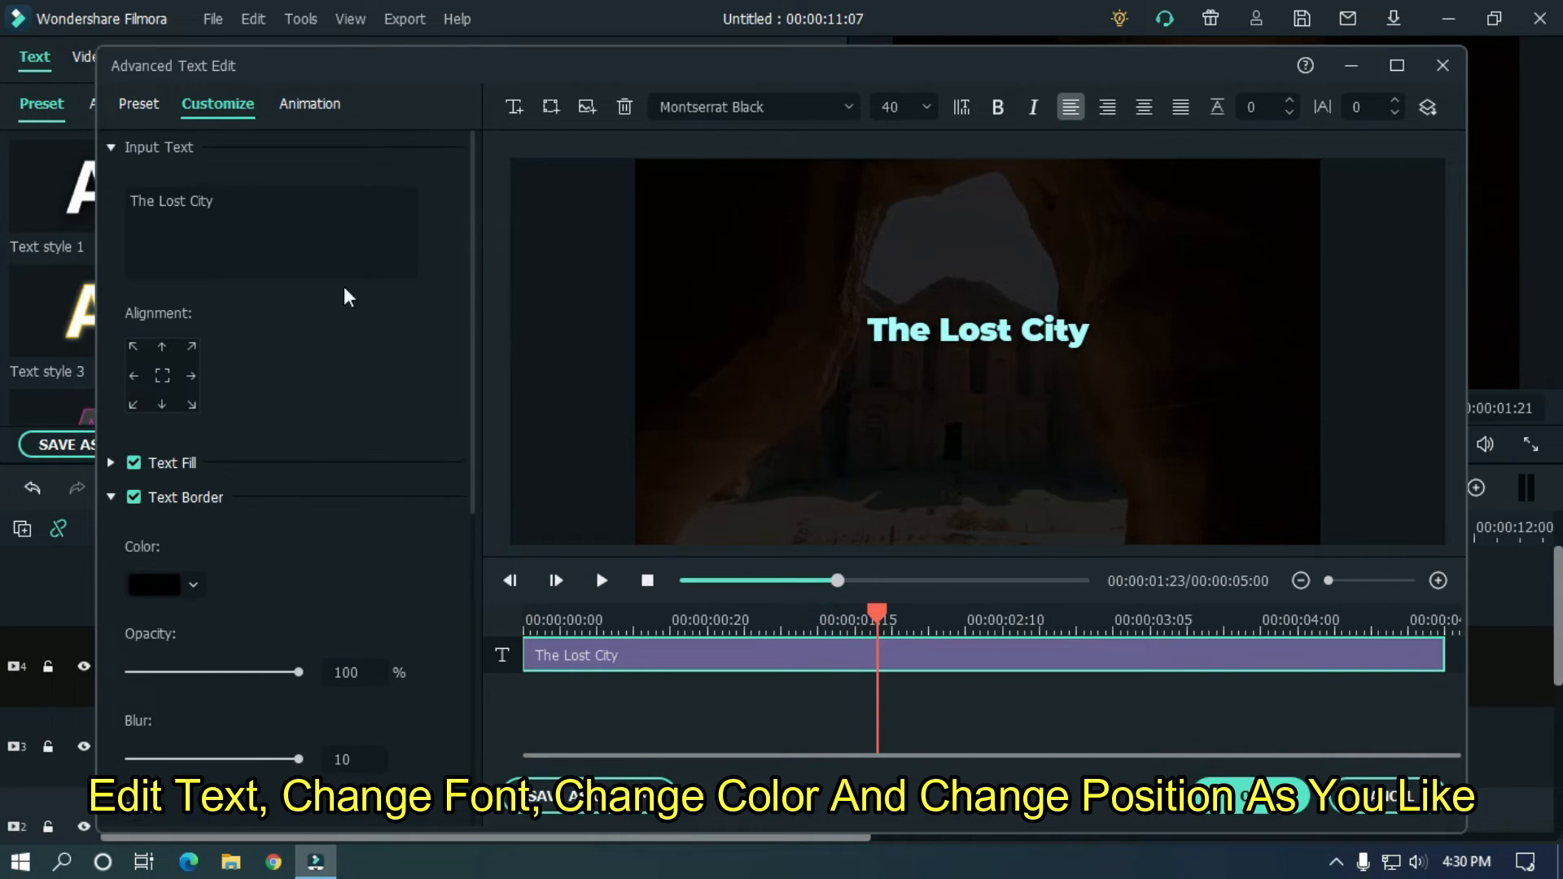
{"action": "type", "text": "Jordan"}
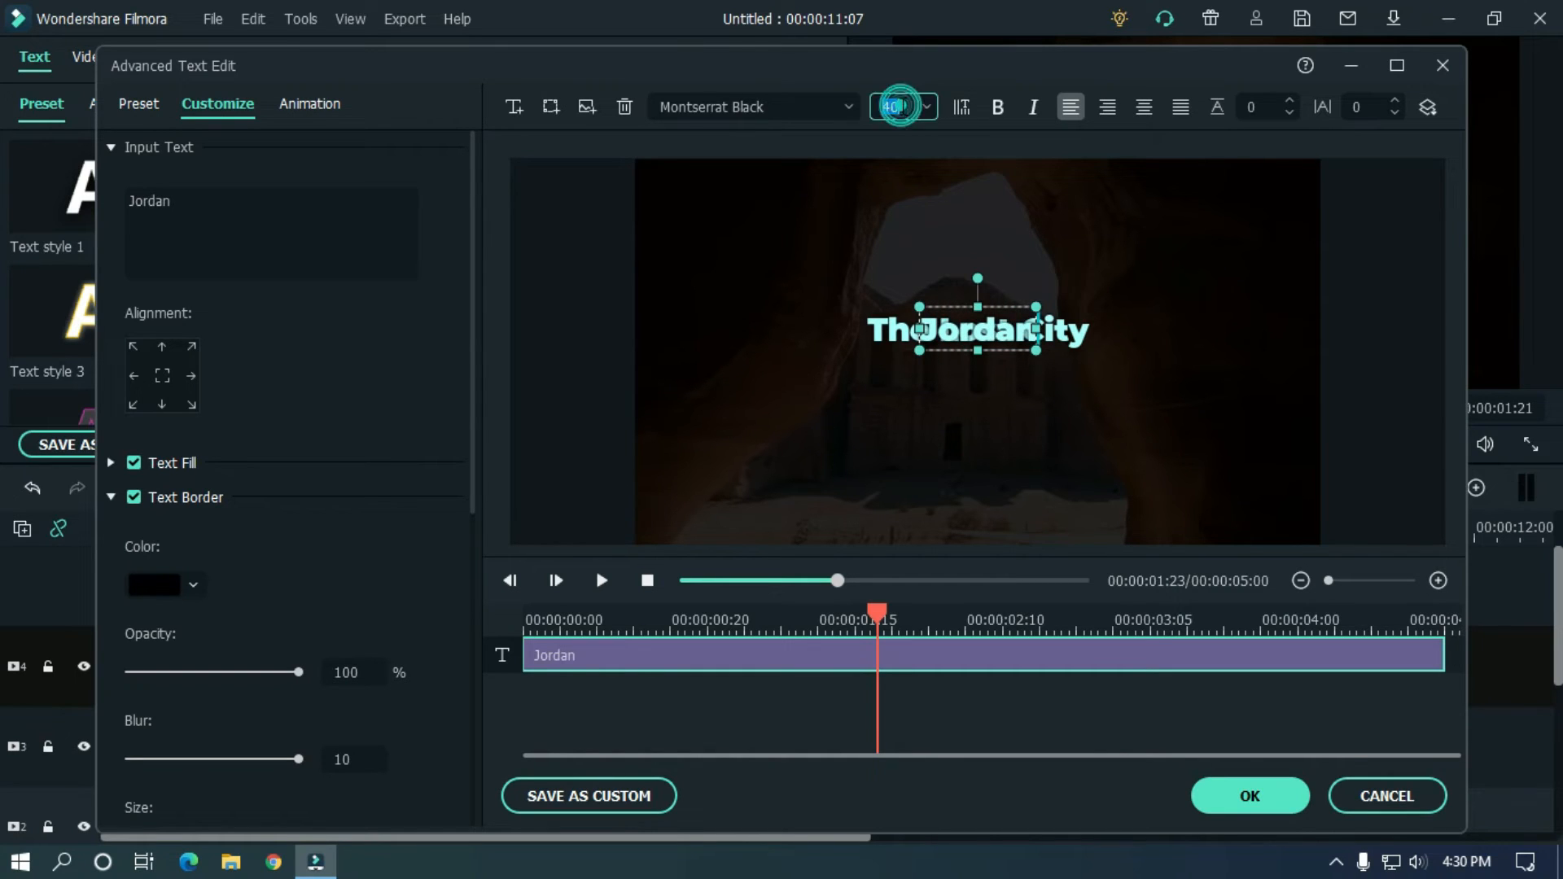
{"action": "type", "text": "60"}
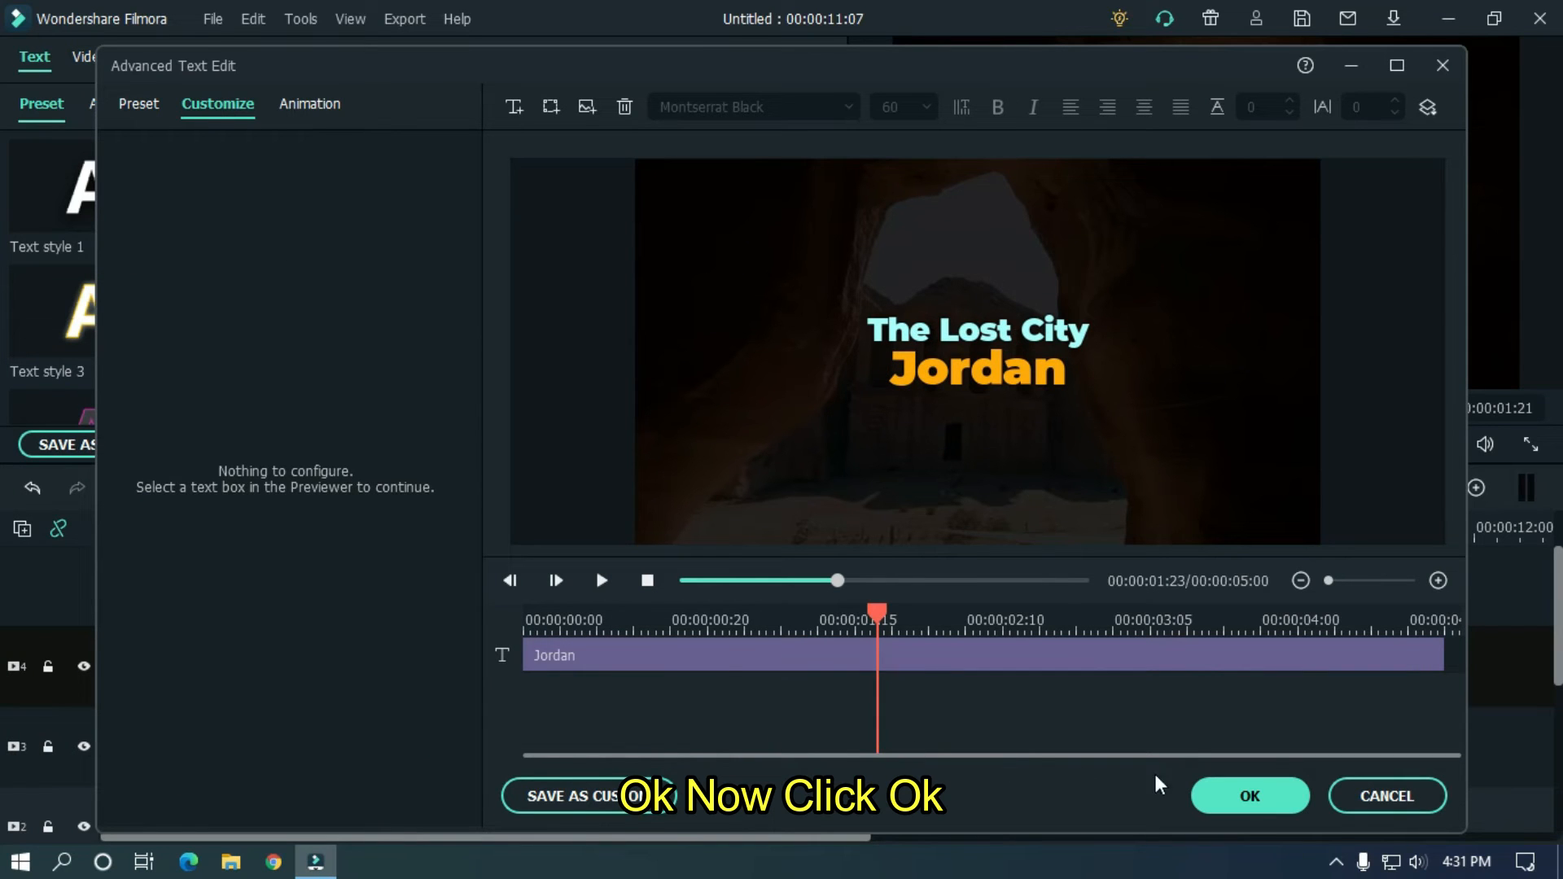
{"action": "left_click", "coordinate": [1249, 795]}
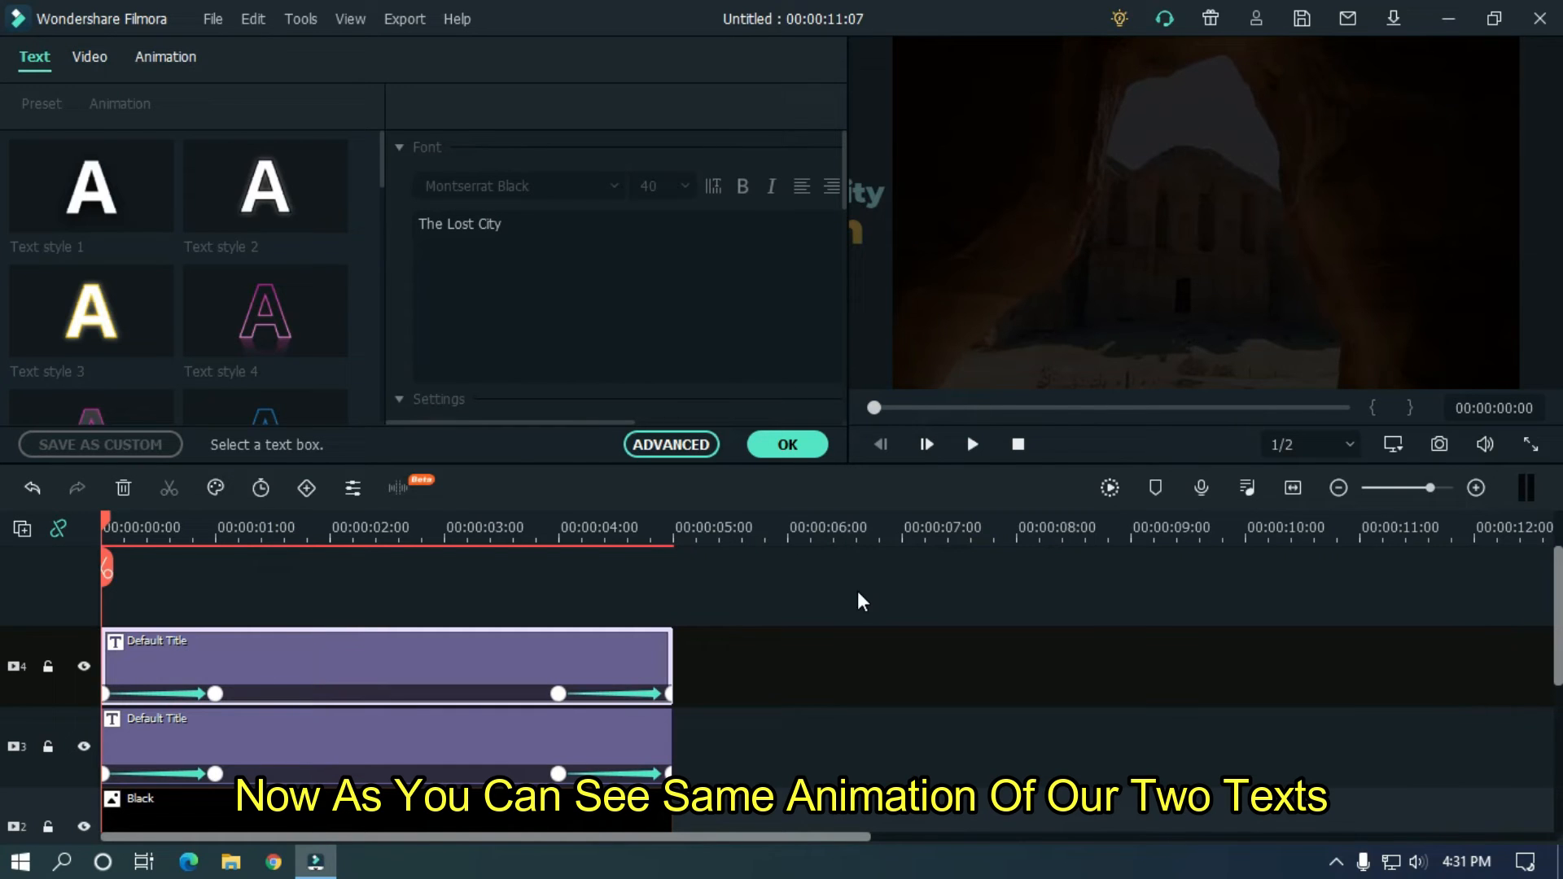
Set the Jordan title's first keyframe to Position X 229 and preview its entrance from the right.
{"action": "left_click", "coordinate": [970, 444]}
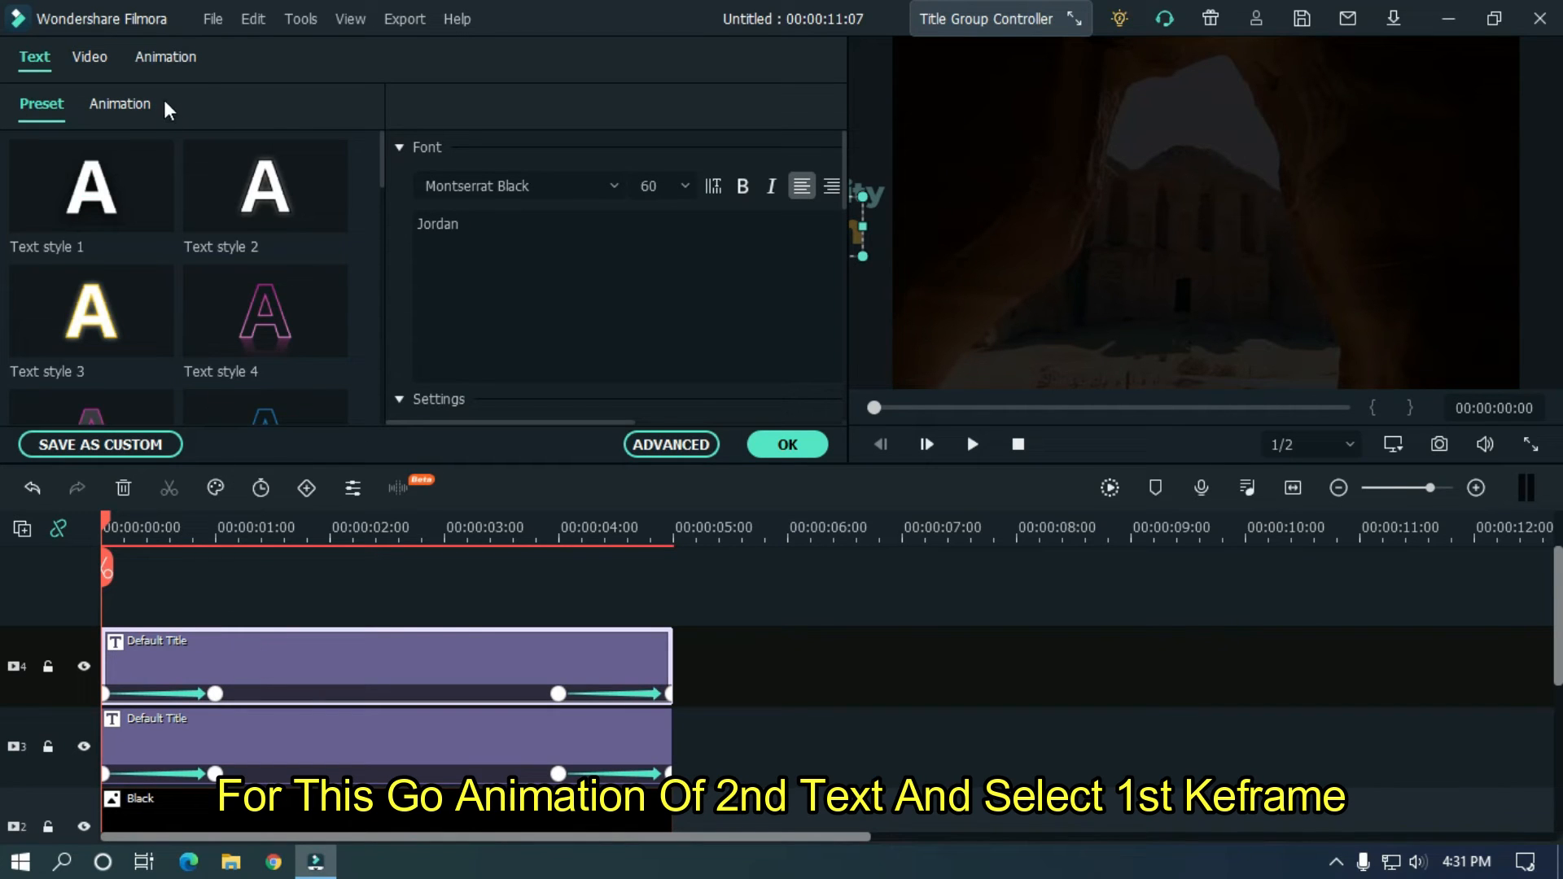
{"action": "left_click", "coordinate": [165, 57]}
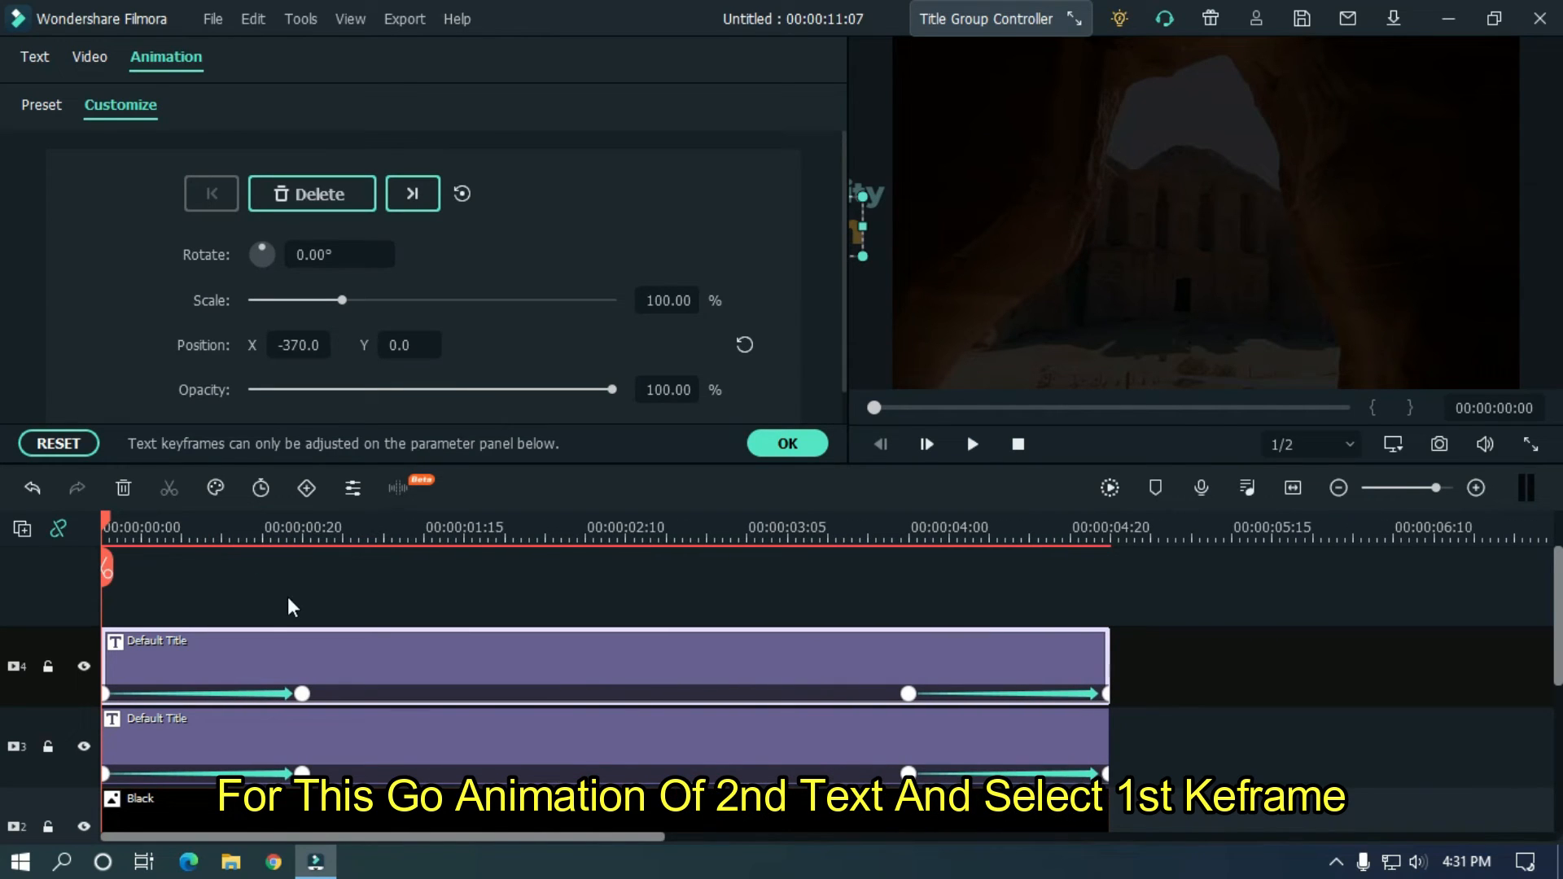
{"action": "left_click", "coordinate": [107, 692]}
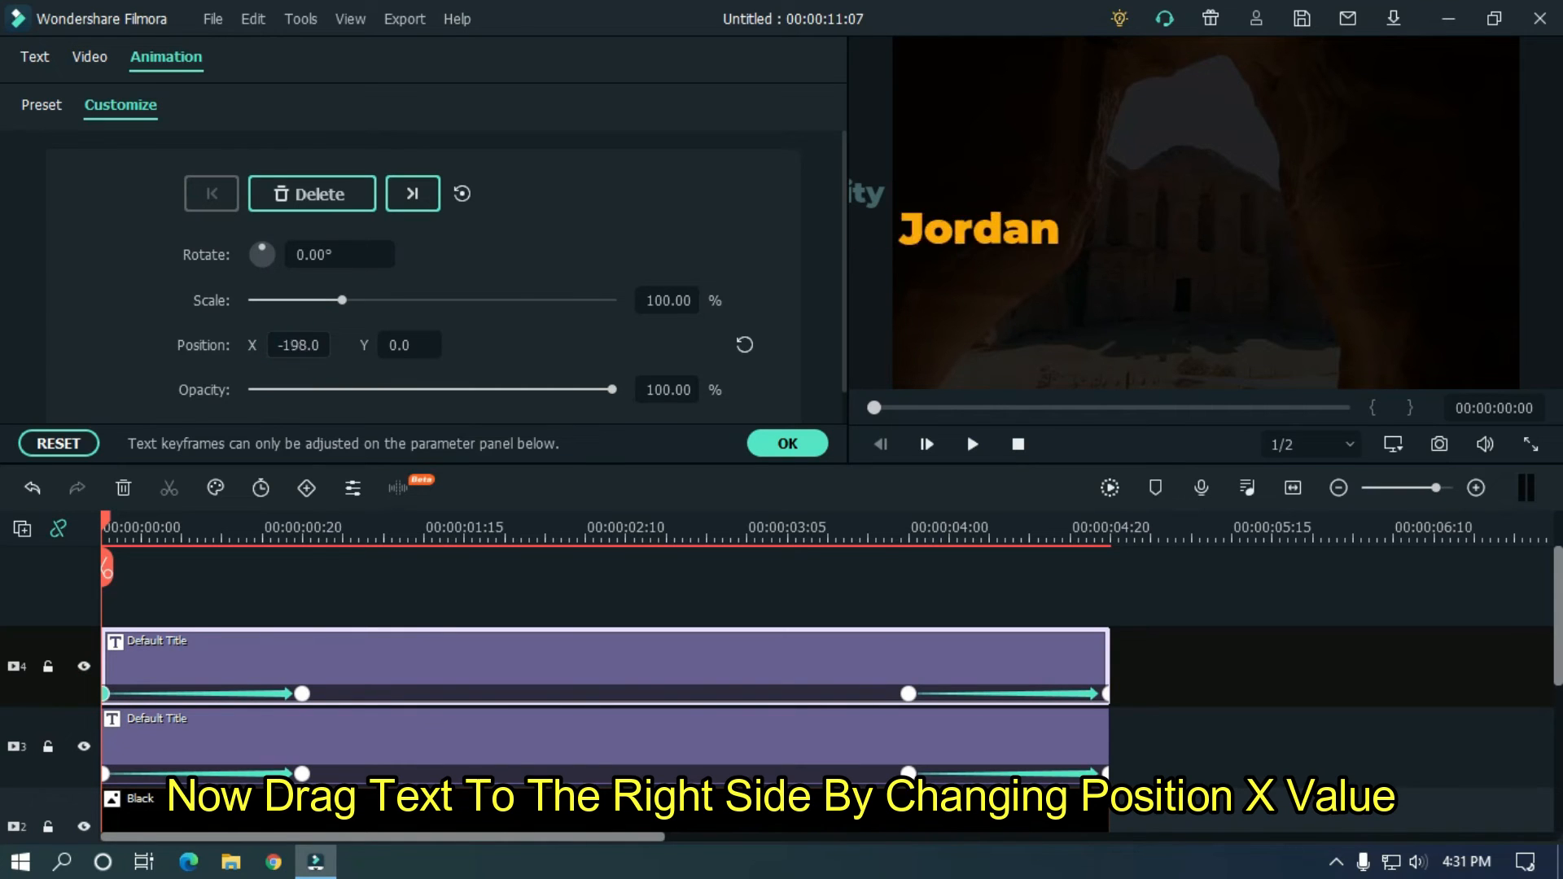
{"action": "type", "text": "229.0"}
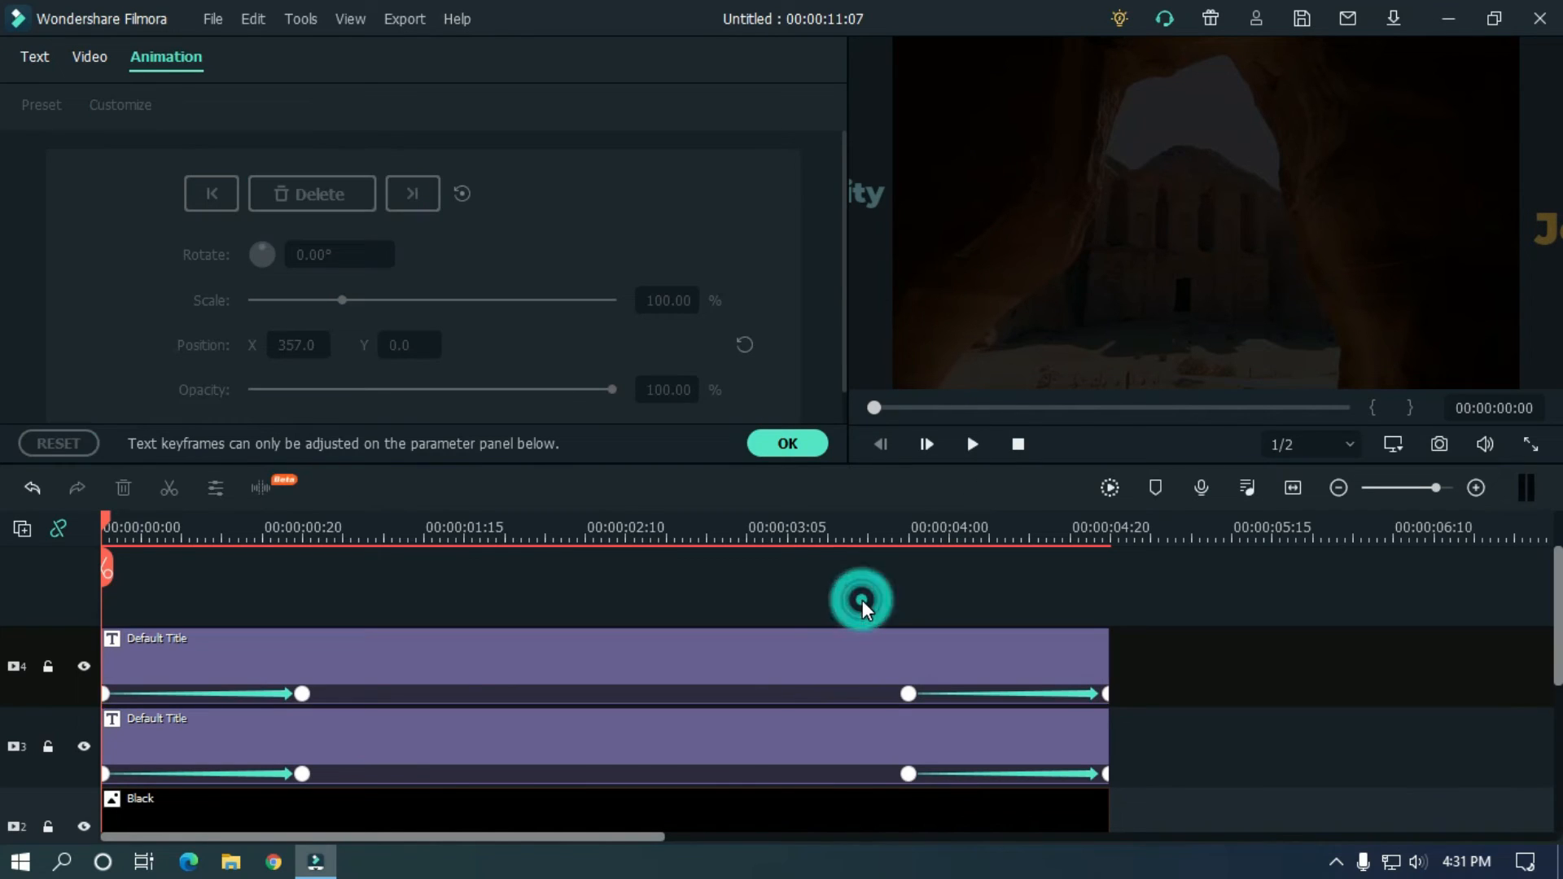
{"action": "left_click", "coordinate": [969, 444]}
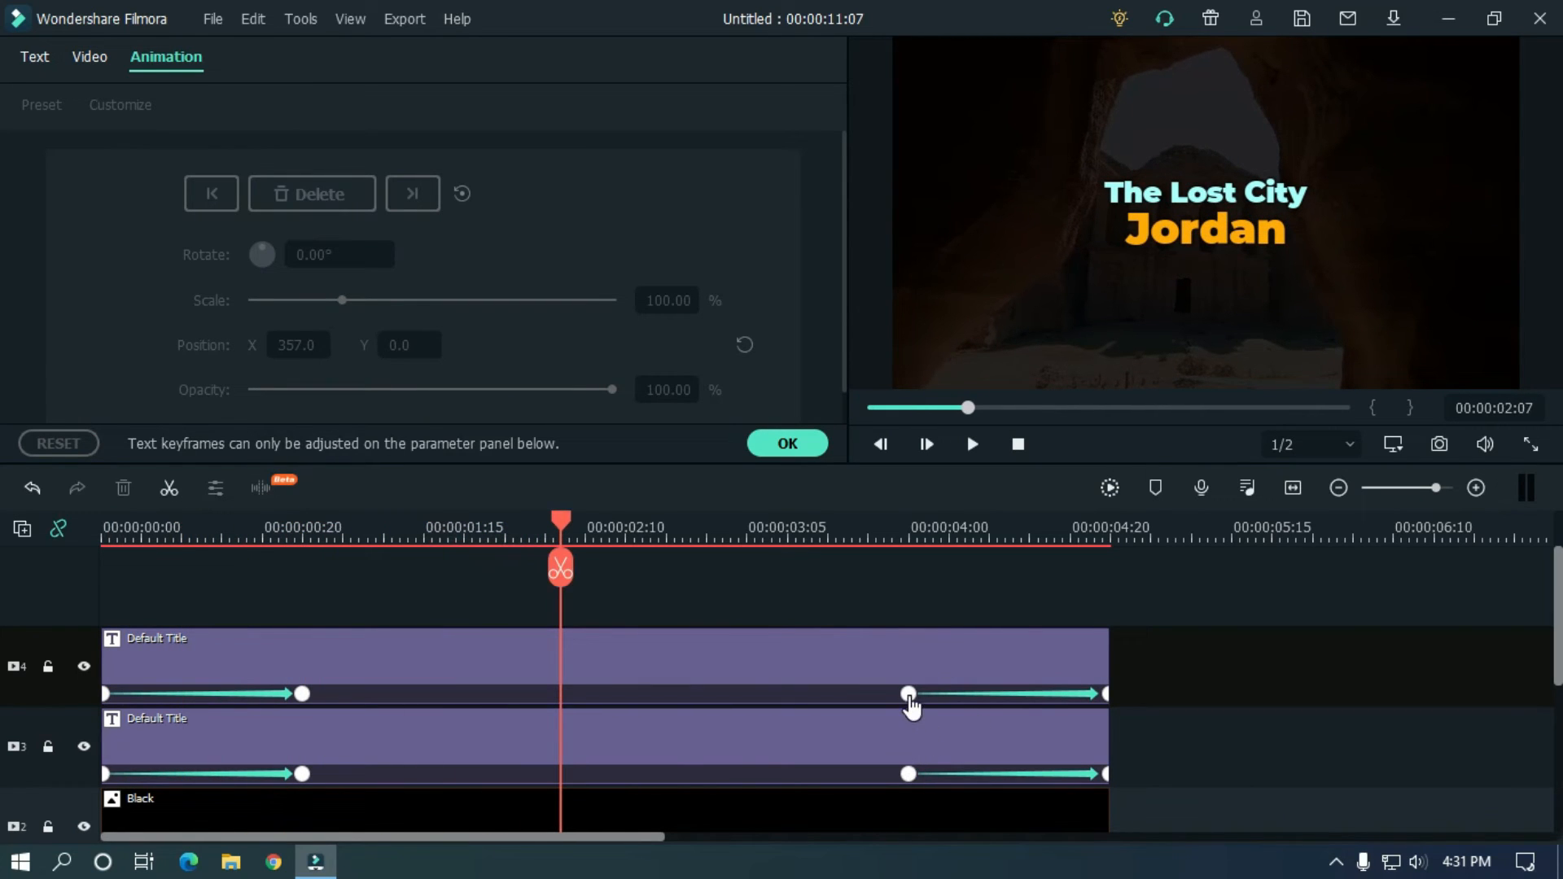
Set the Jordan title's last keyframe to Position X -288 so it exits left.
{"action": "left_click", "coordinate": [907, 693]}
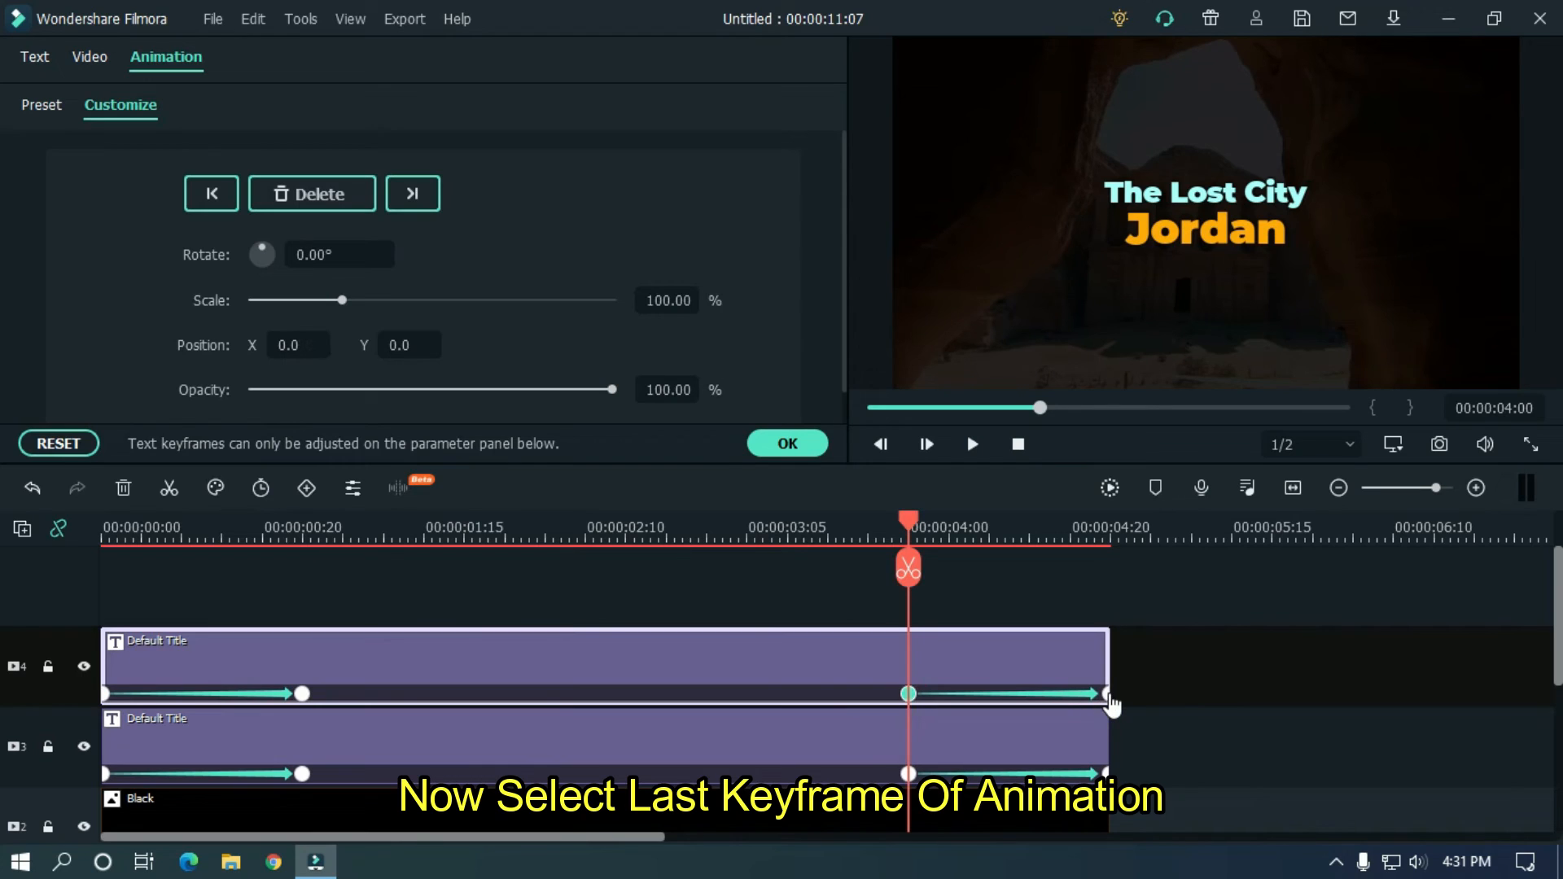
{"action": "left_click", "coordinate": [1105, 694]}
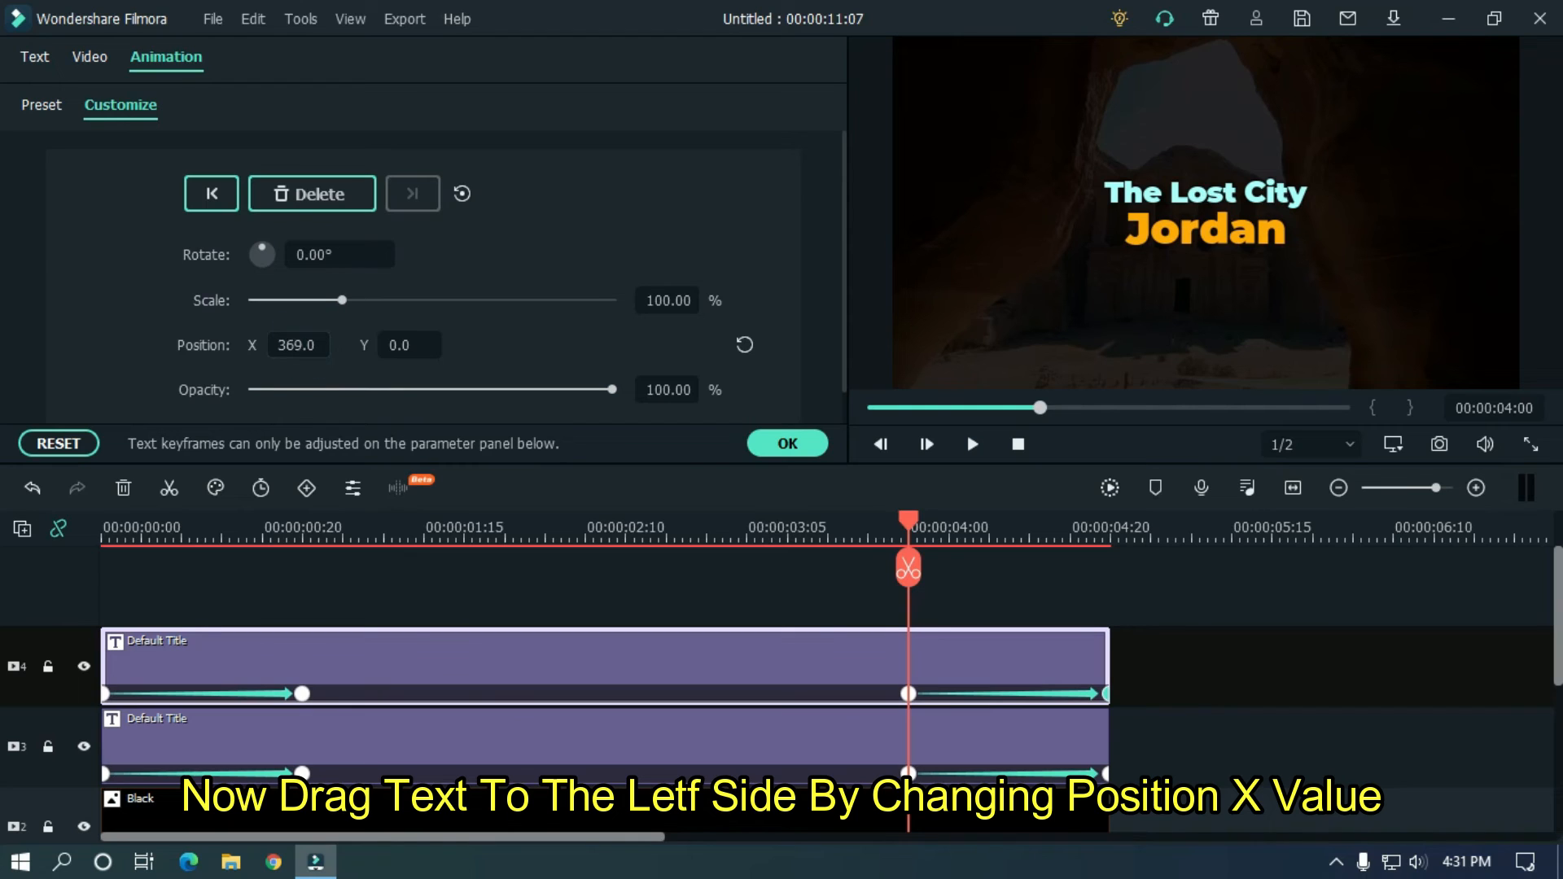
{"action": "type", "text": "521.0"}
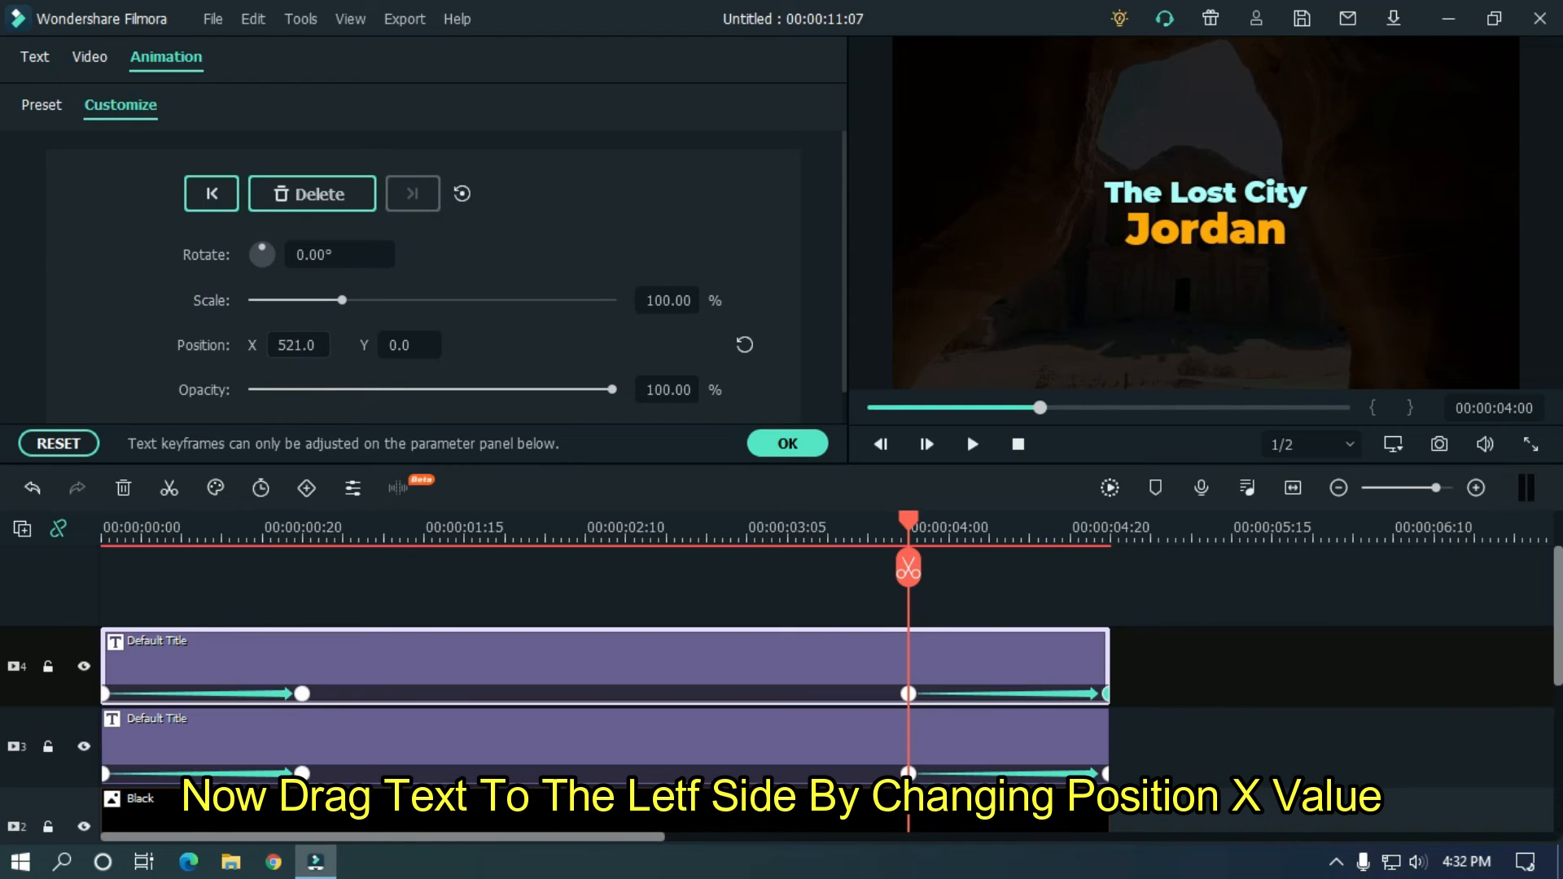
{"action": "type", "text": "-81.0"}
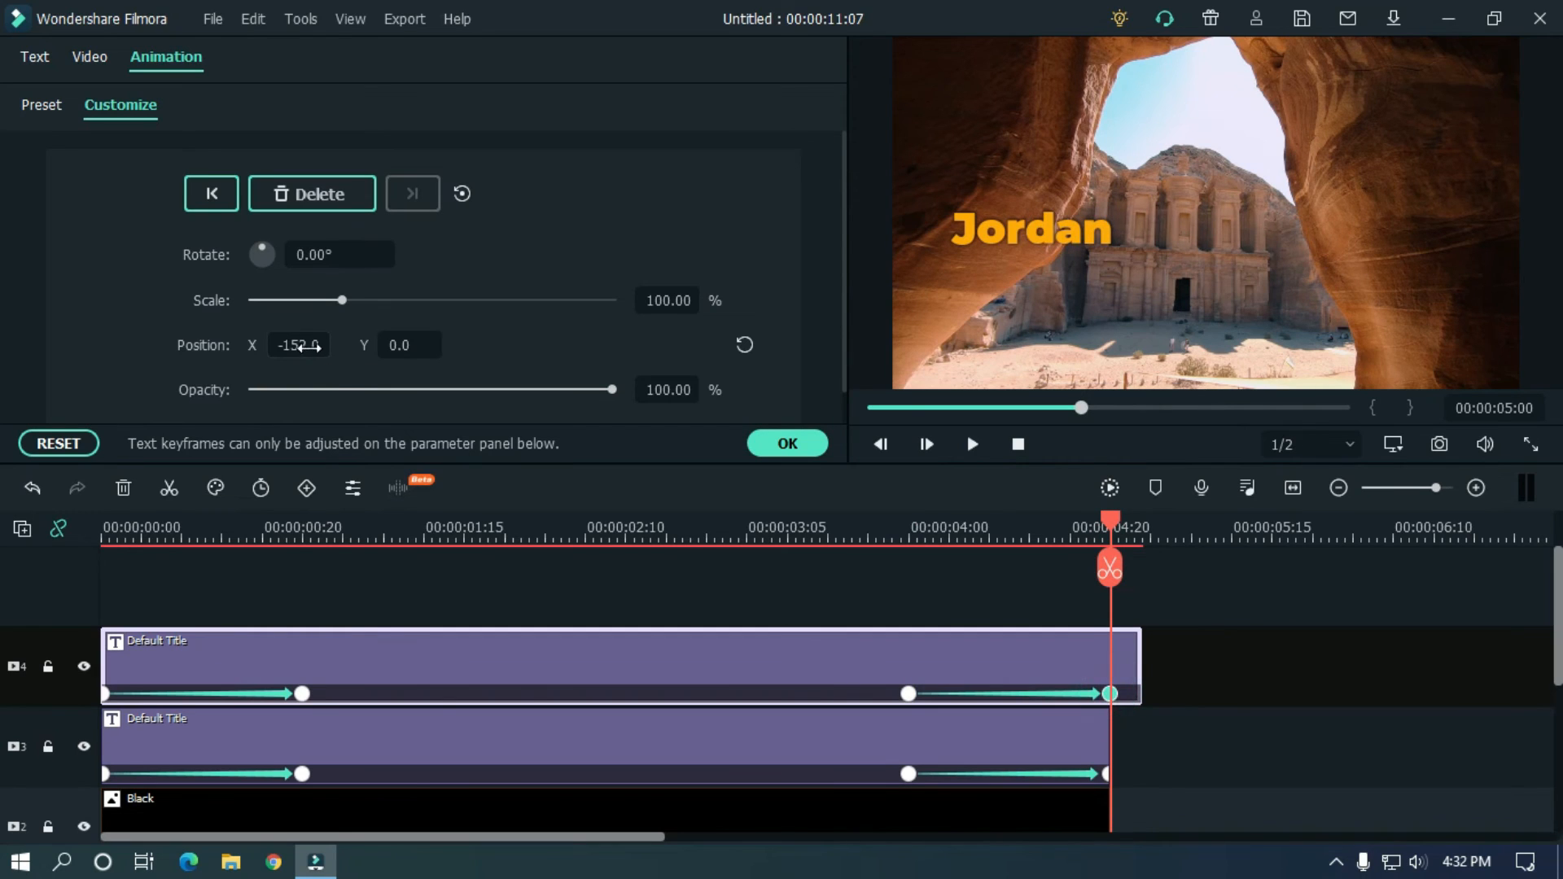
{"action": "type", "text": "-288.0"}
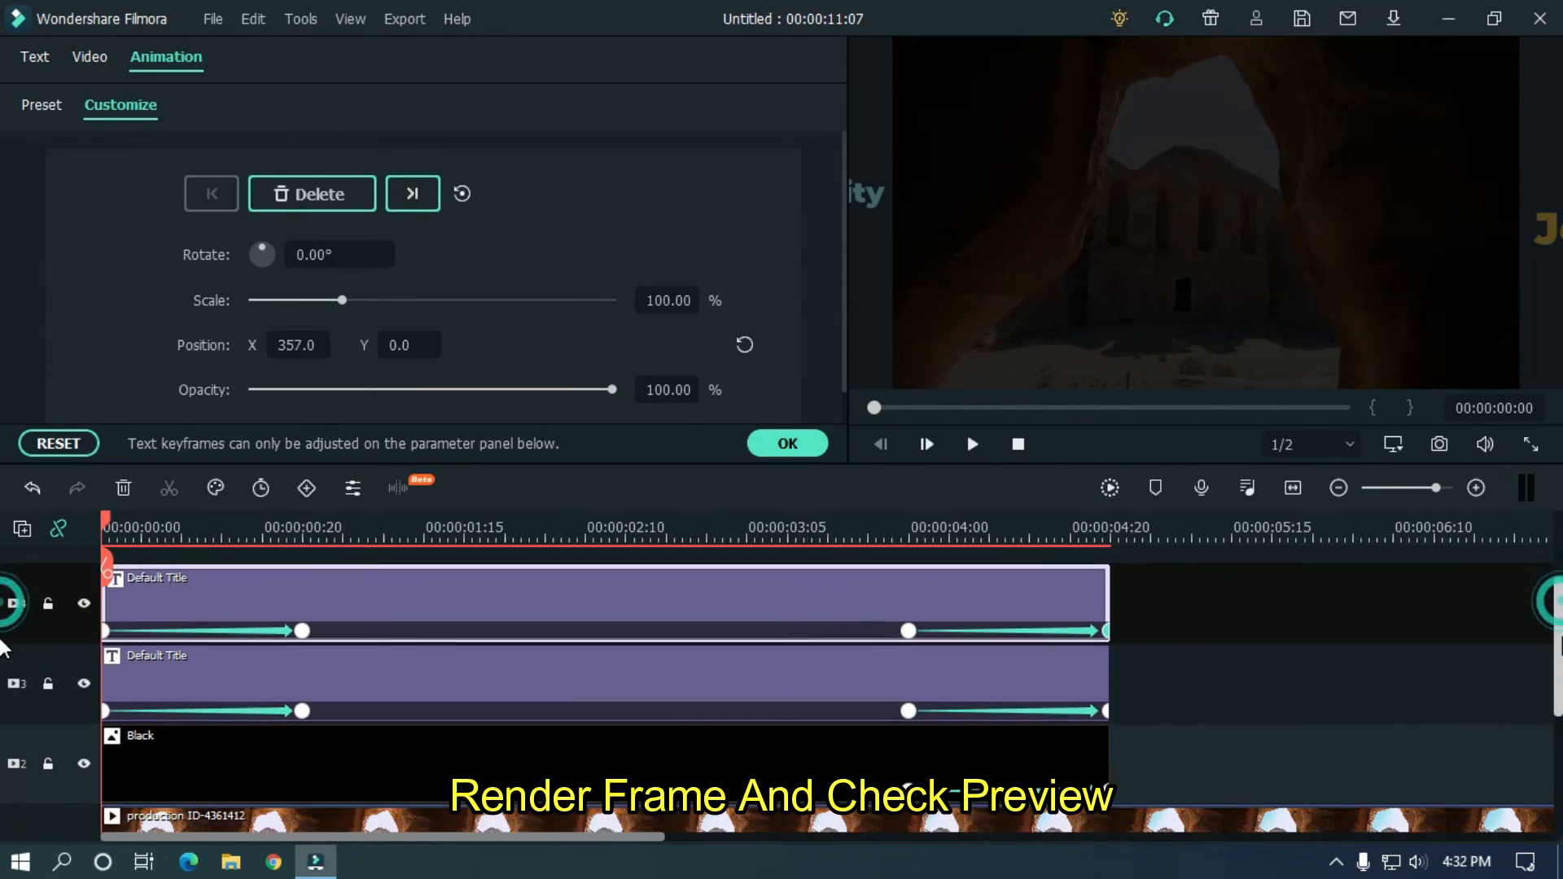
Render and play back the two-title animation, then bring up the Export window.
{"action": "left_click", "coordinate": [1109, 487]}
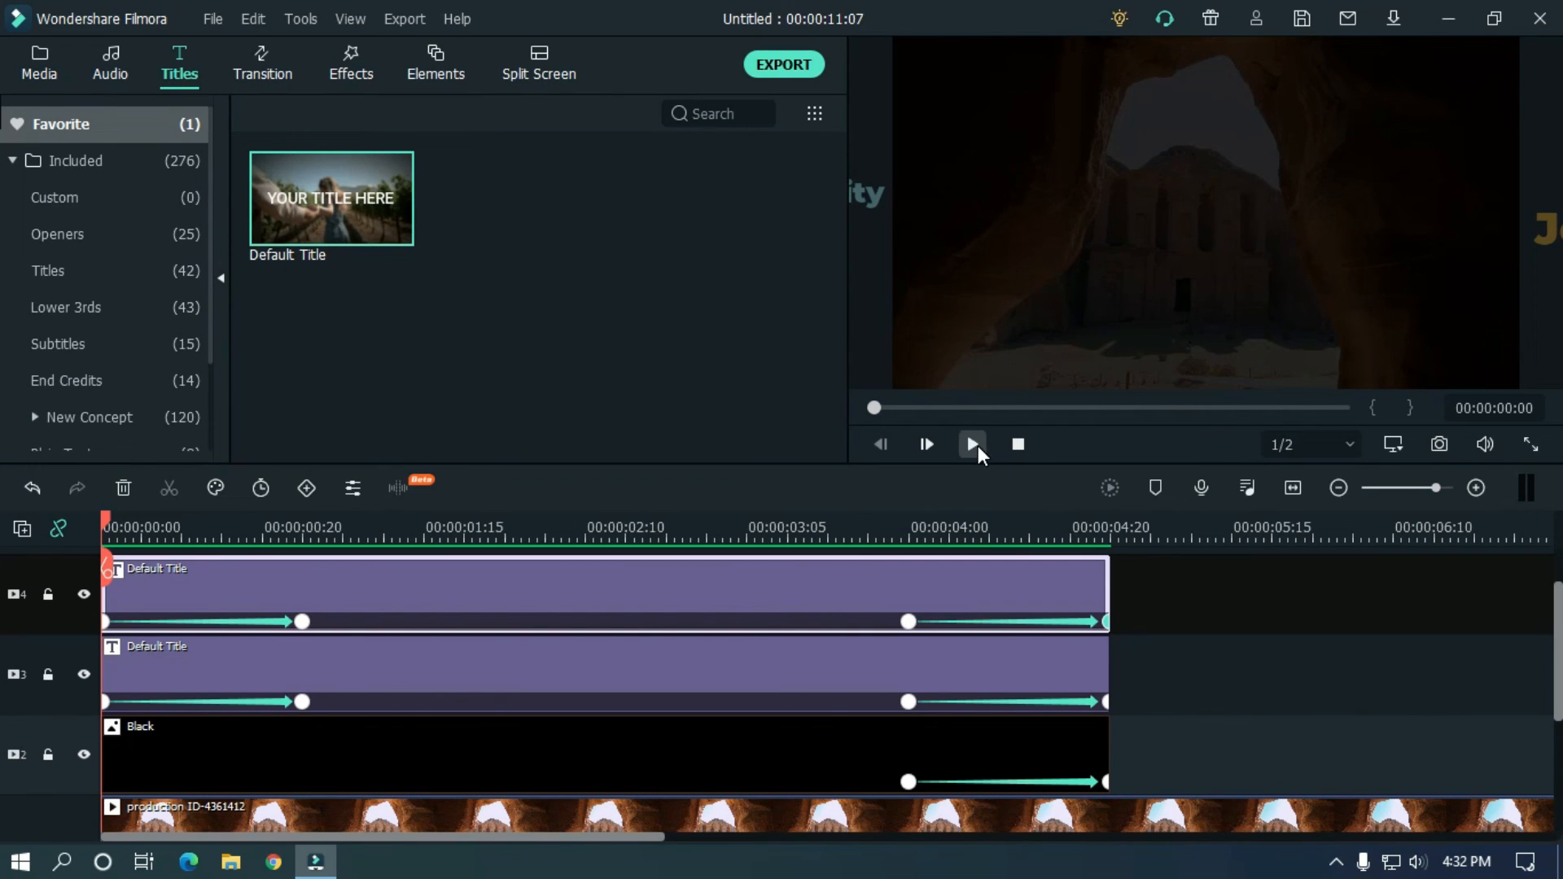
{"action": "left_click", "coordinate": [971, 444]}
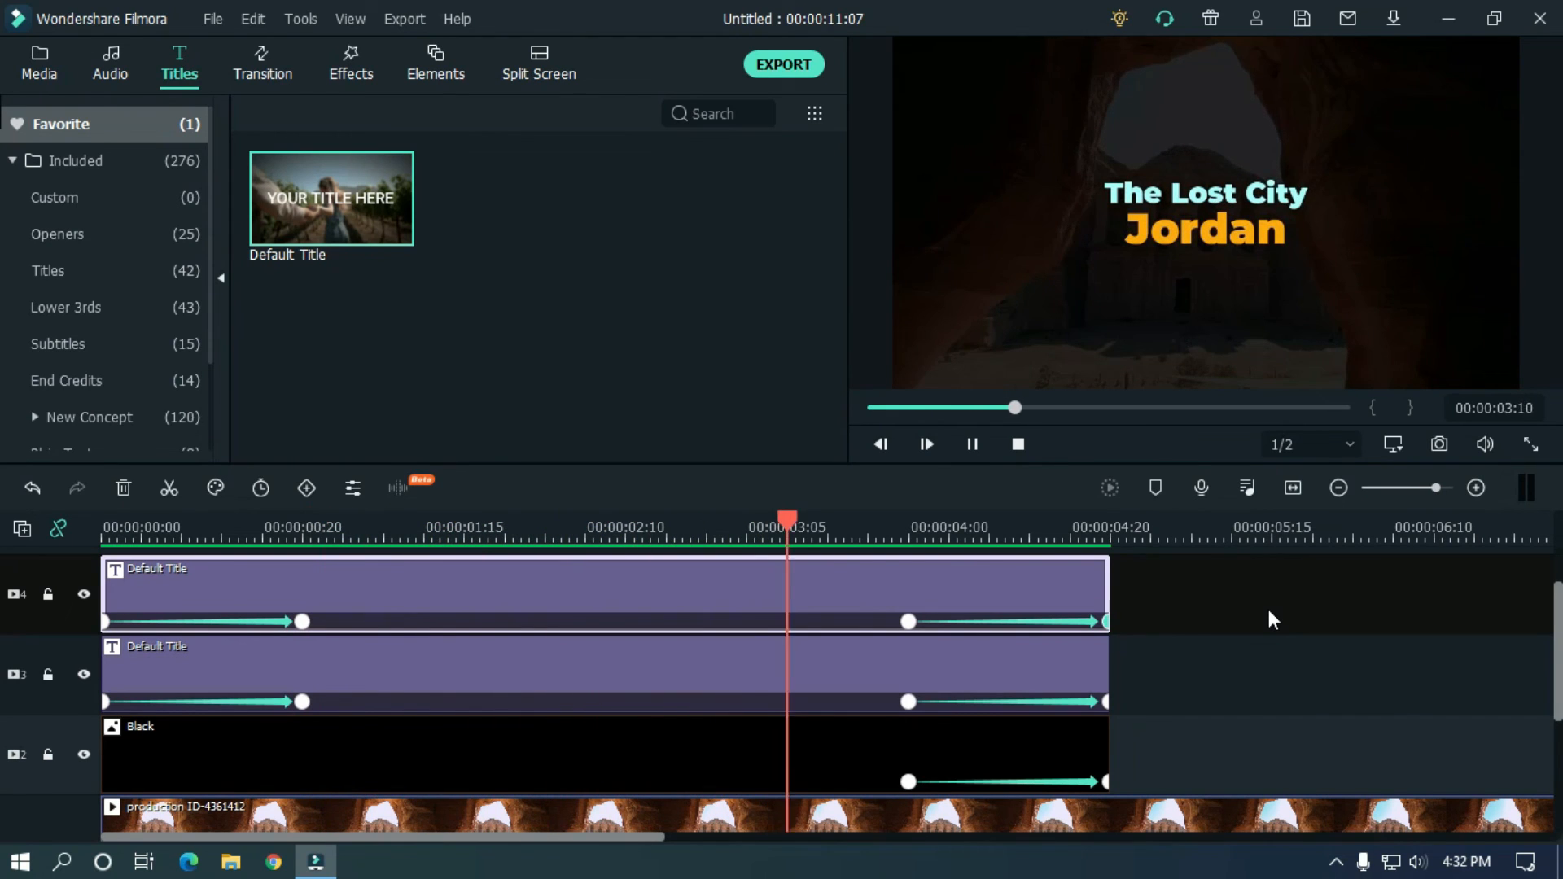
{"action": "left_click", "coordinate": [1189, 527]}
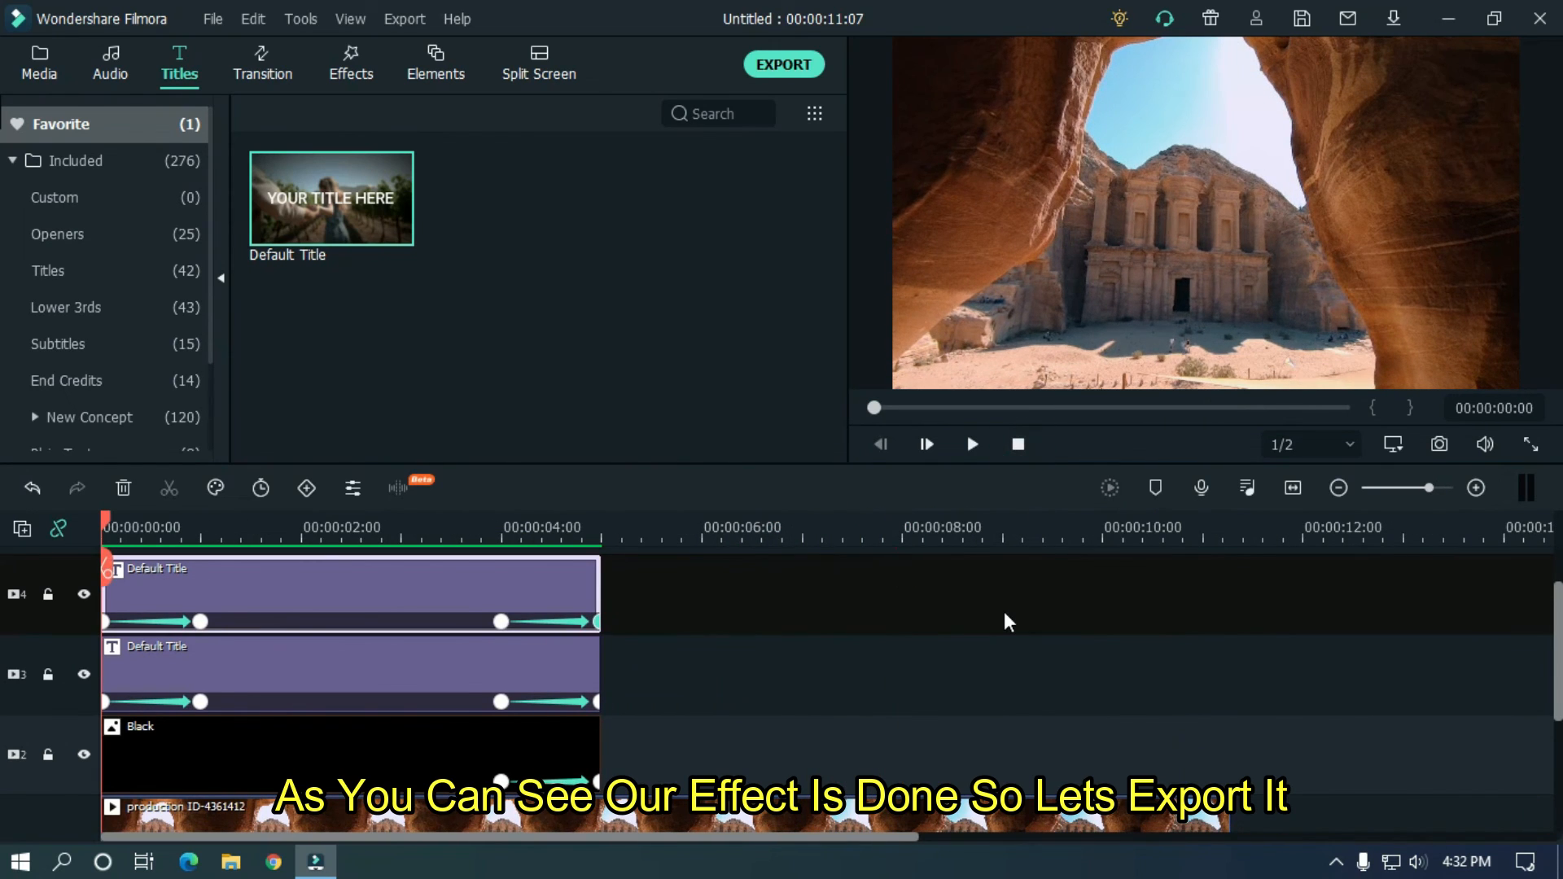
{"action": "left_click", "coordinate": [969, 444]}
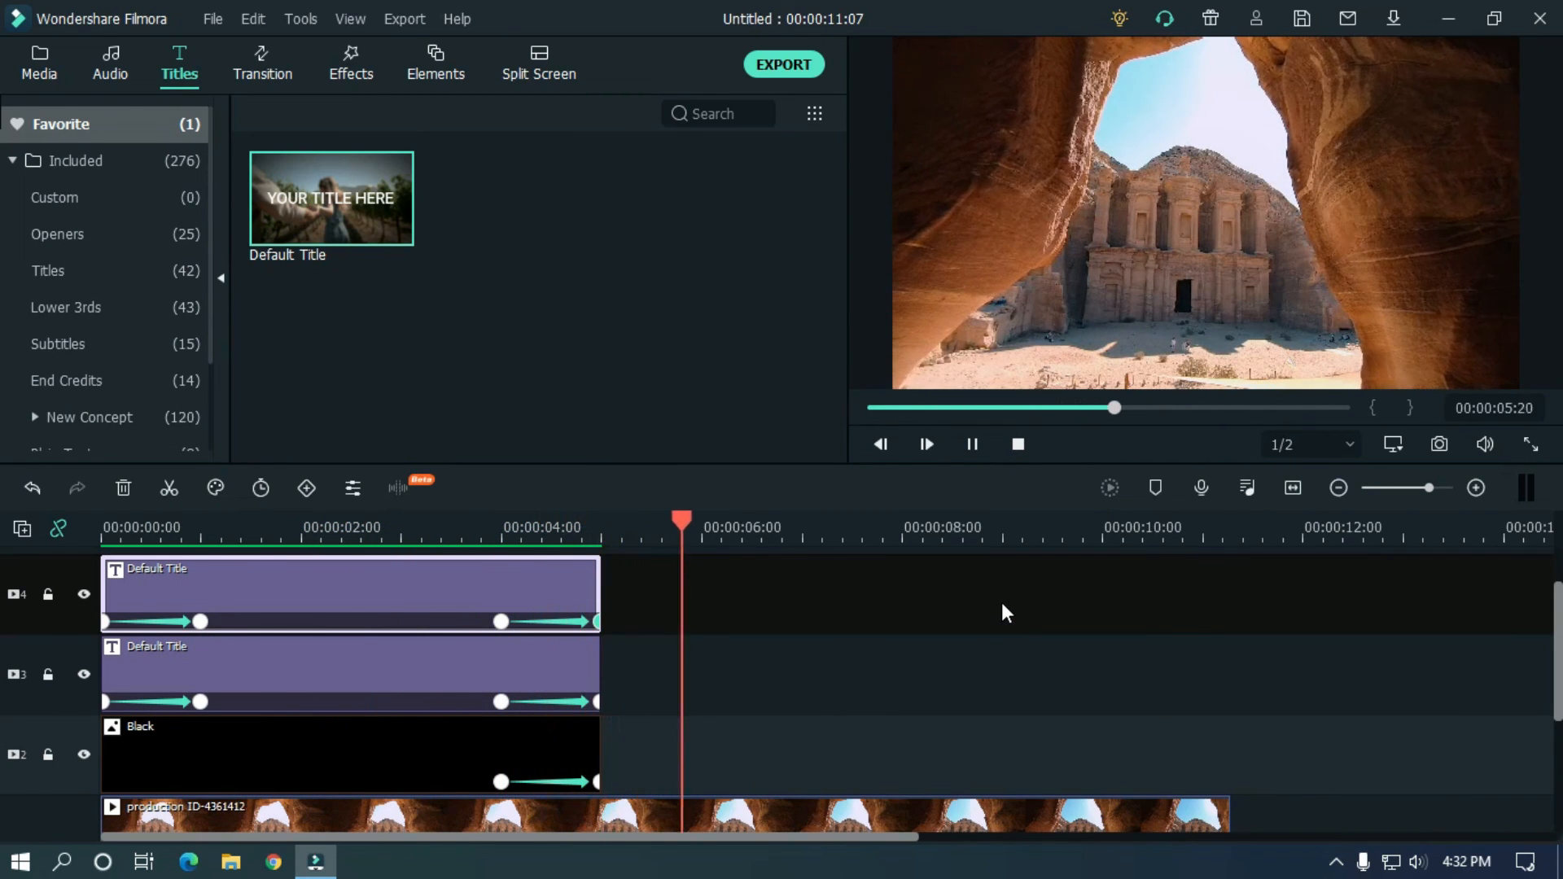
{"action": "left_click", "coordinate": [783, 63]}
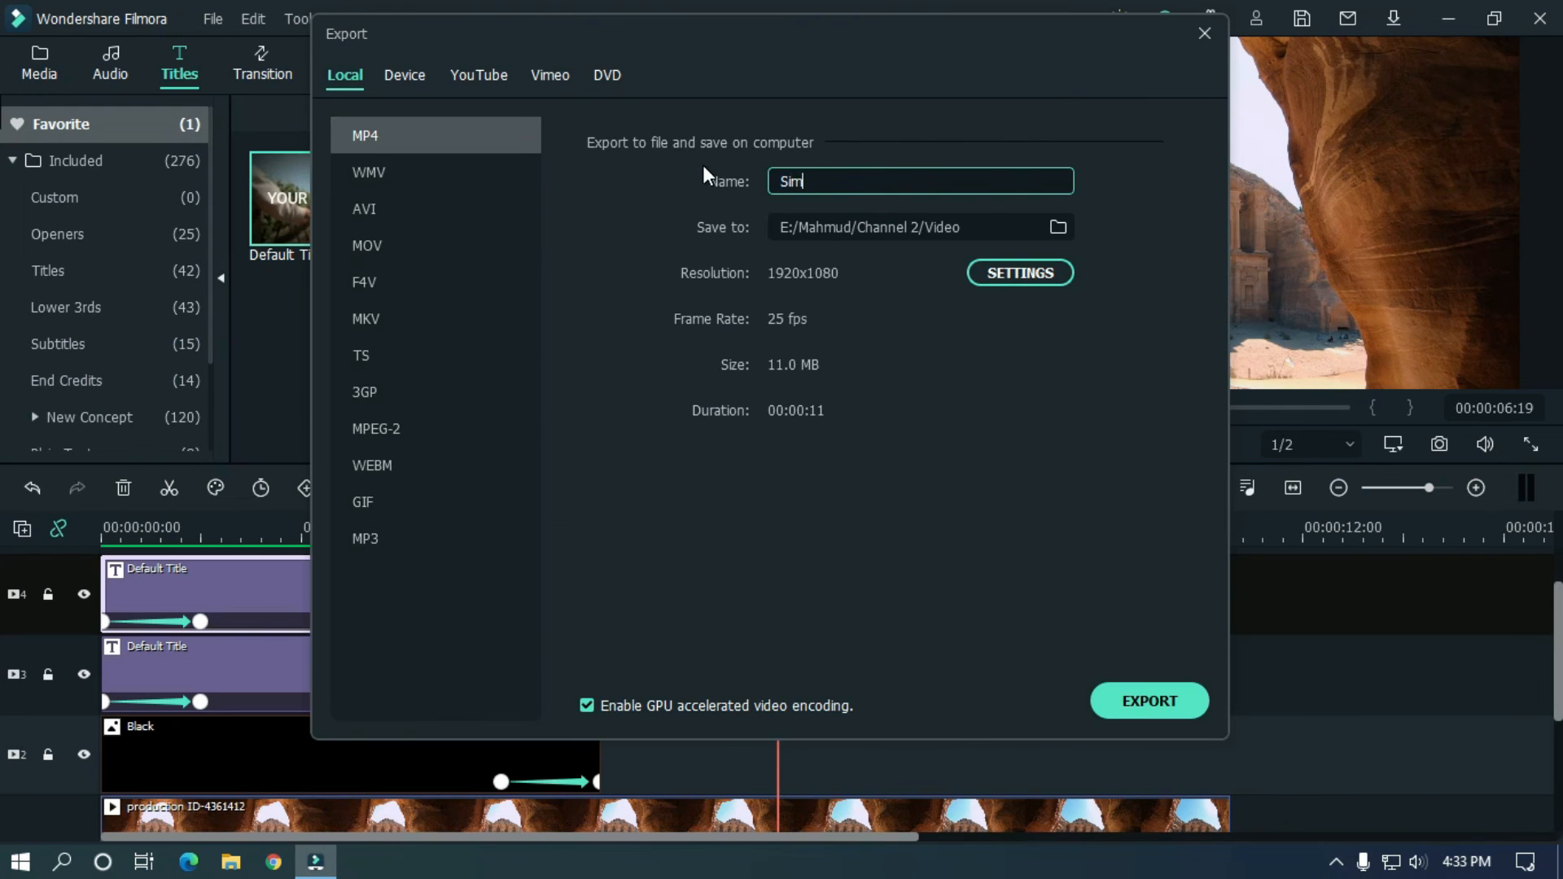